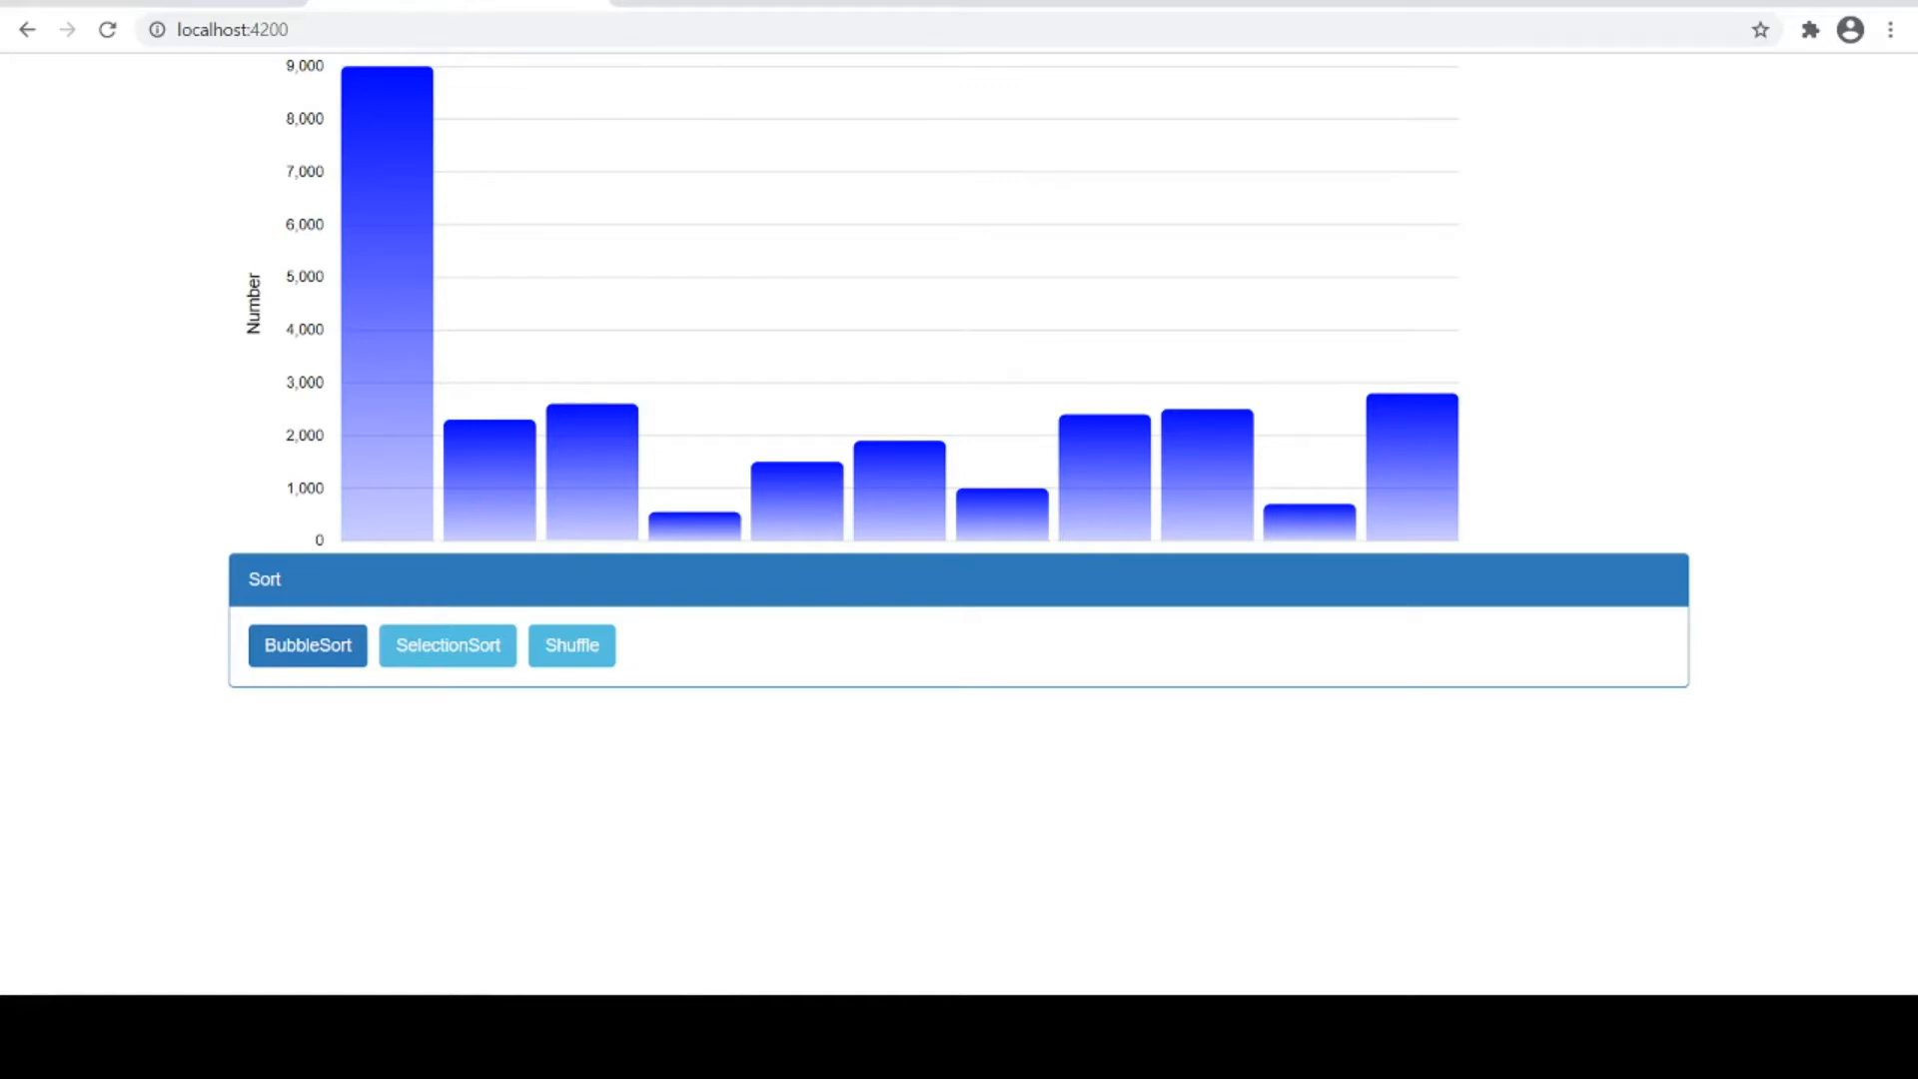
mouse_move(544, 770)
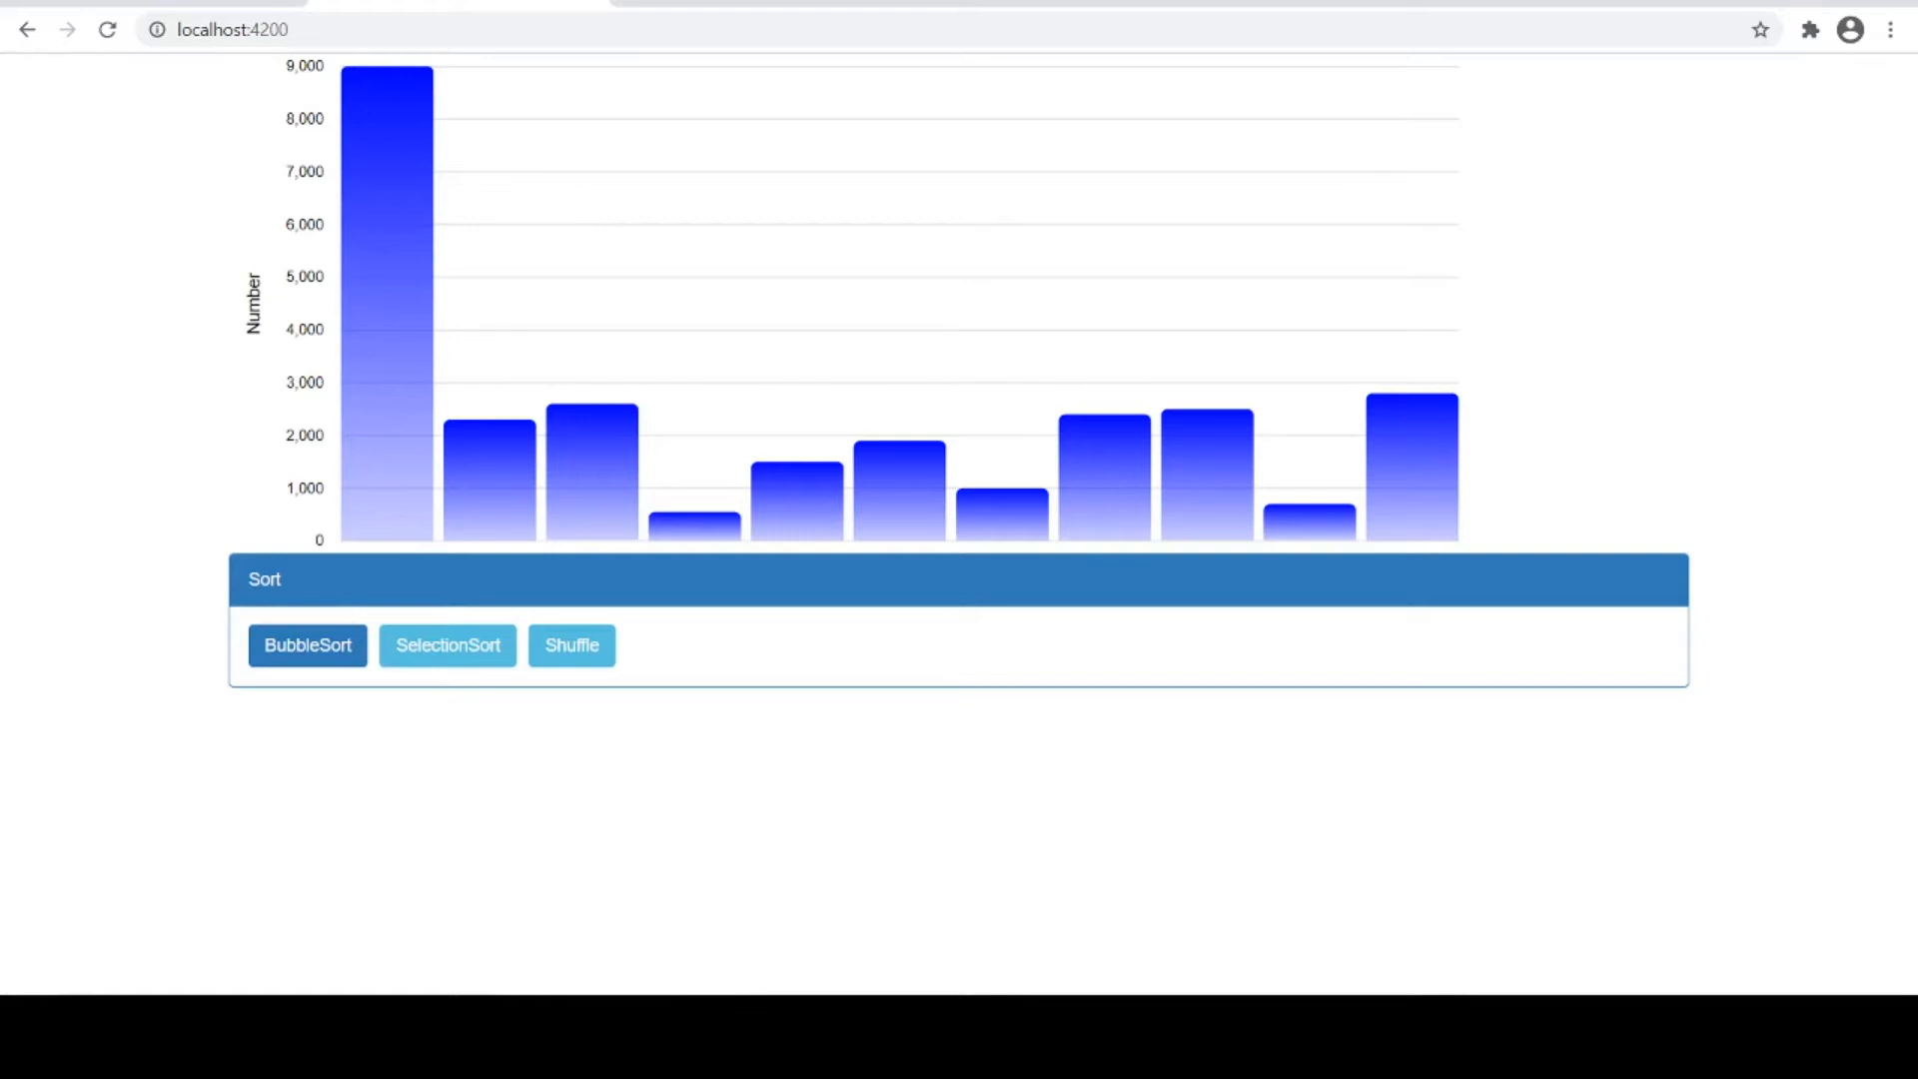
mouse_move(175, 735)
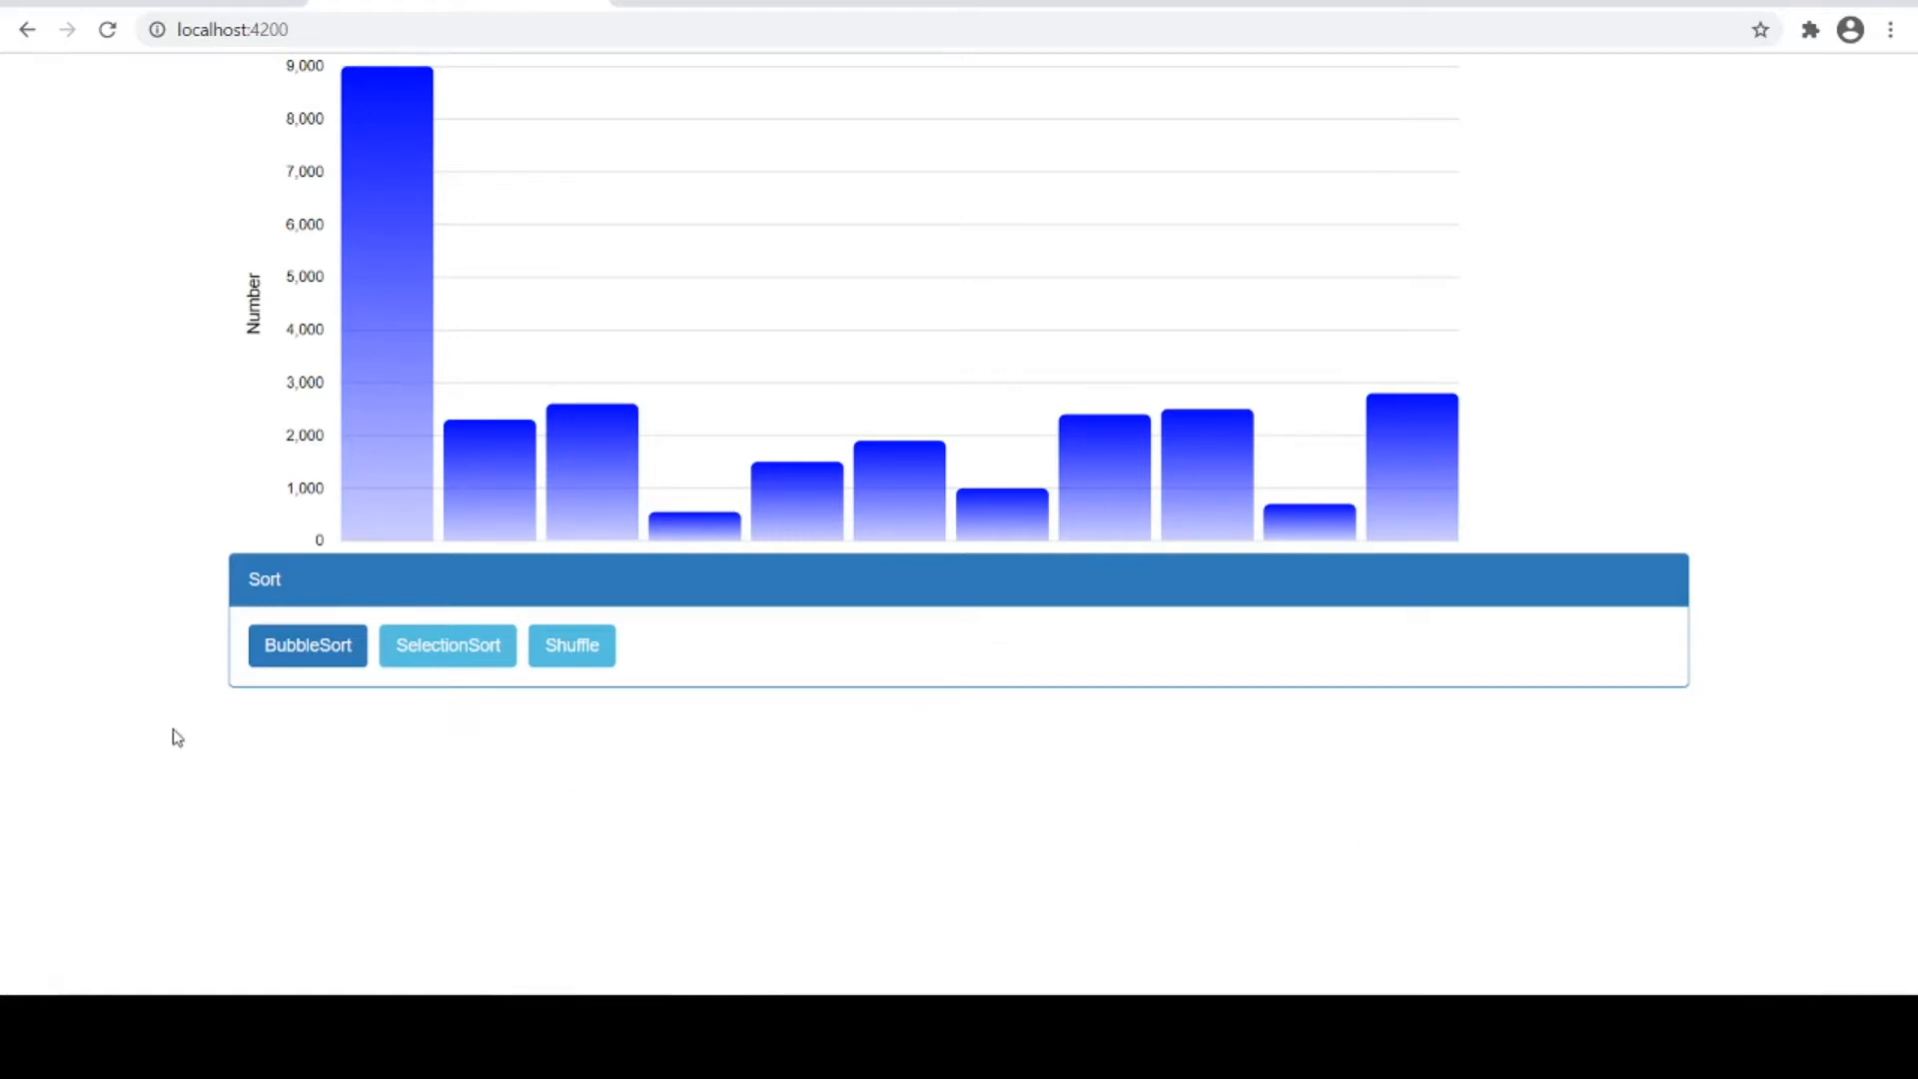
Run BubbleSort on the chart until the bars are in ascending order
click(307, 644)
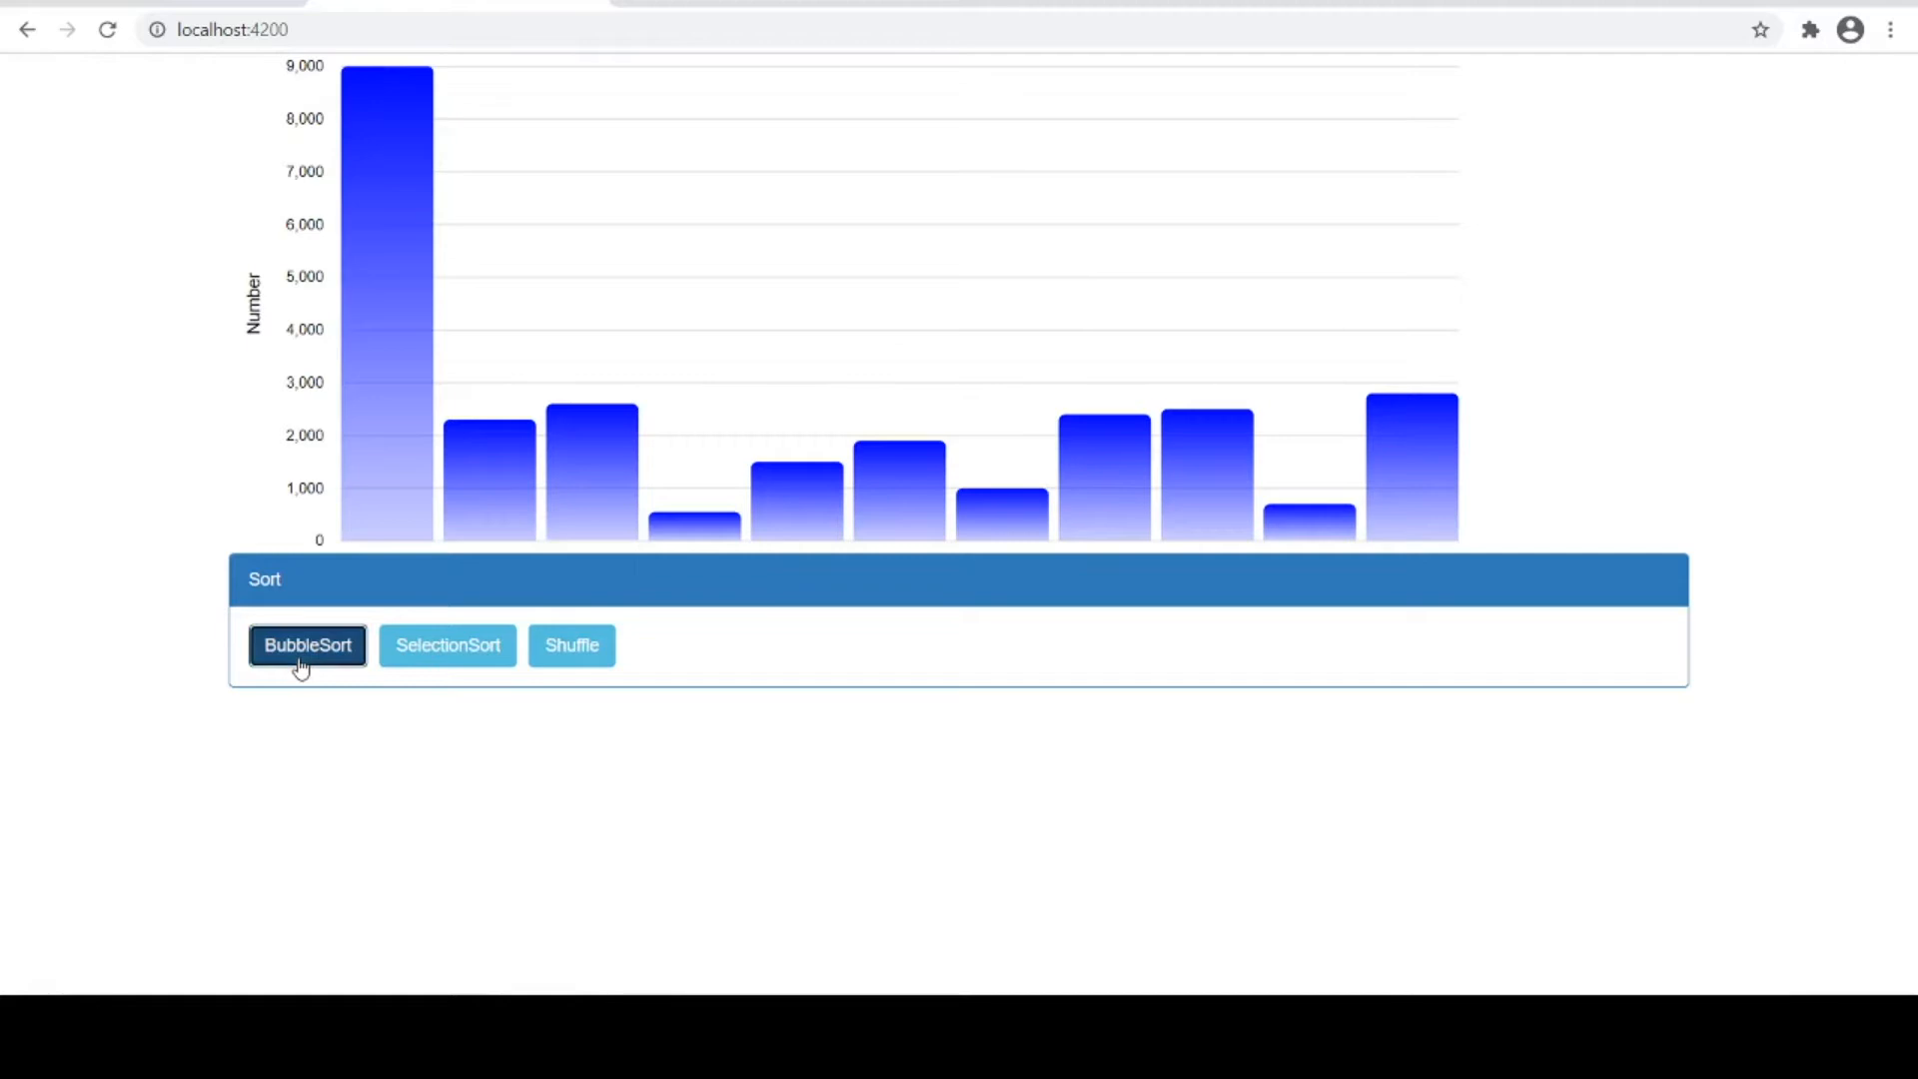
click(307, 644)
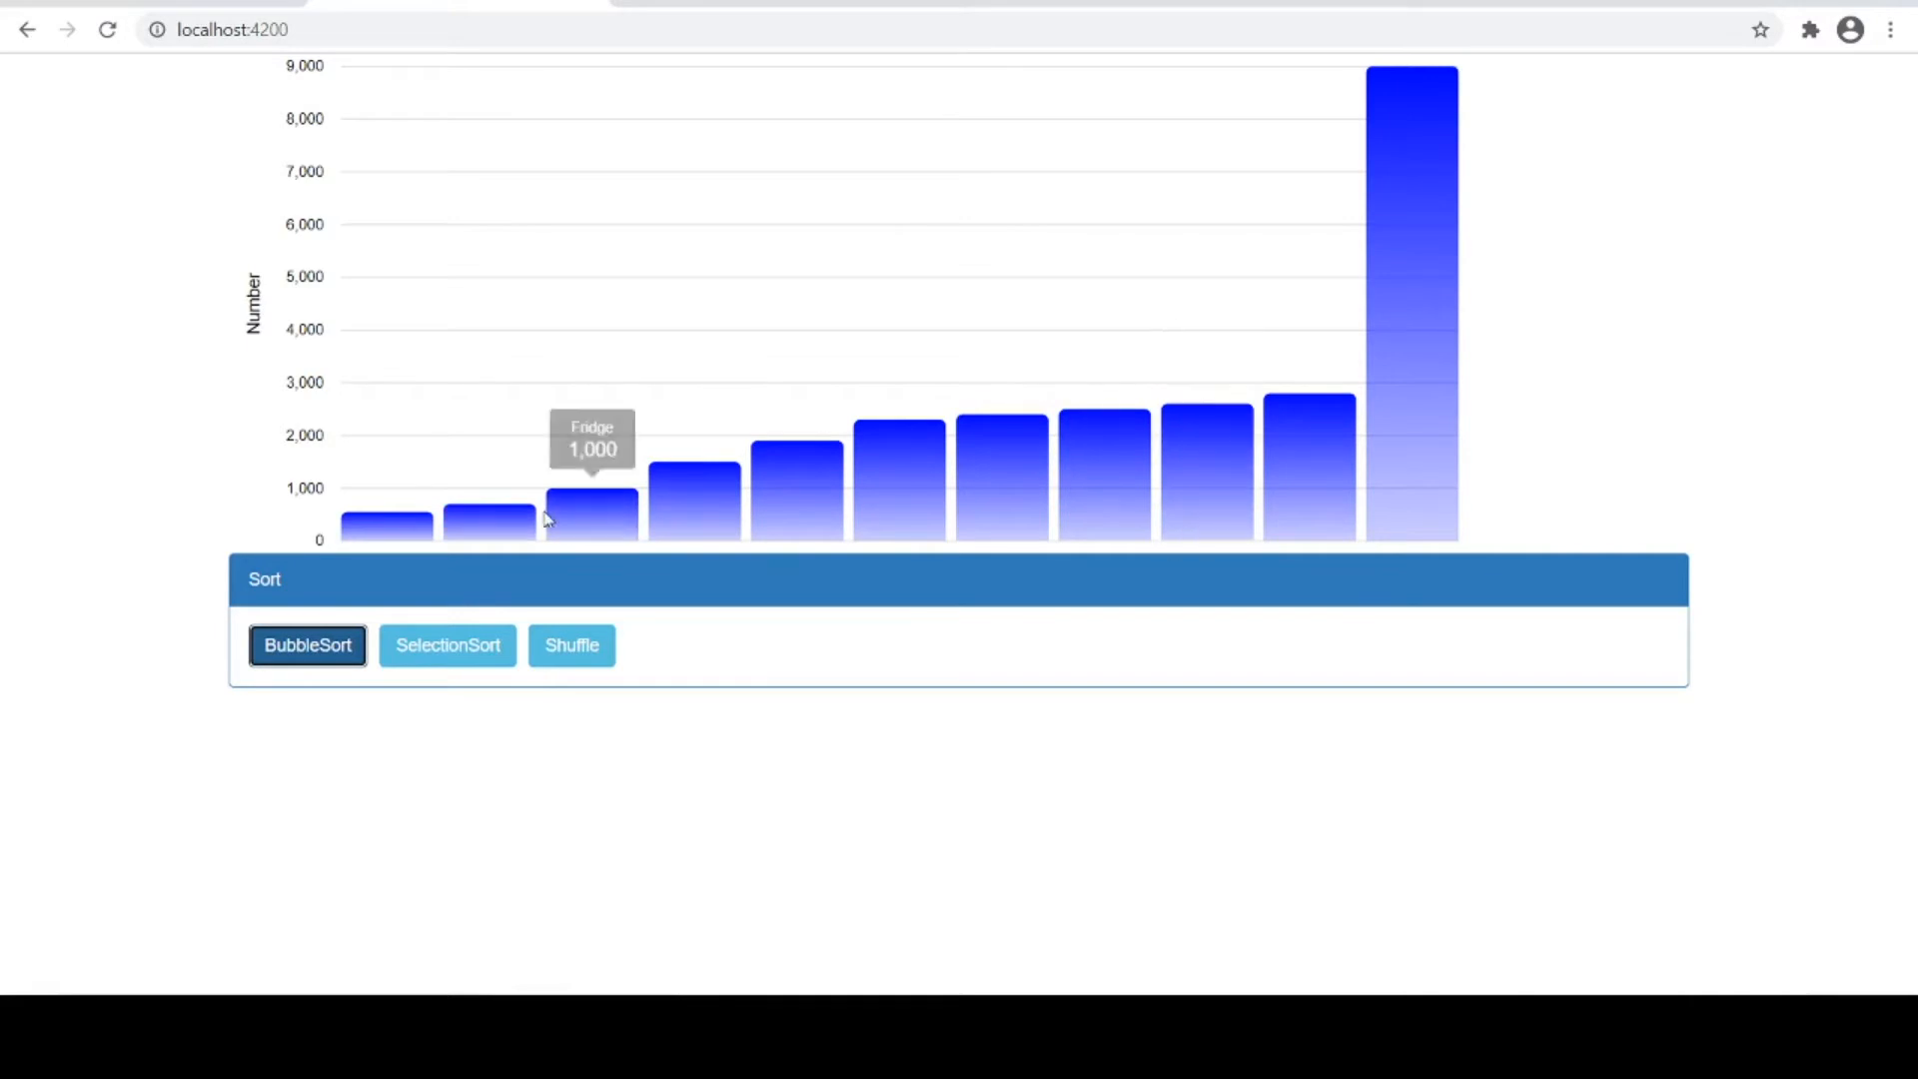
mouse_move(1253, 404)
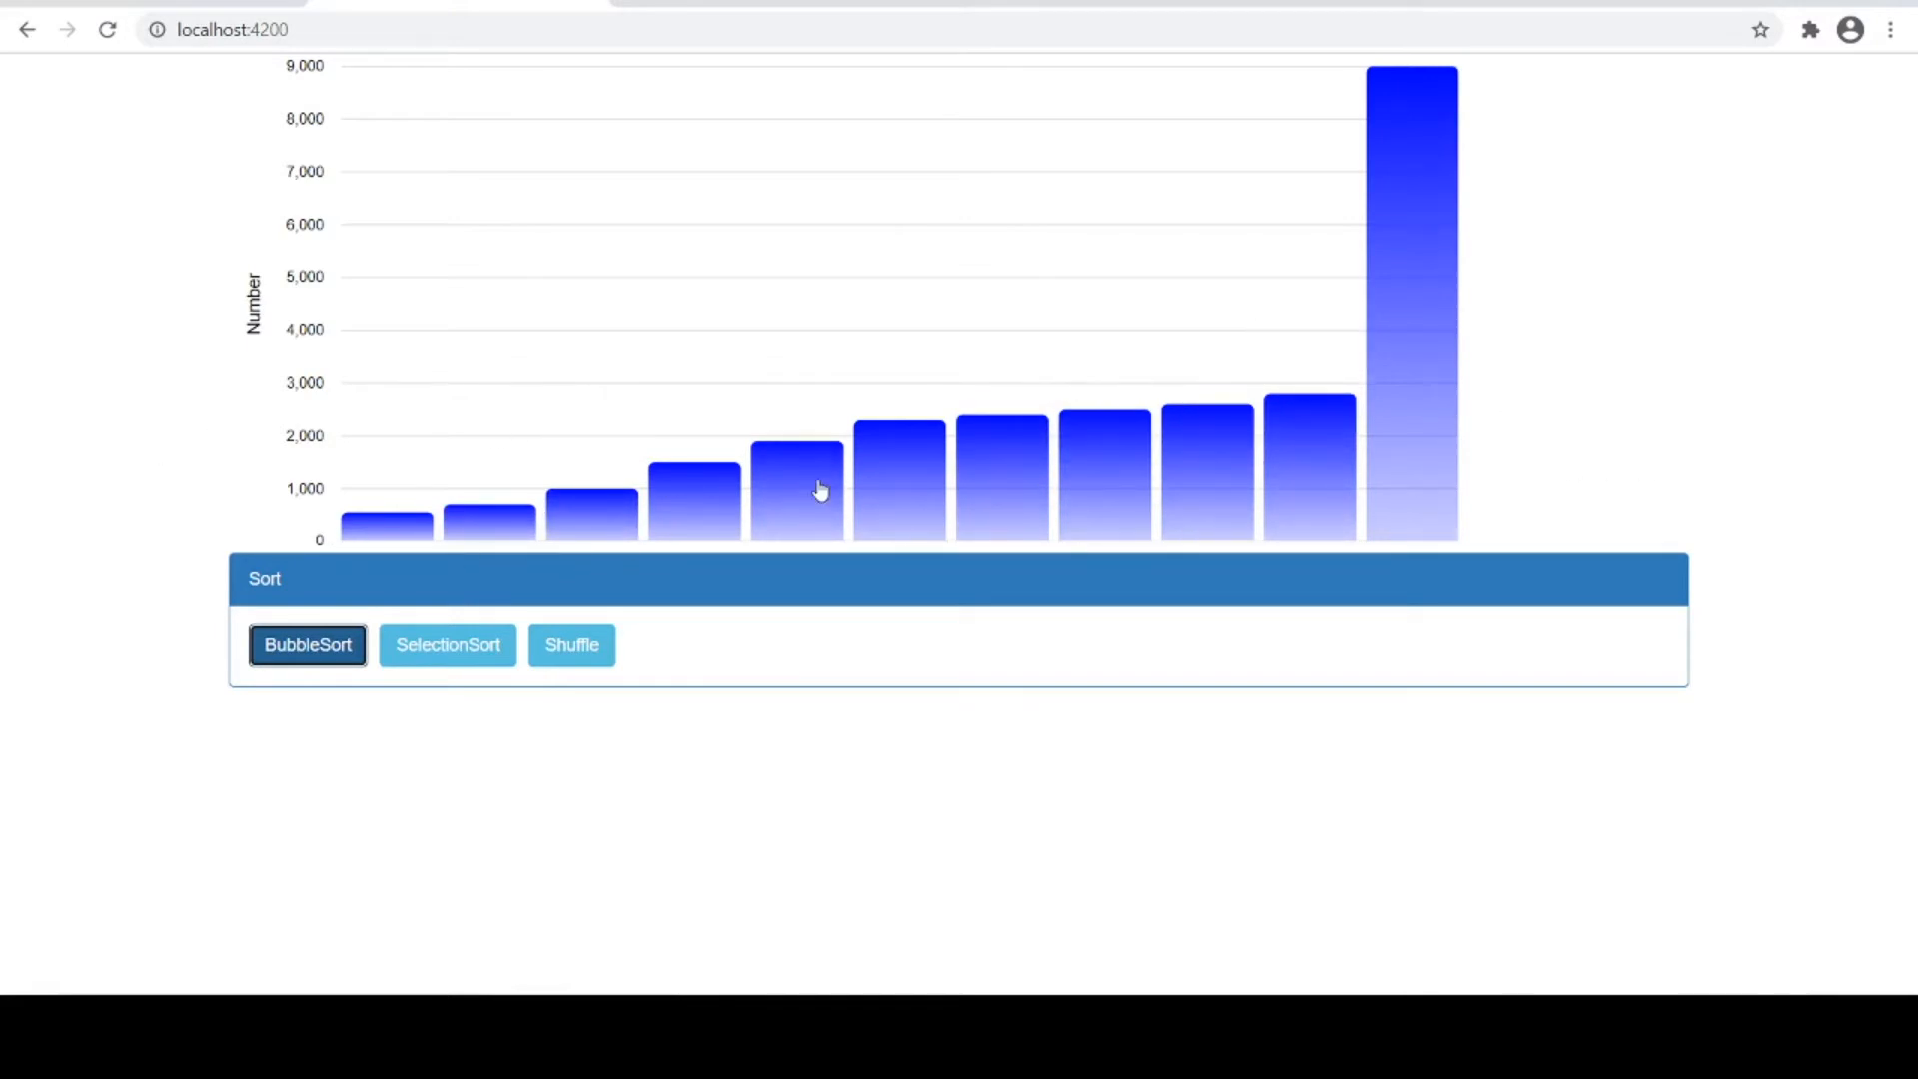
mouse_move(713, 359)
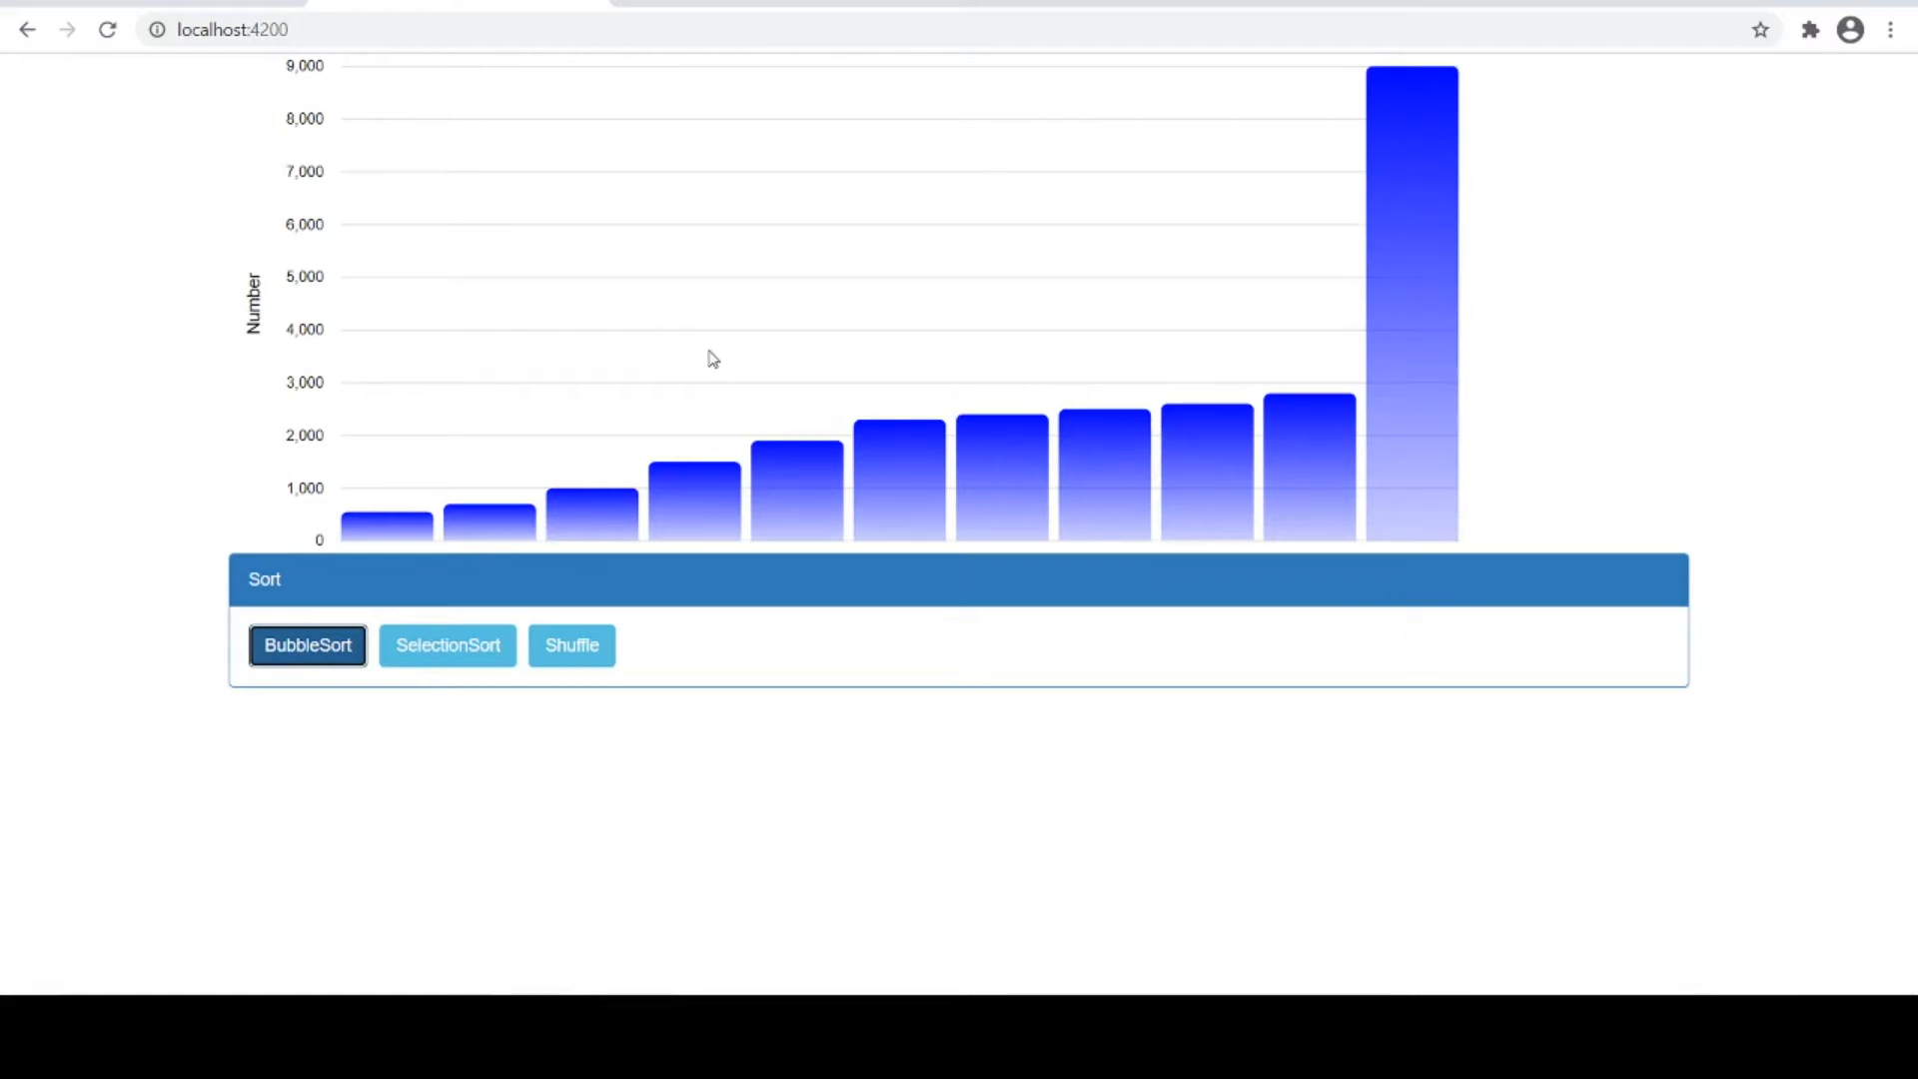
mouse_move(877, 398)
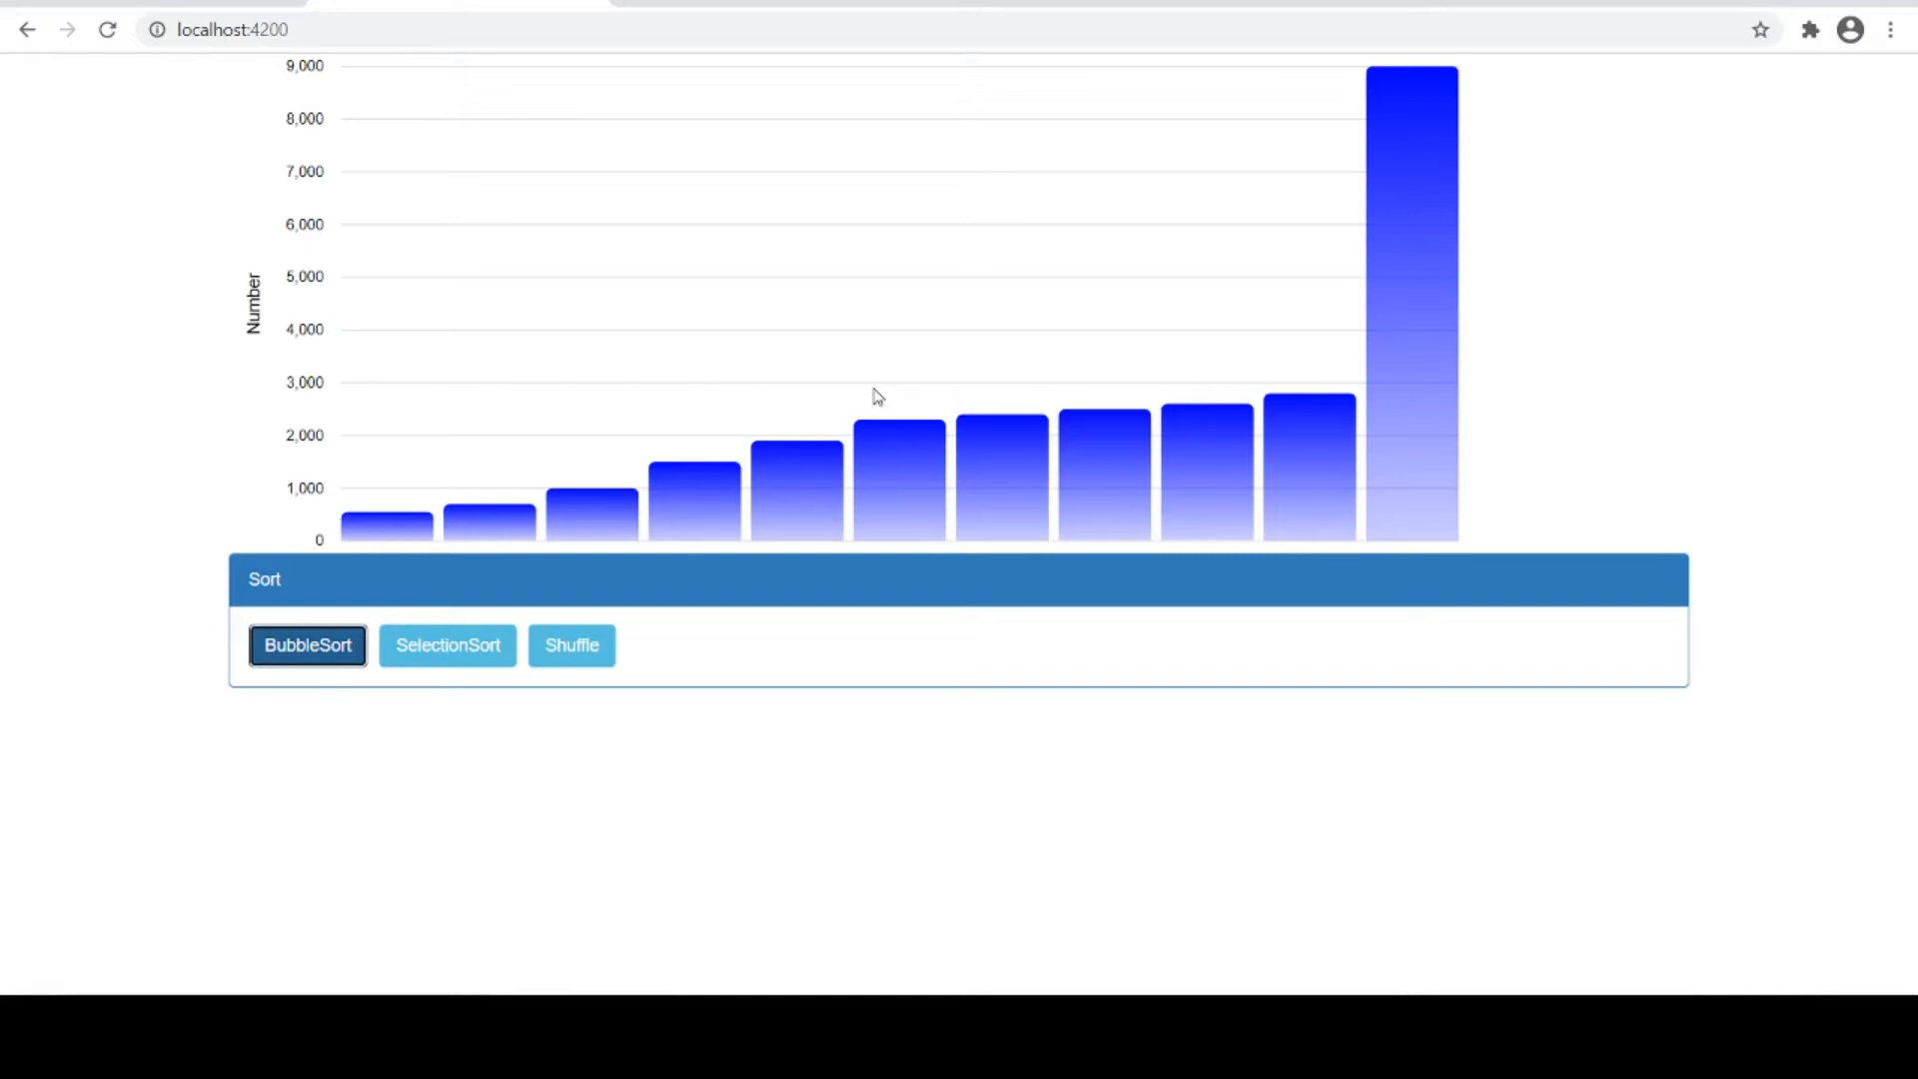
mouse_move(886, 376)
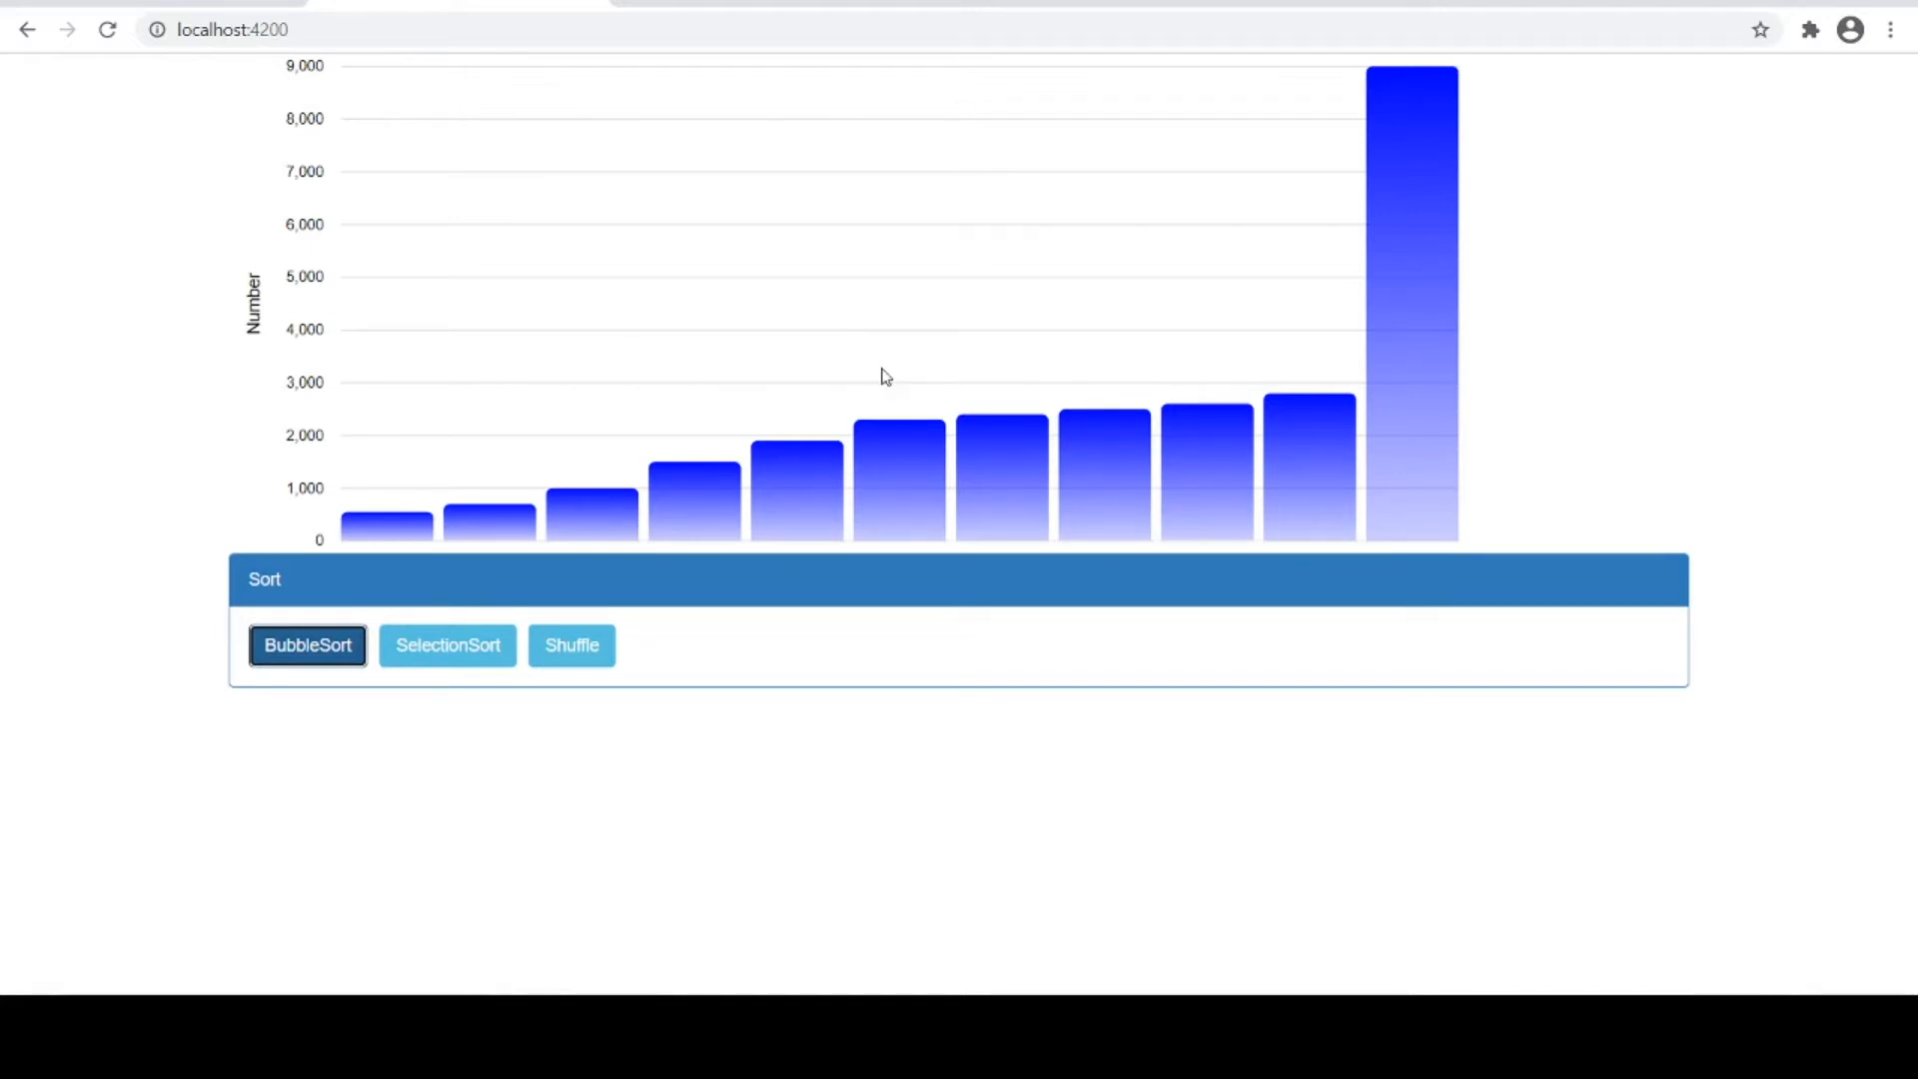
mouse_move(379, 213)
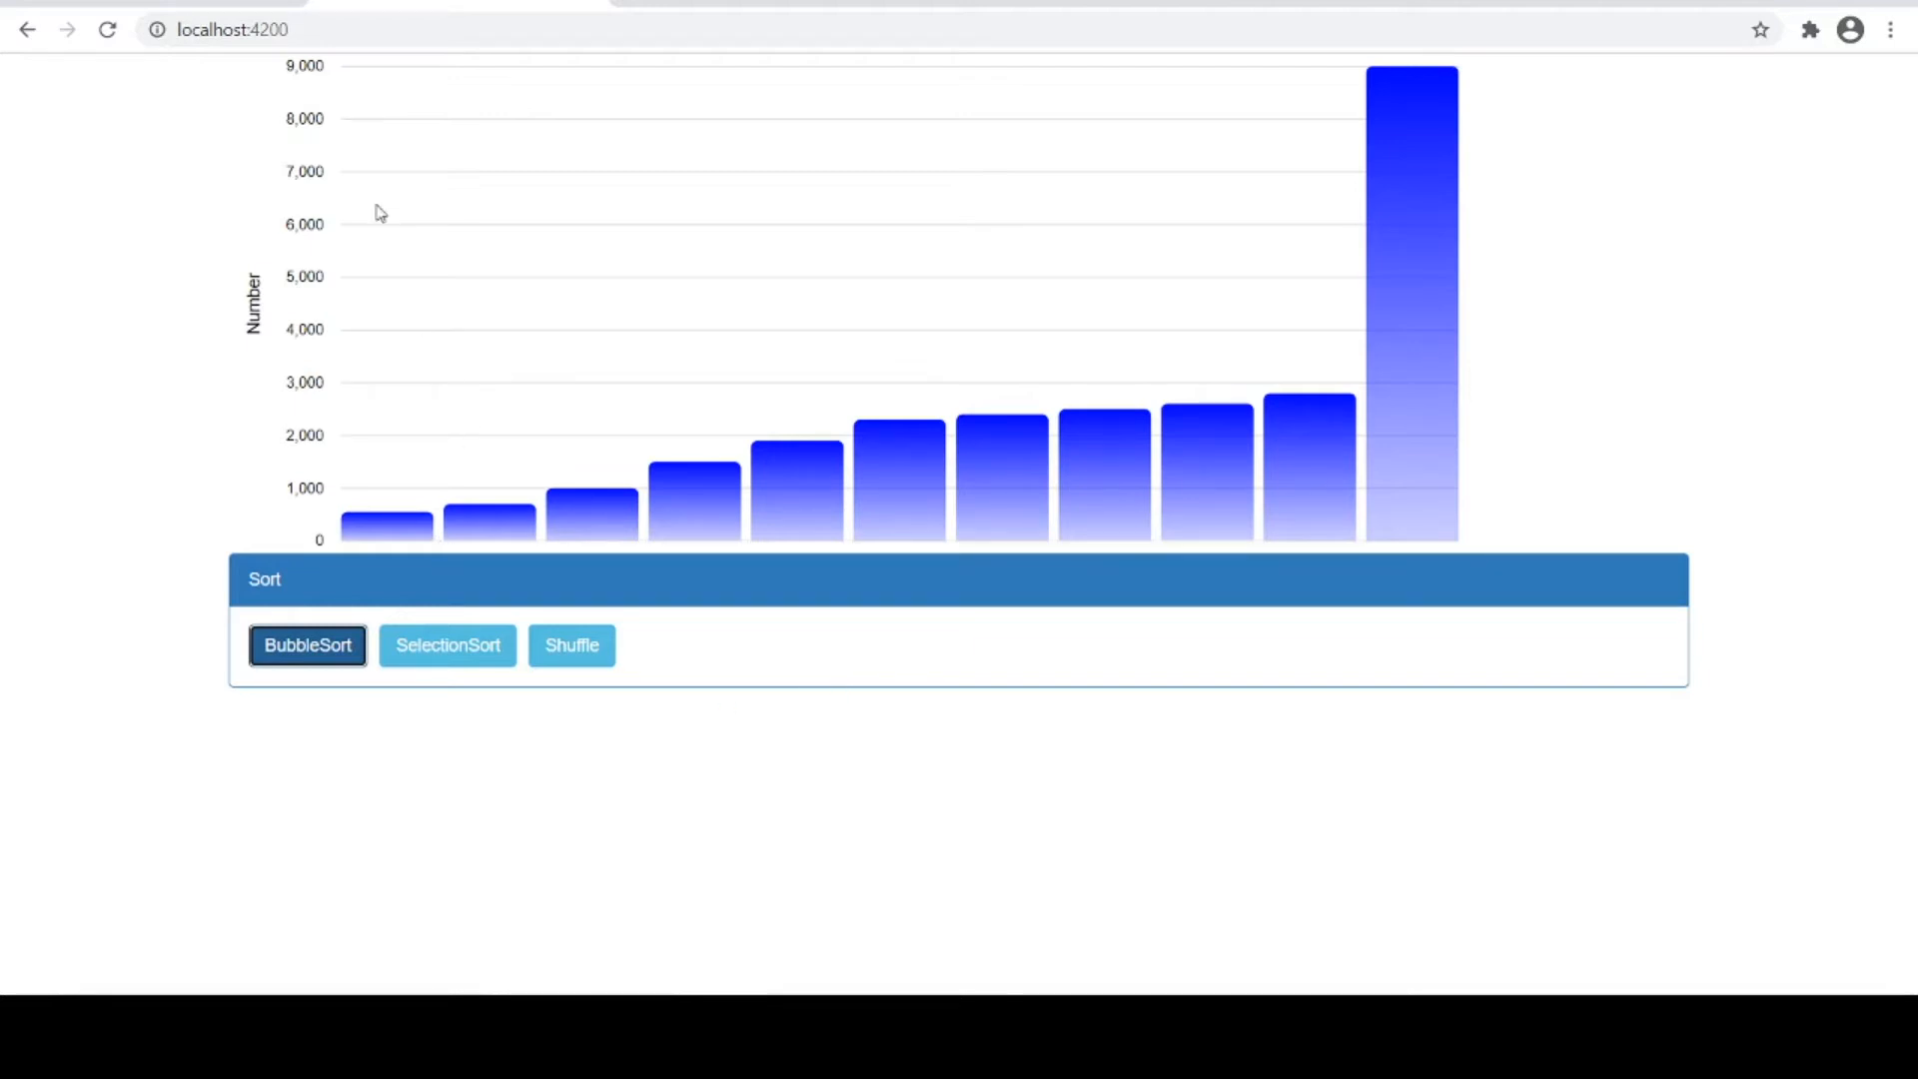
mouse_move(571, 660)
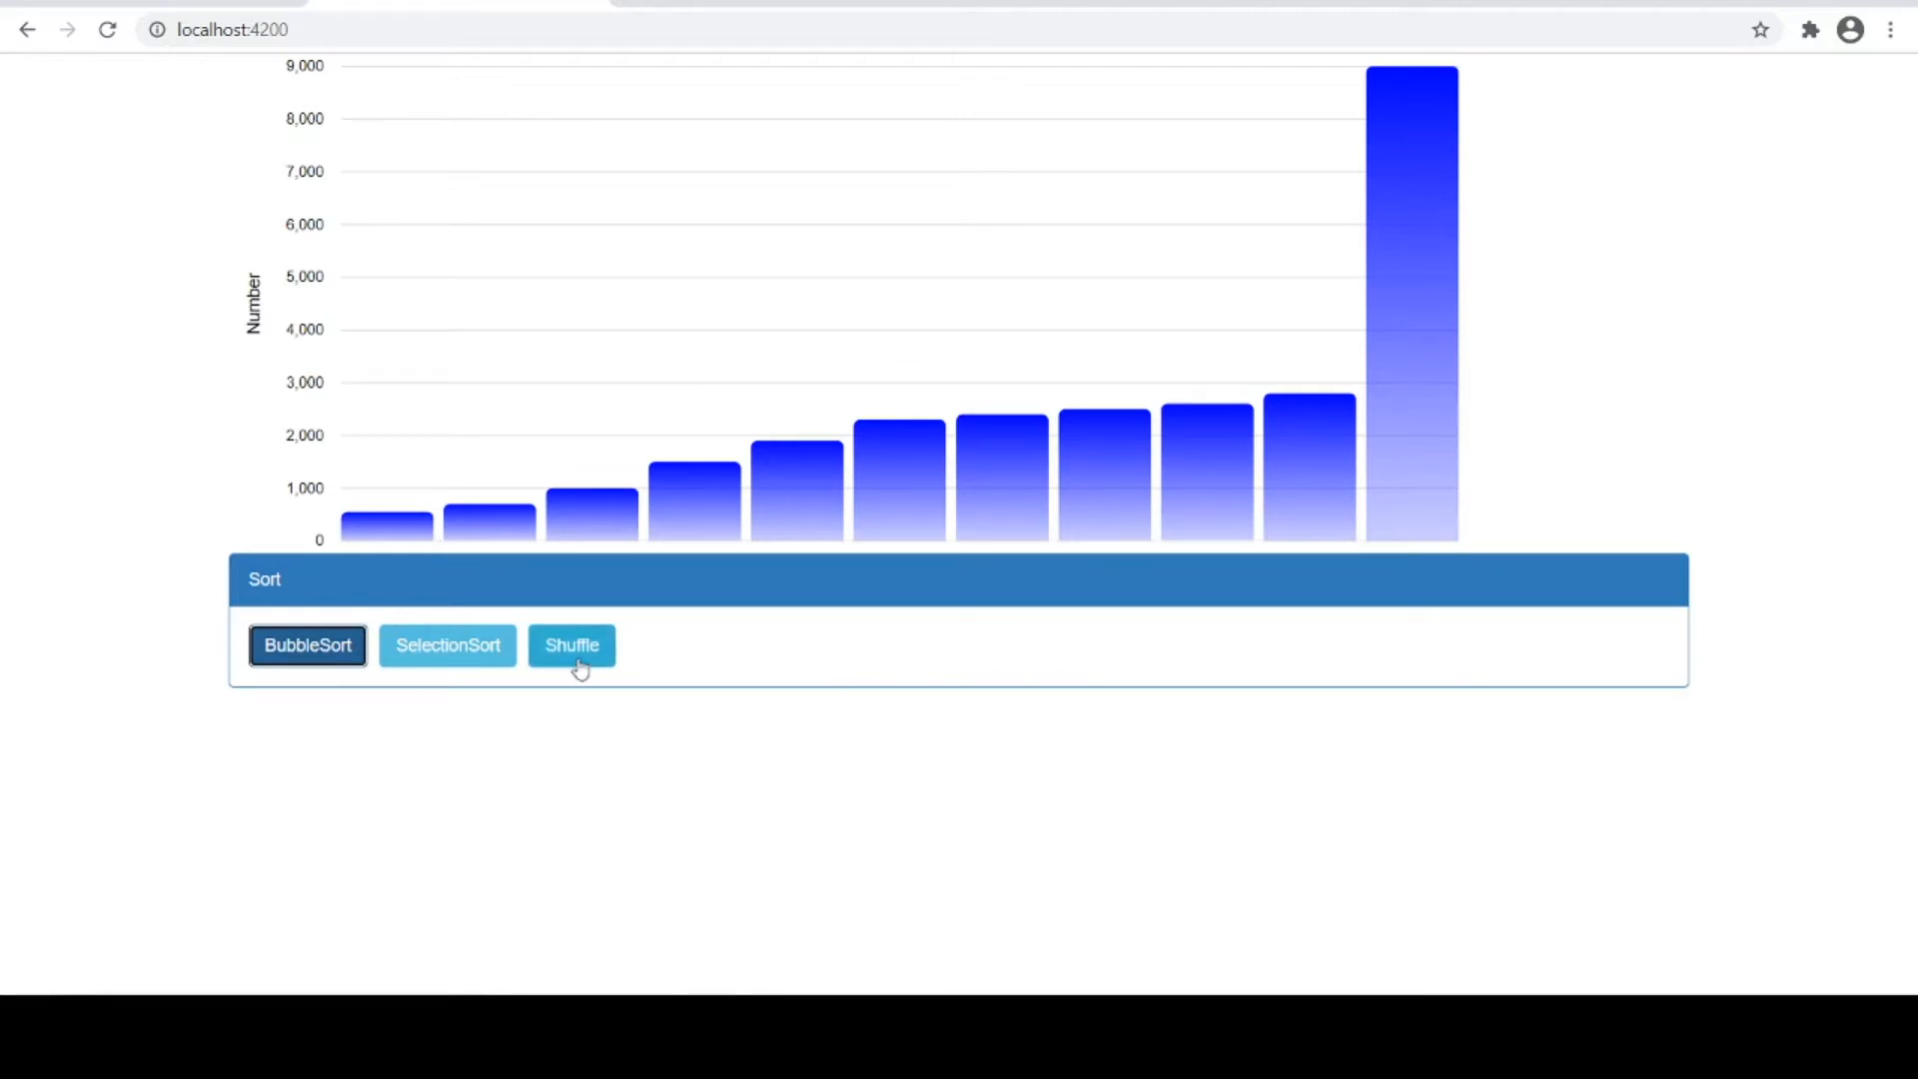
Shuffle the chart's bars into a random, unsorted order
click(571, 644)
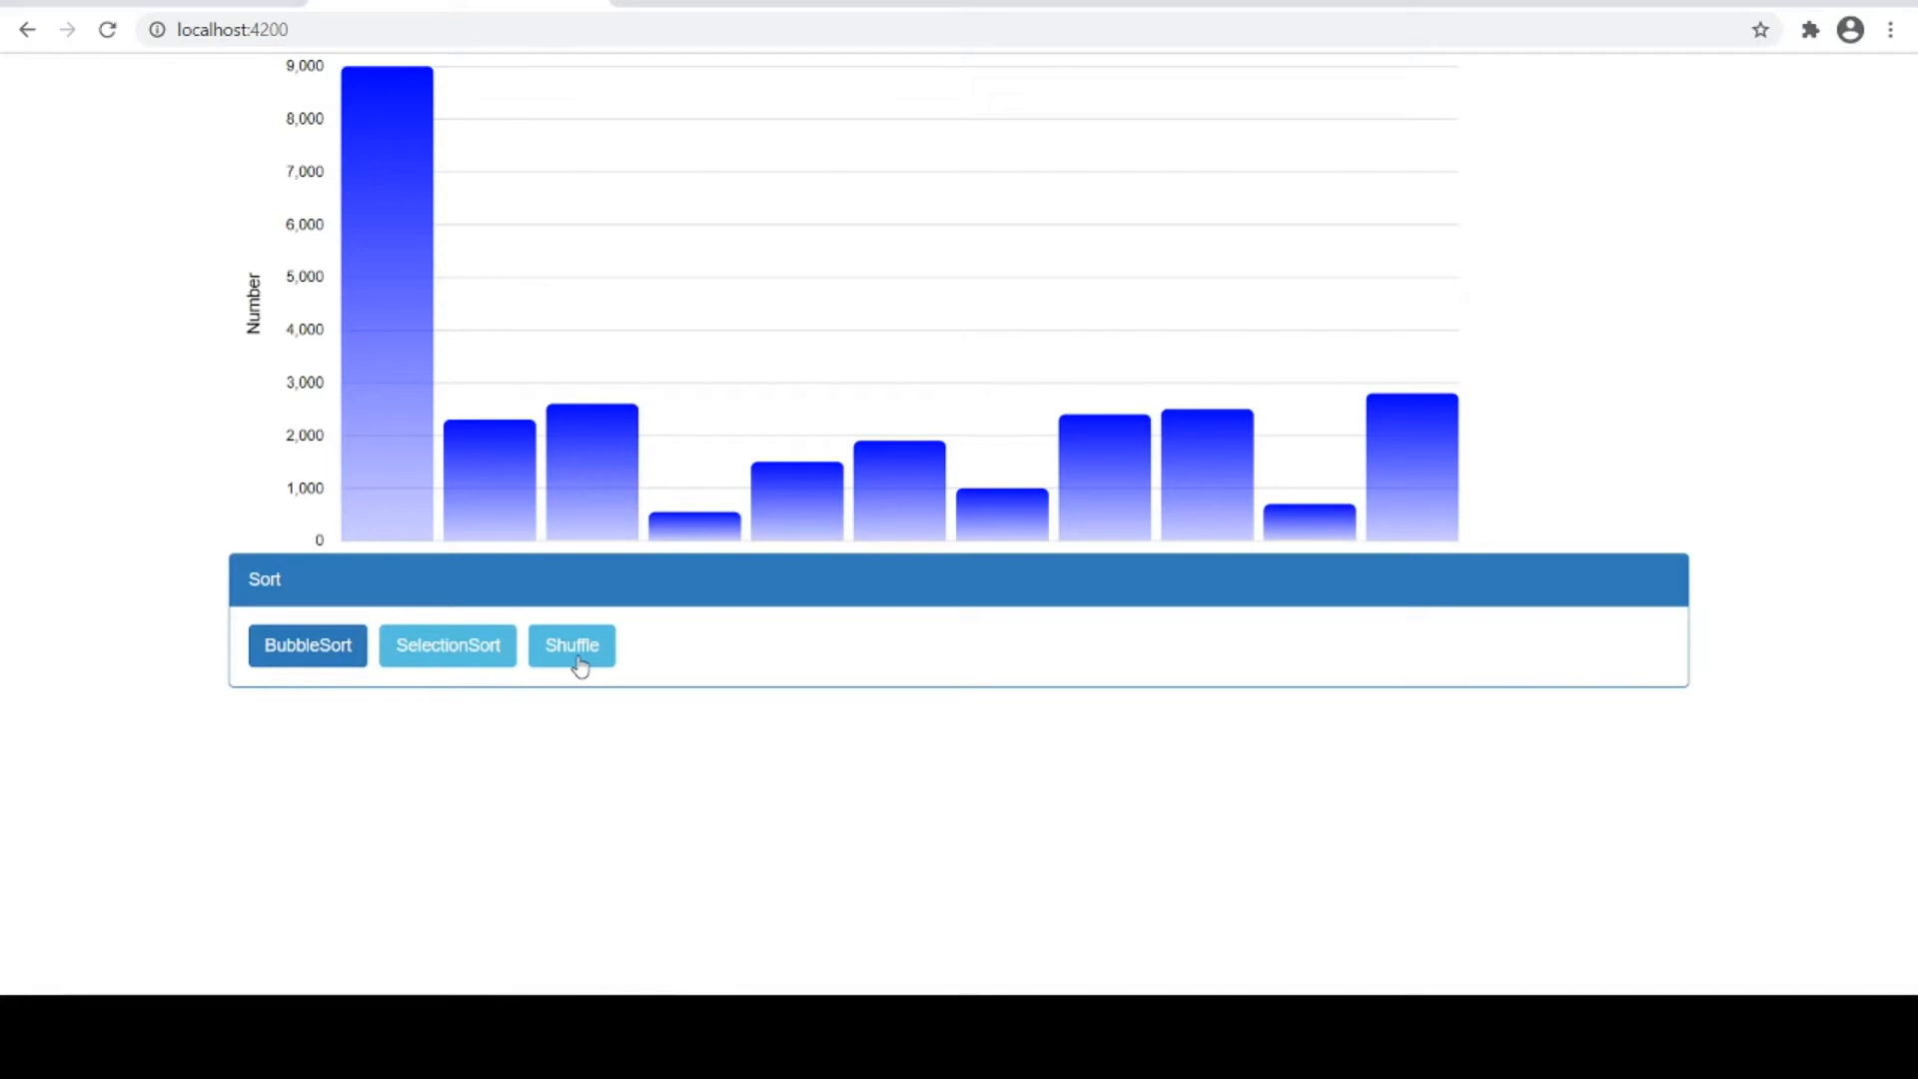
mouse_move(480, 726)
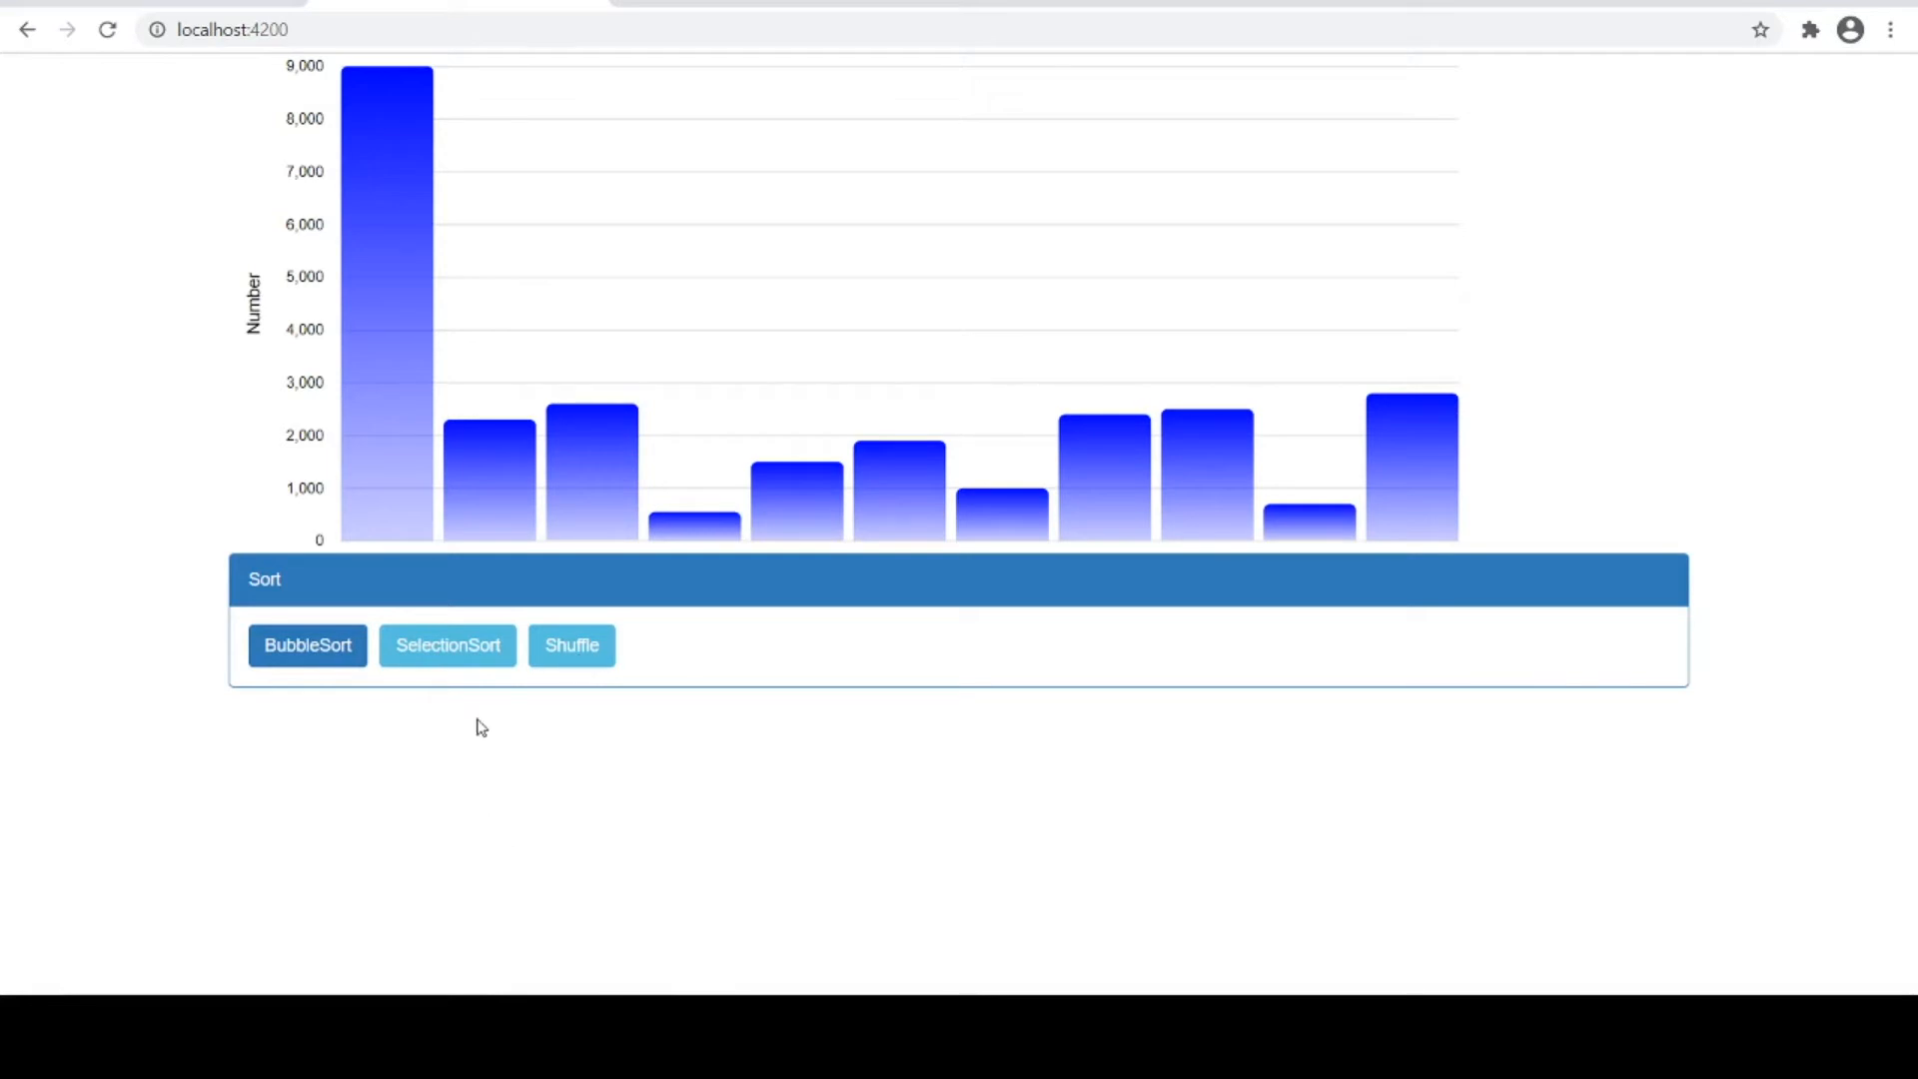
Sort the bars ascending with SelectionSort, then return to VS Code
click(447, 644)
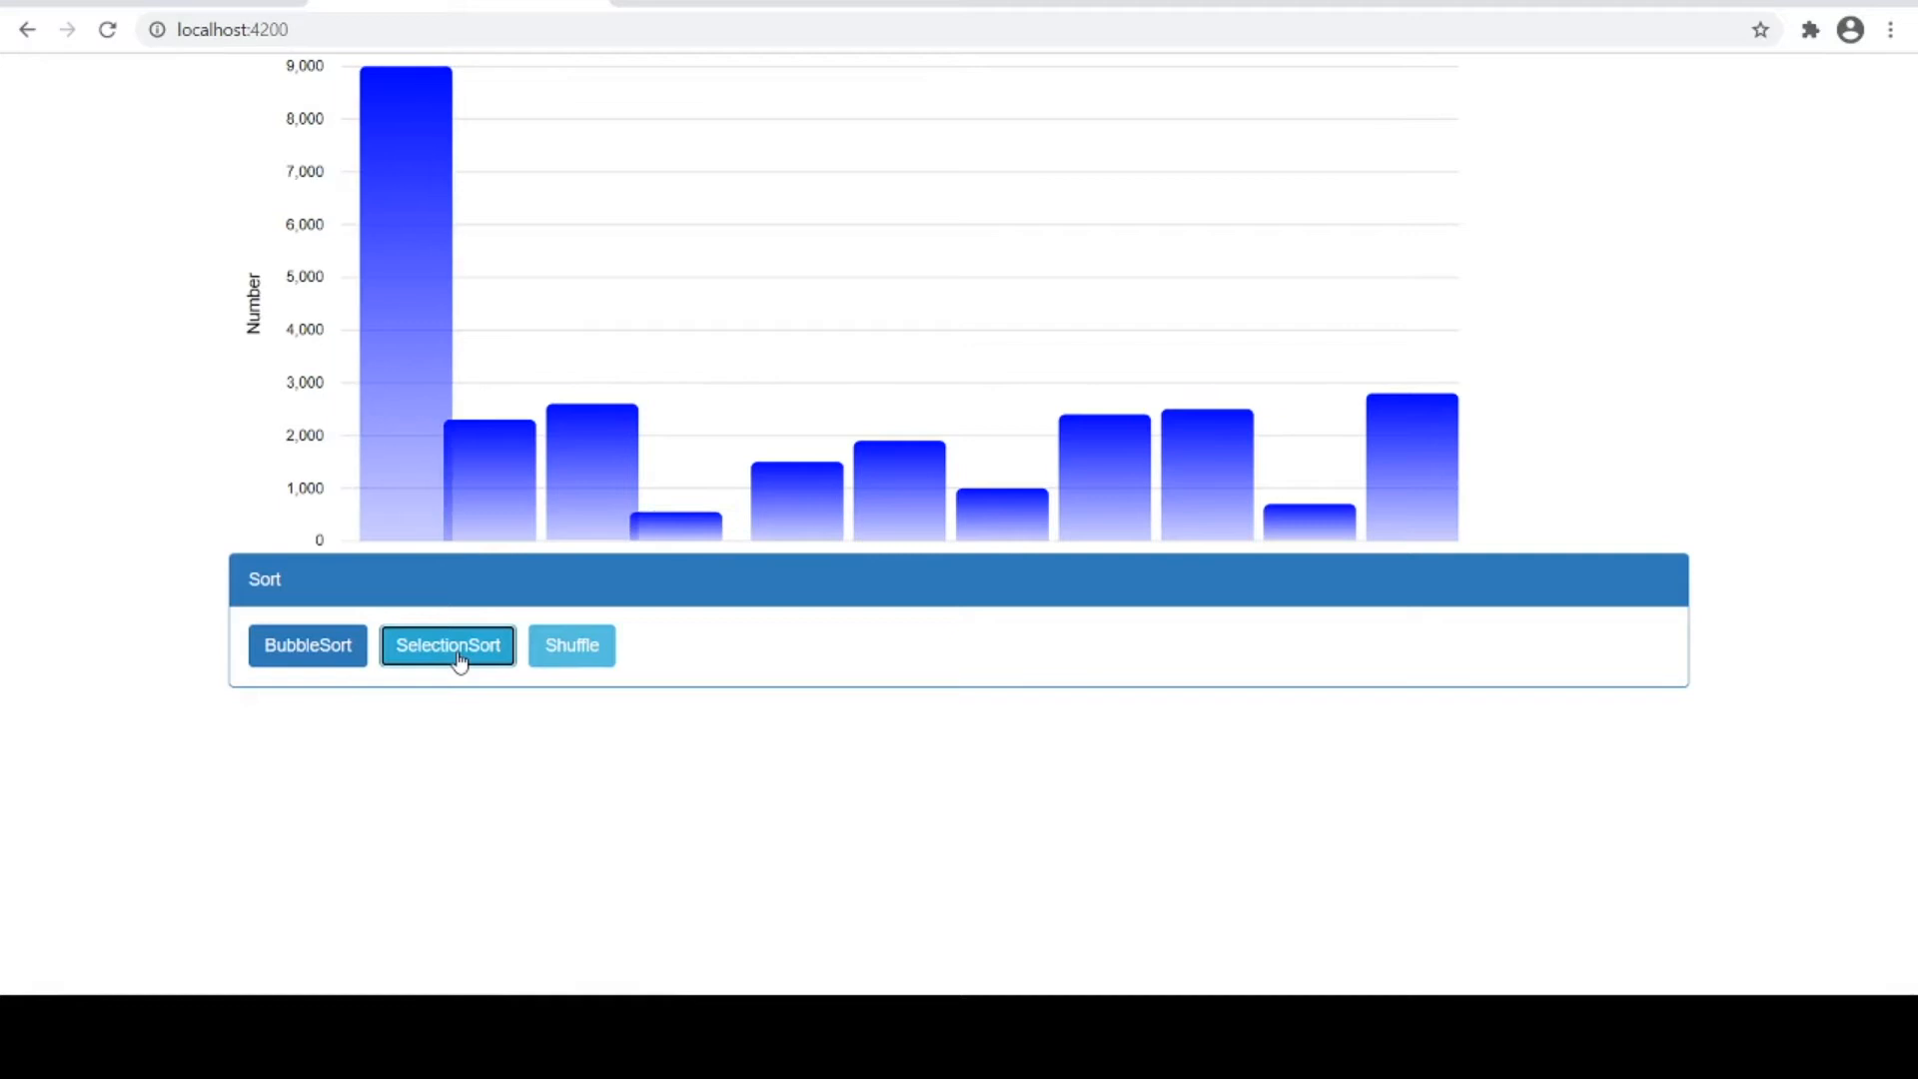
click(448, 644)
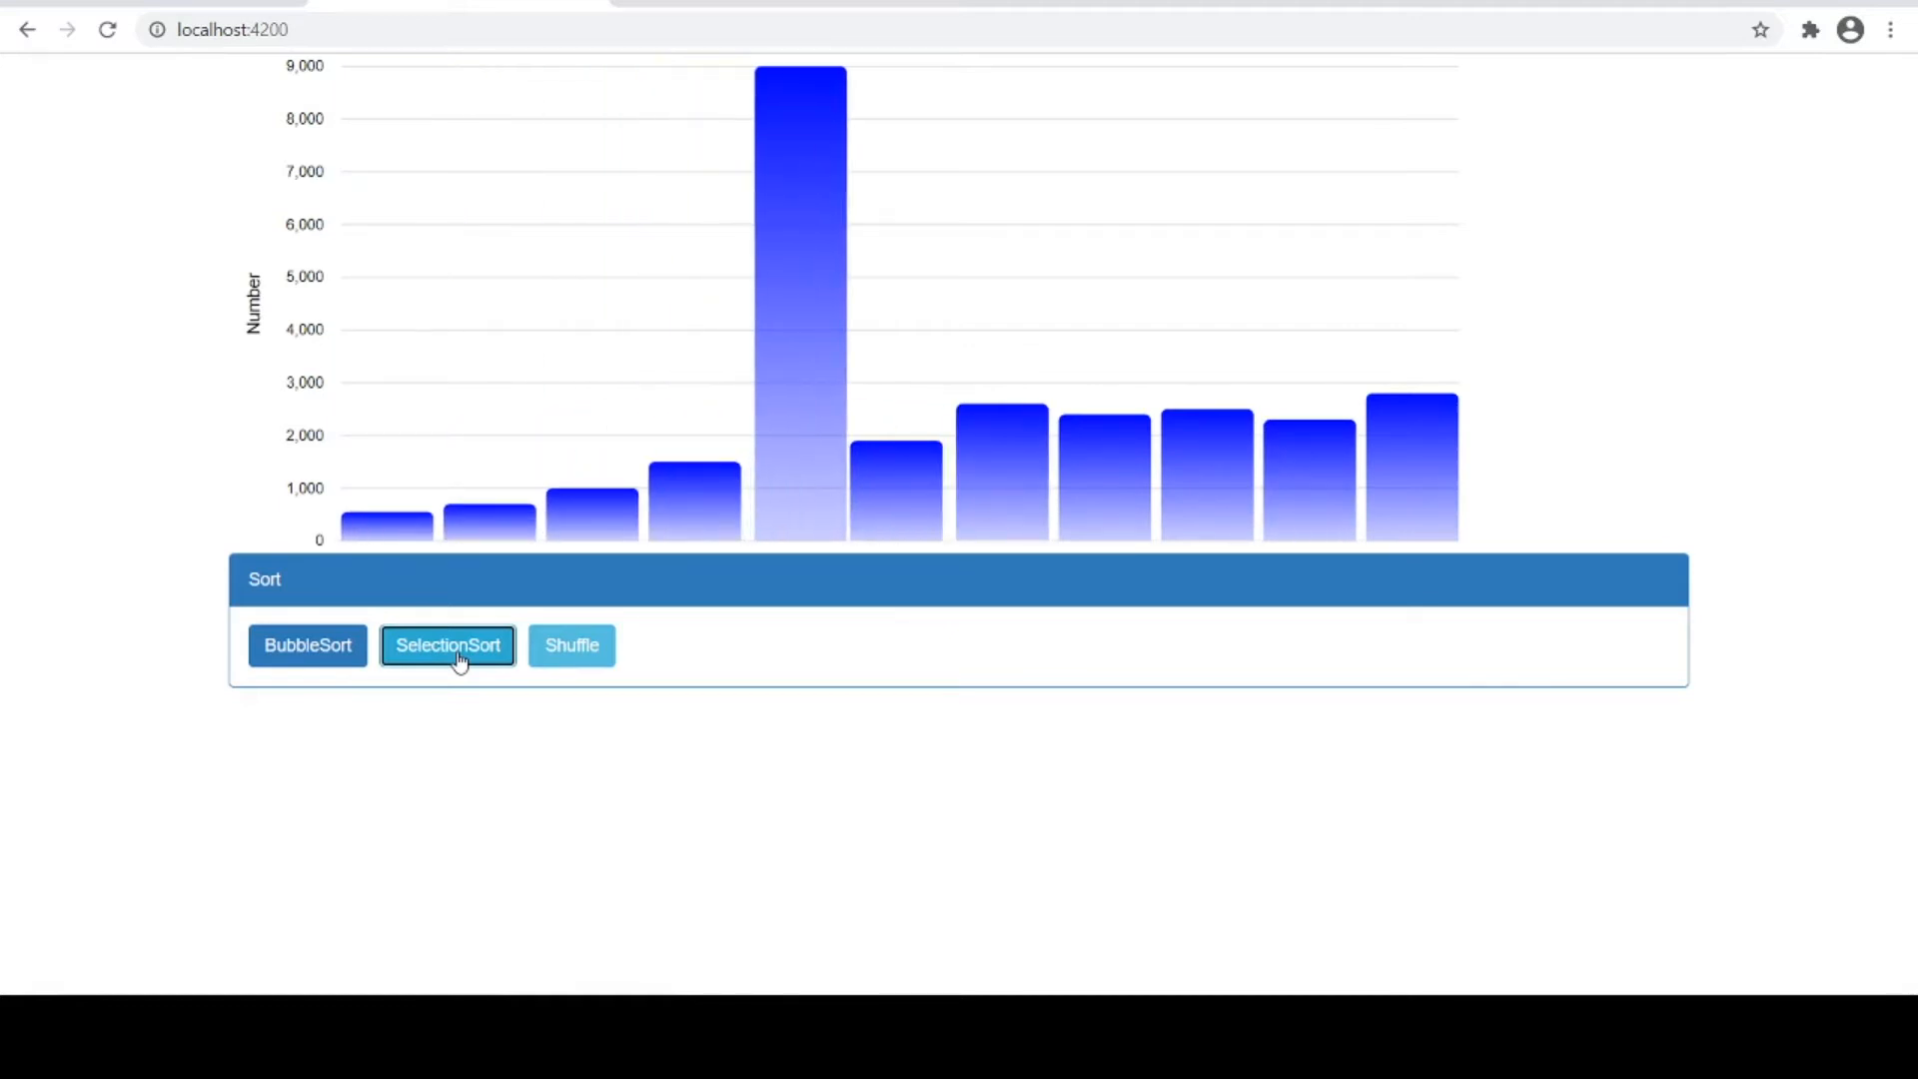
click(447, 644)
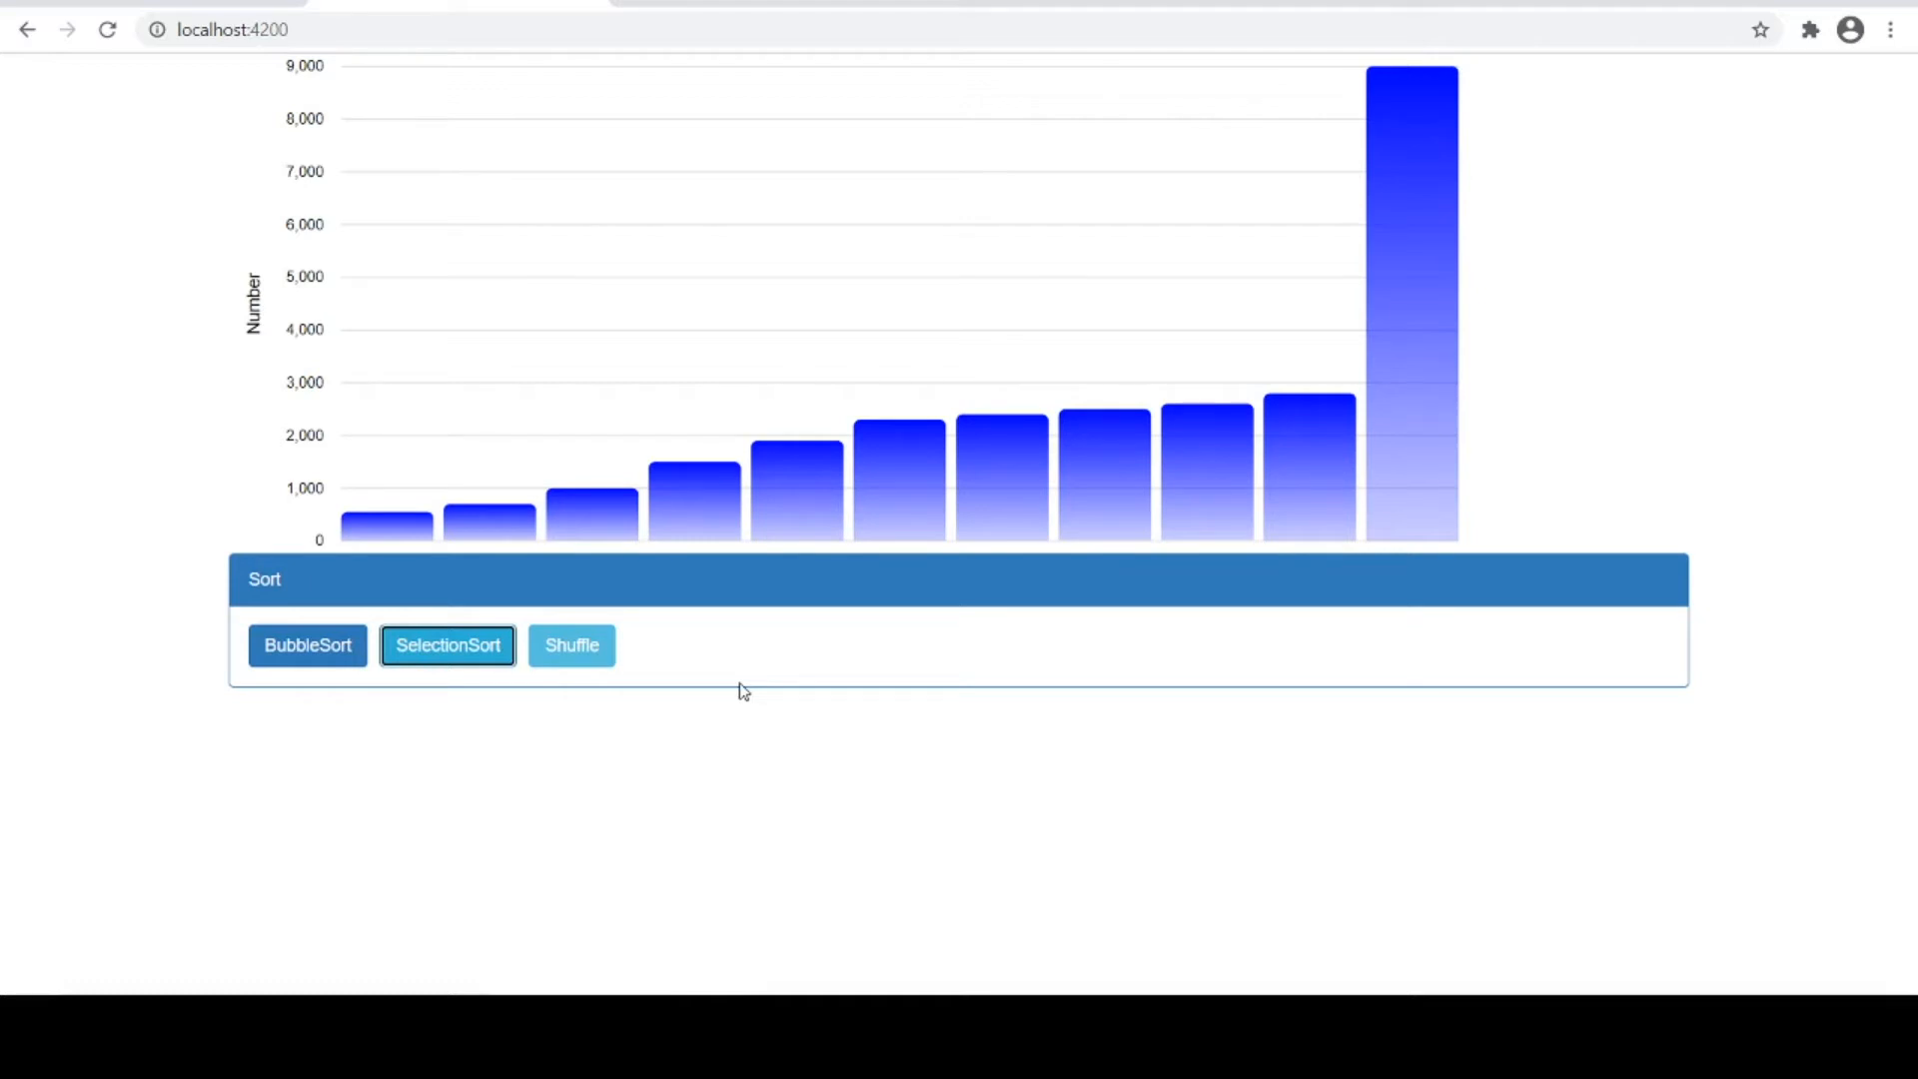
mouse_move(785, 717)
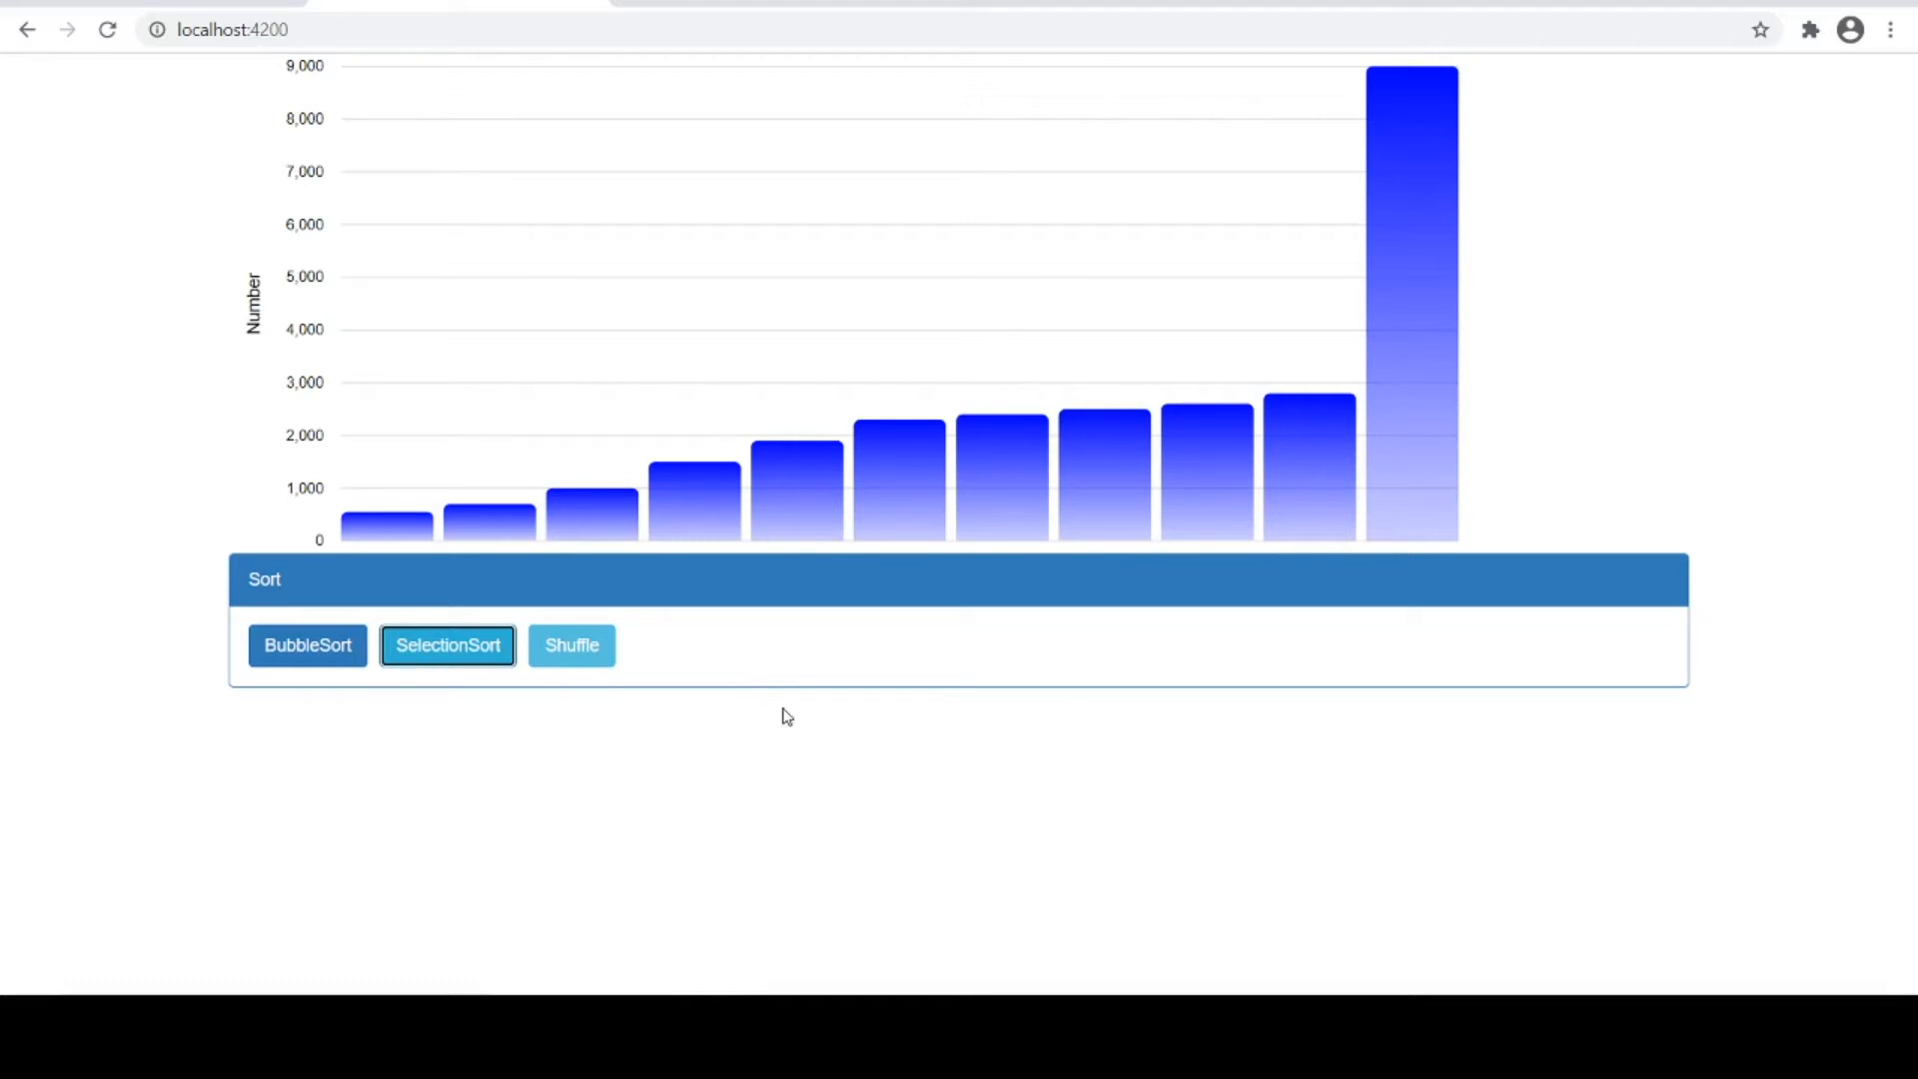
mouse_move(571, 646)
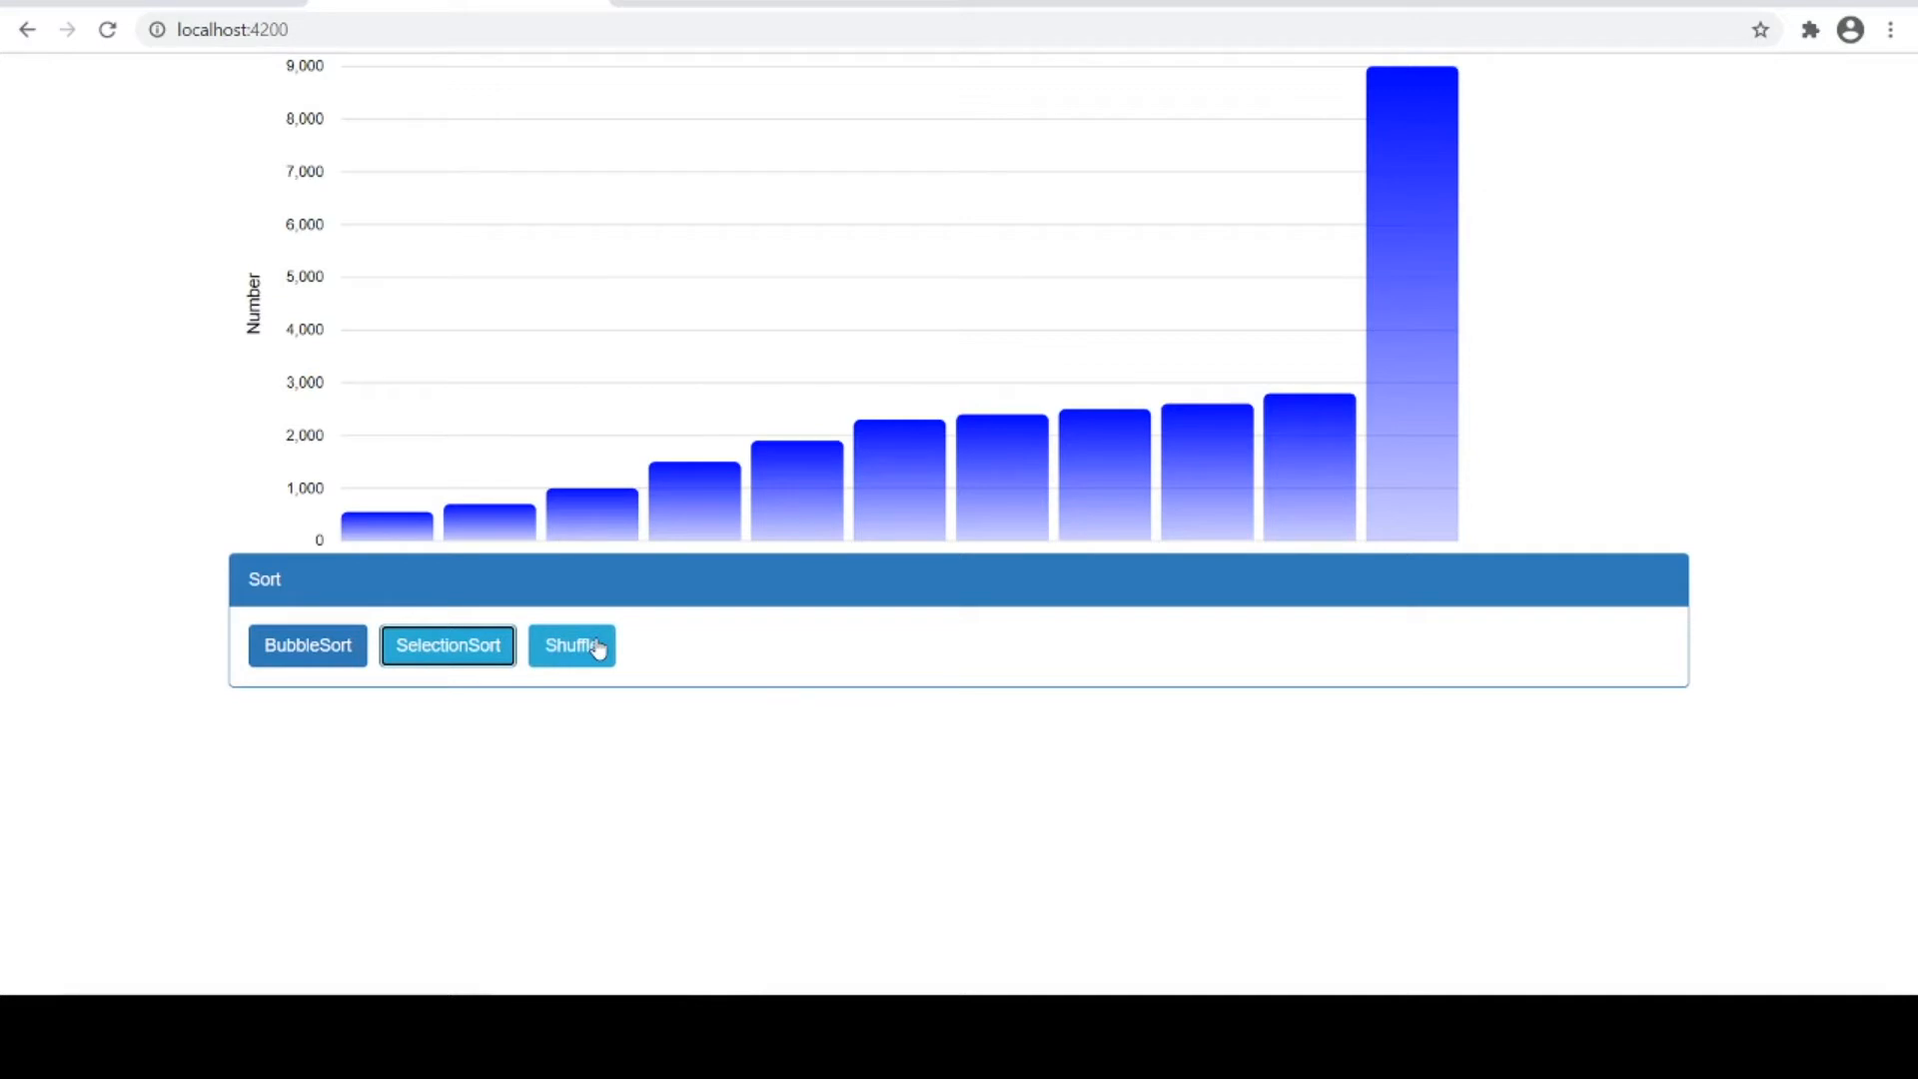
key(alt+tab)
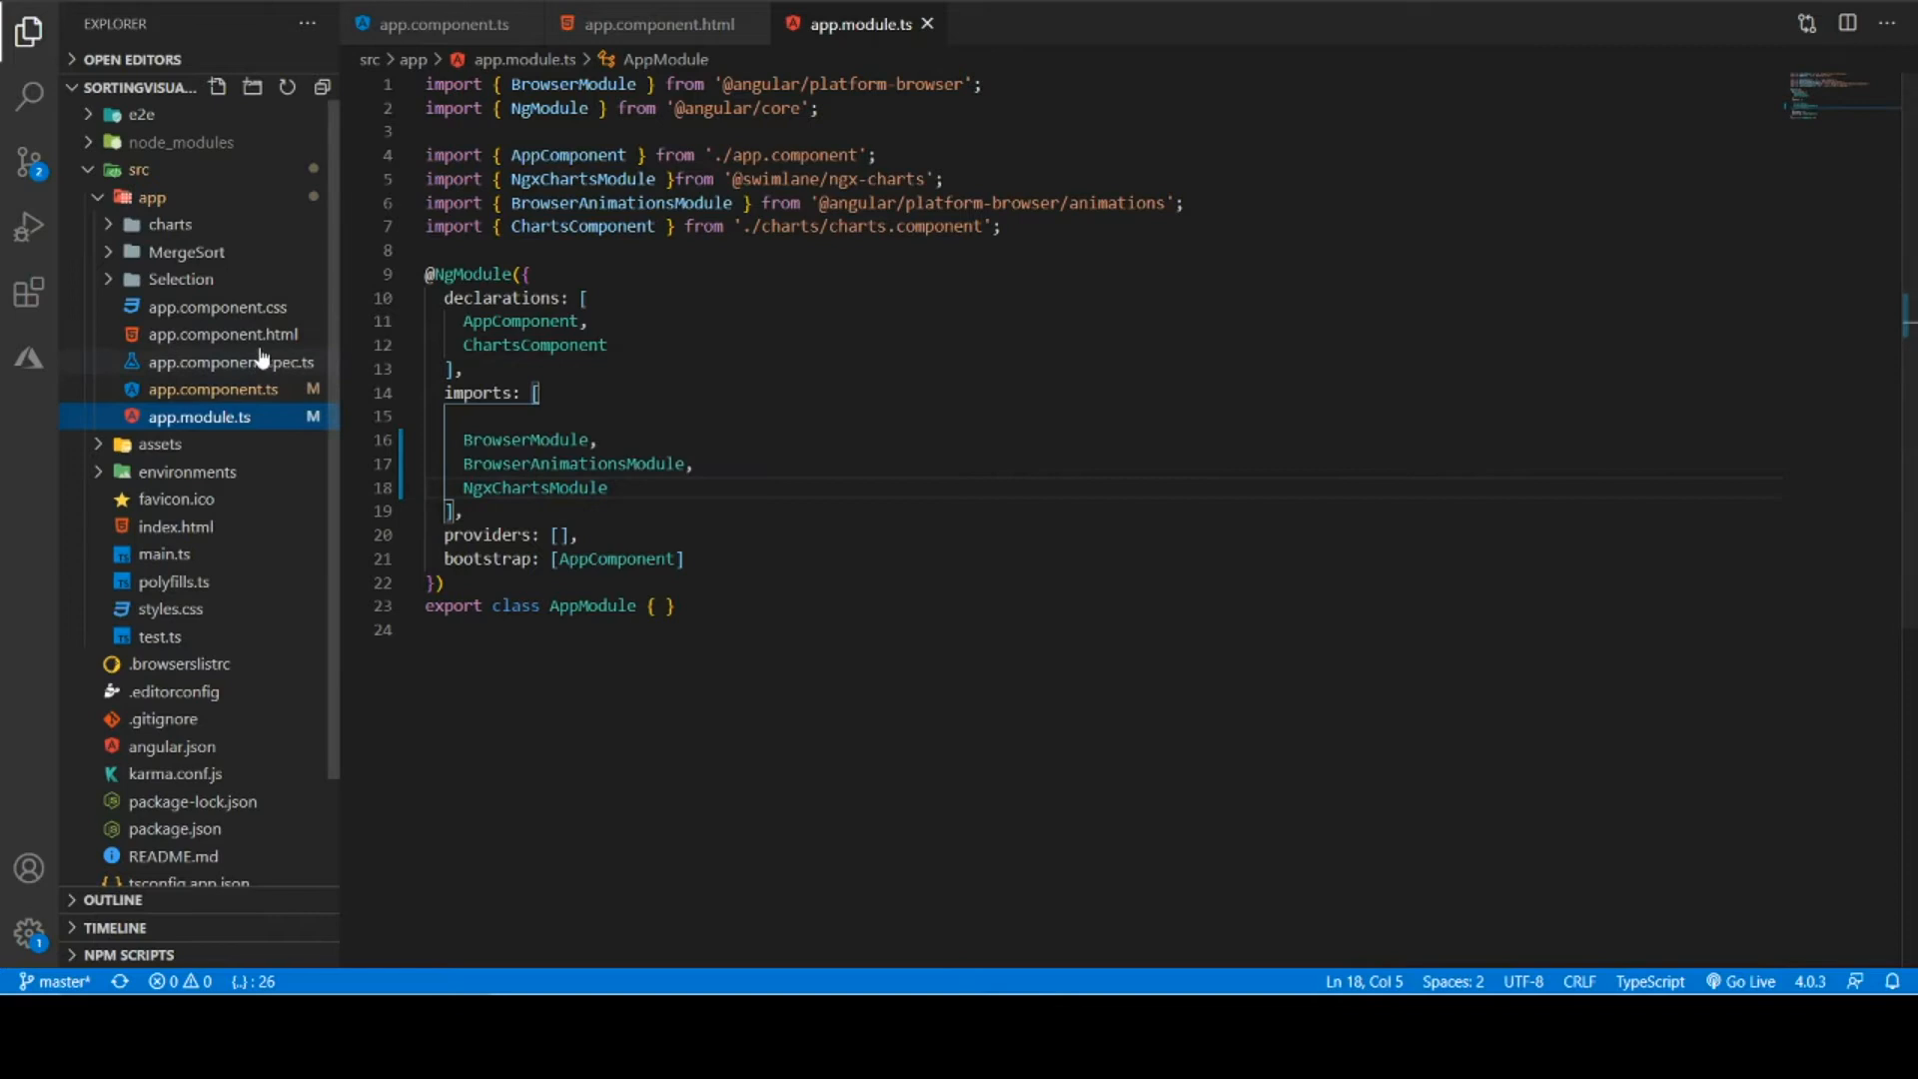
View app.component.html with its ngx-charts-bar-vertical bindings
click(654, 23)
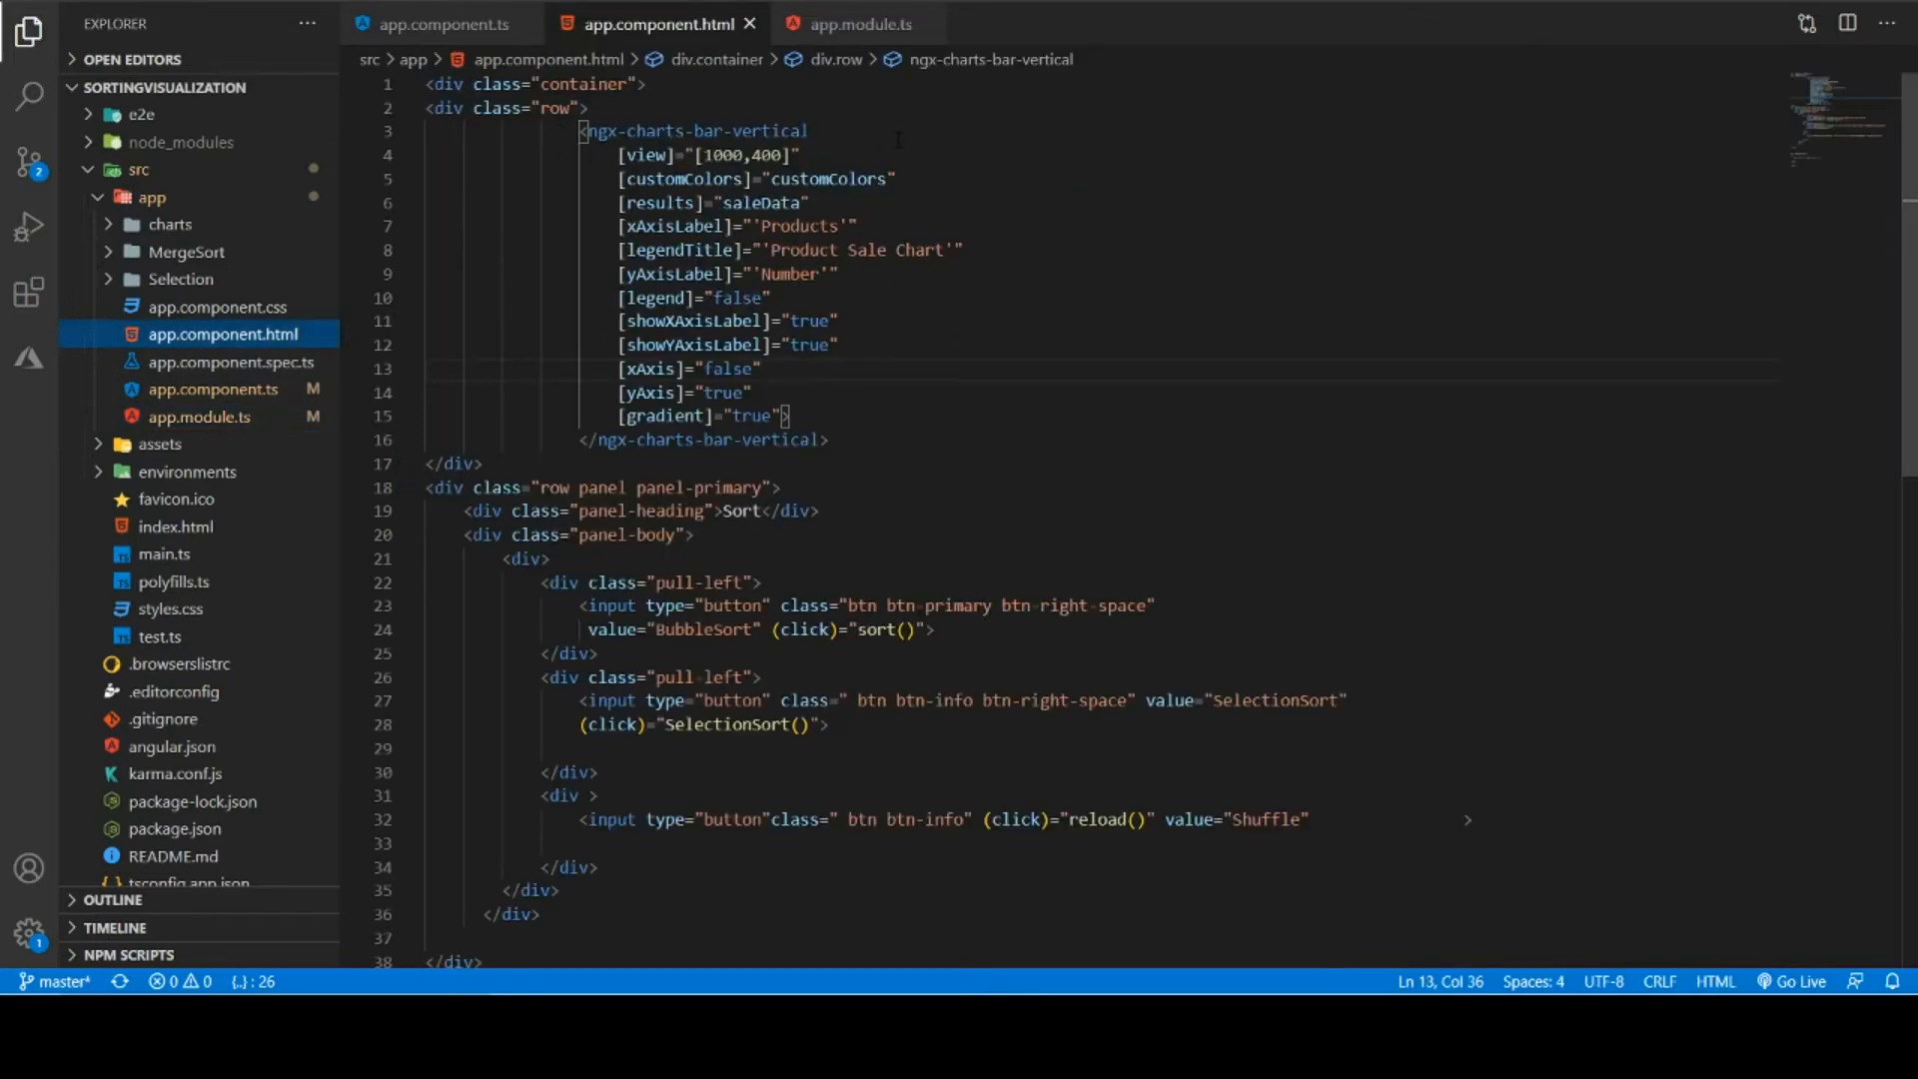
mouse_move(693, 130)
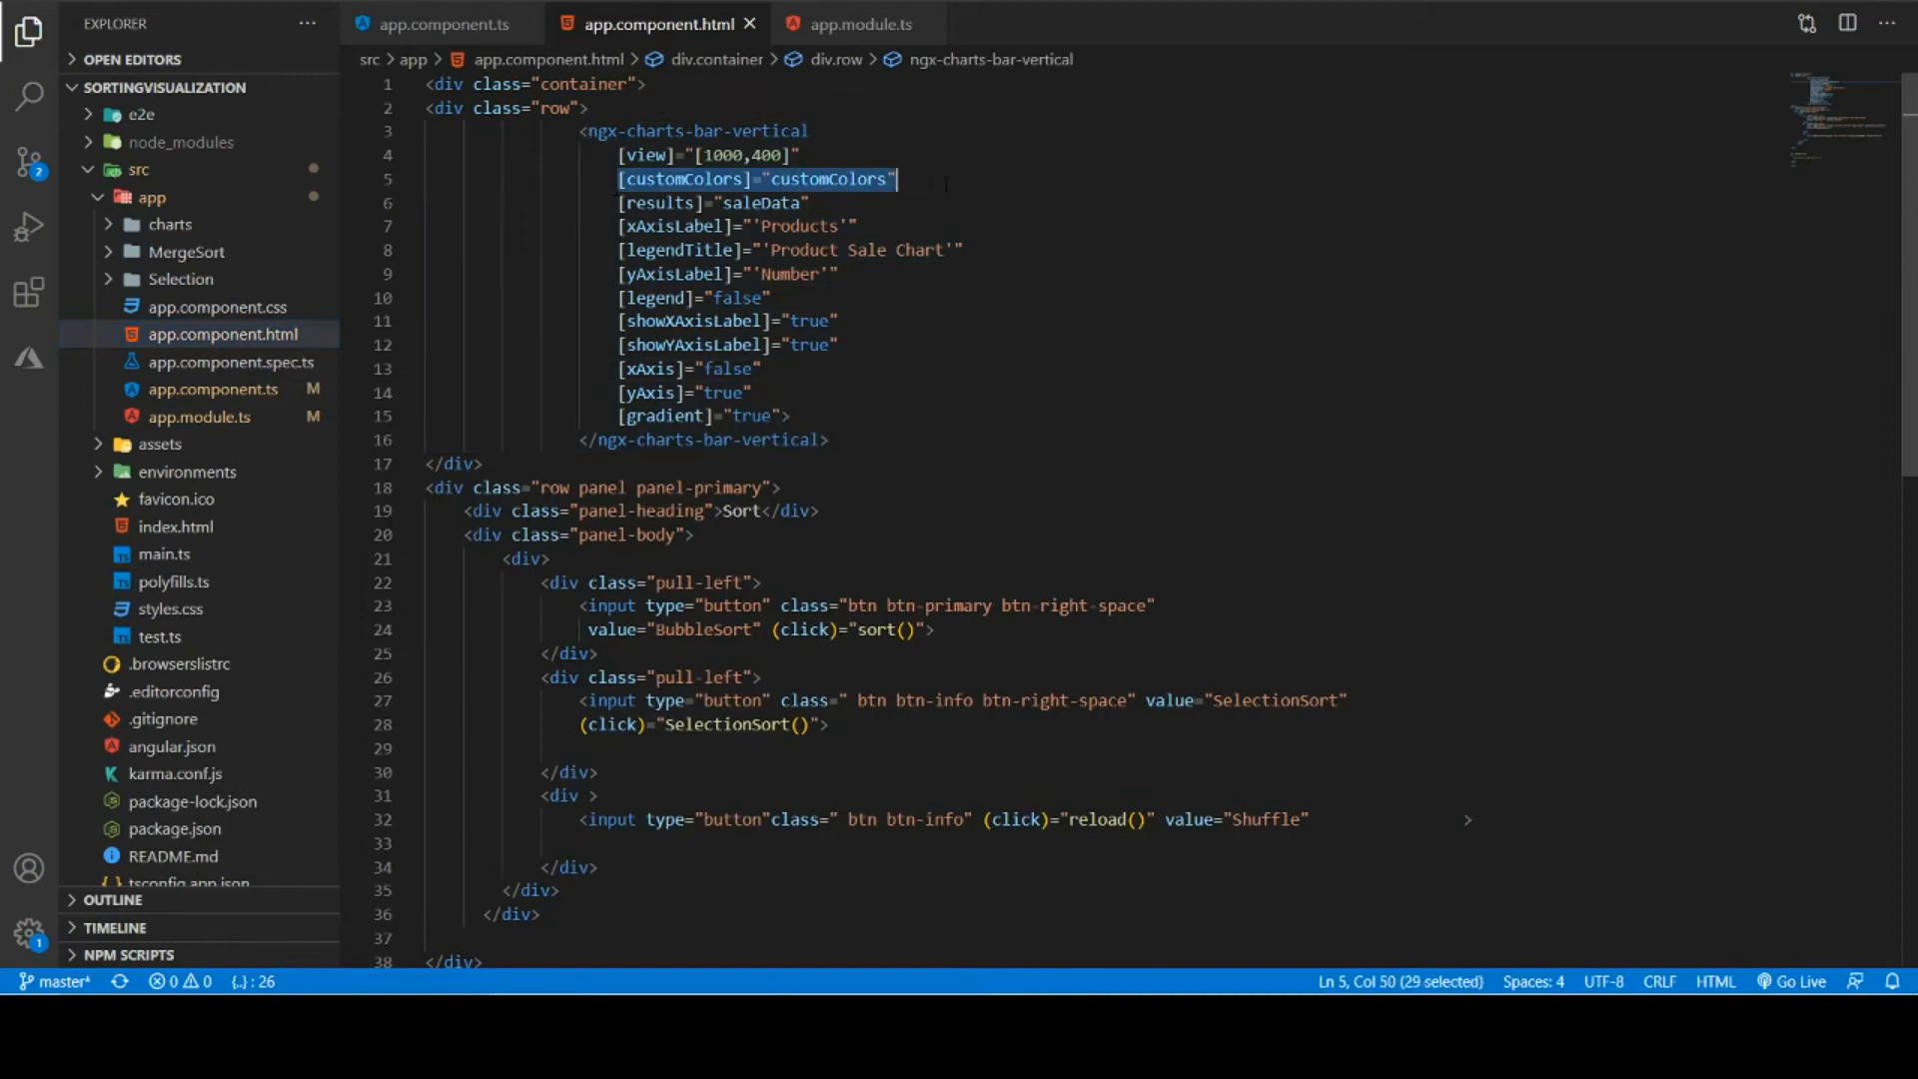
key(Delete)
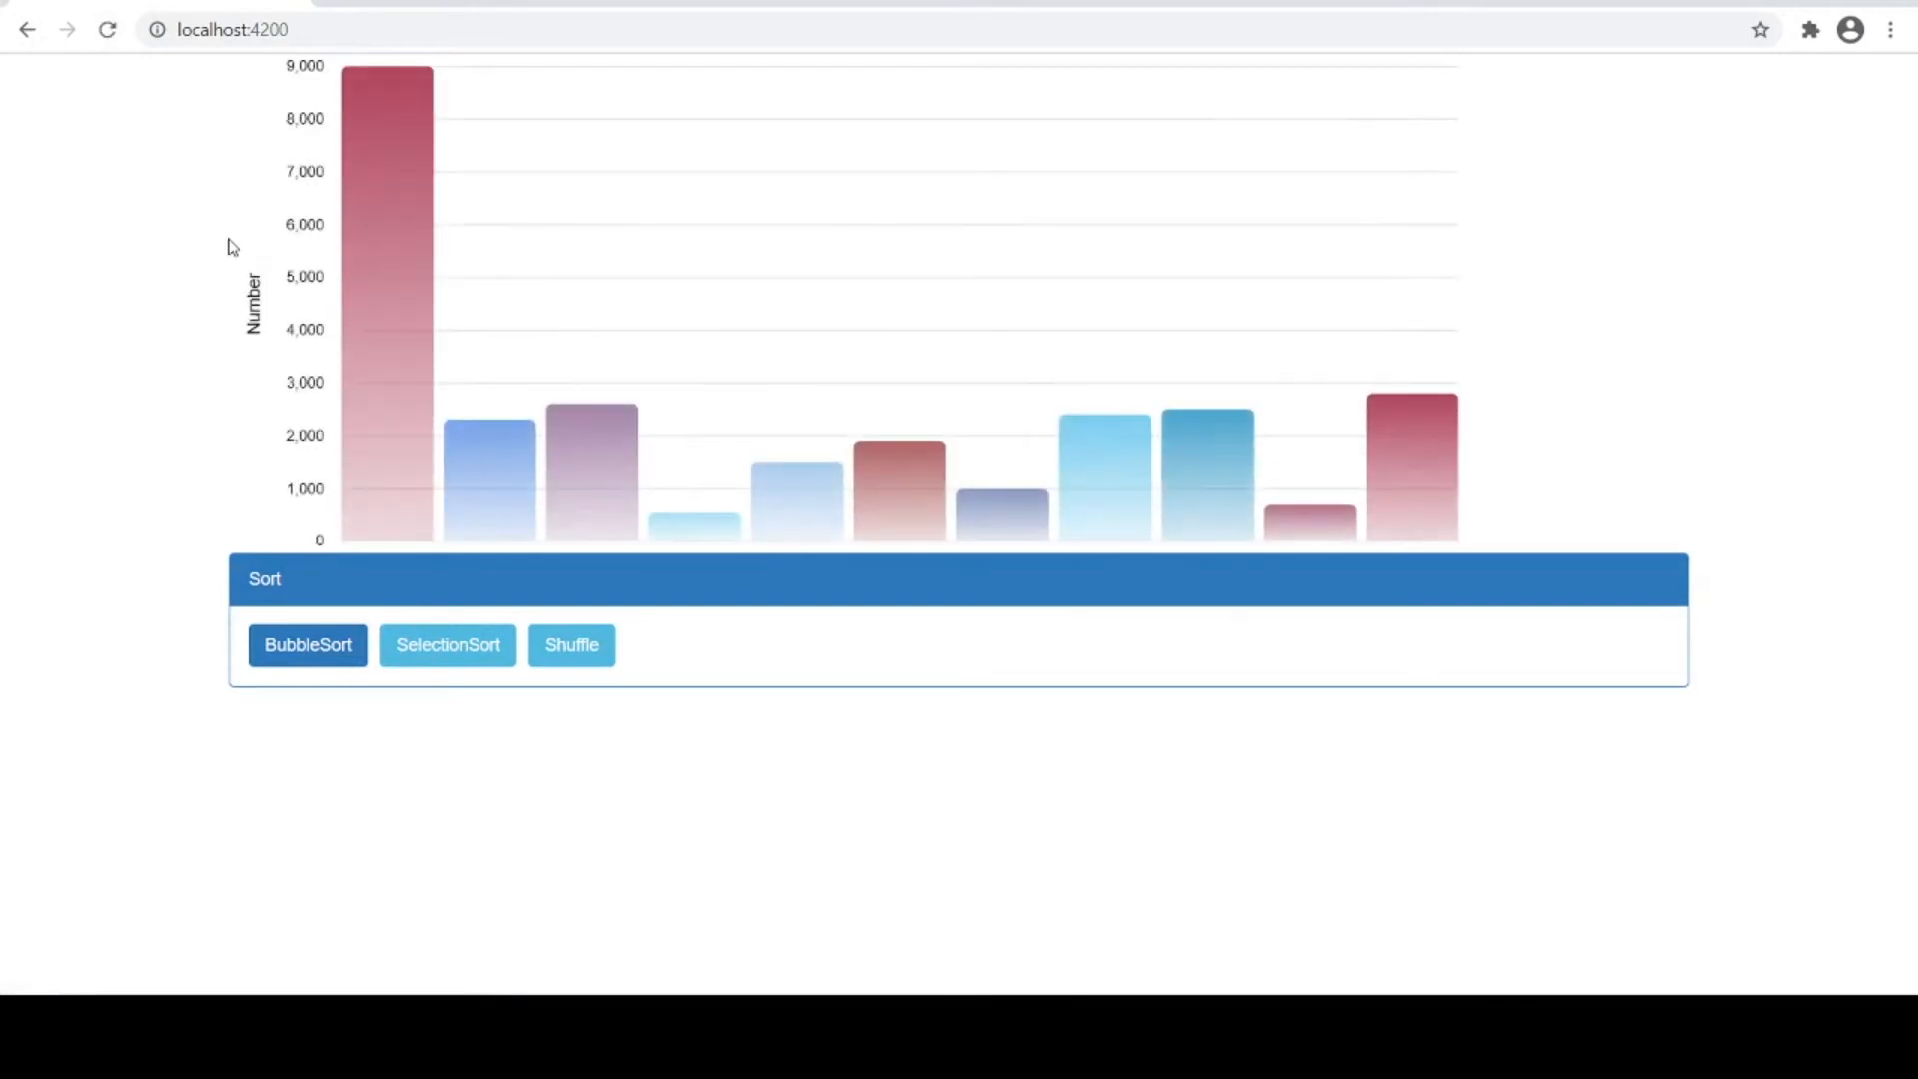
mouse_move(1725, 458)
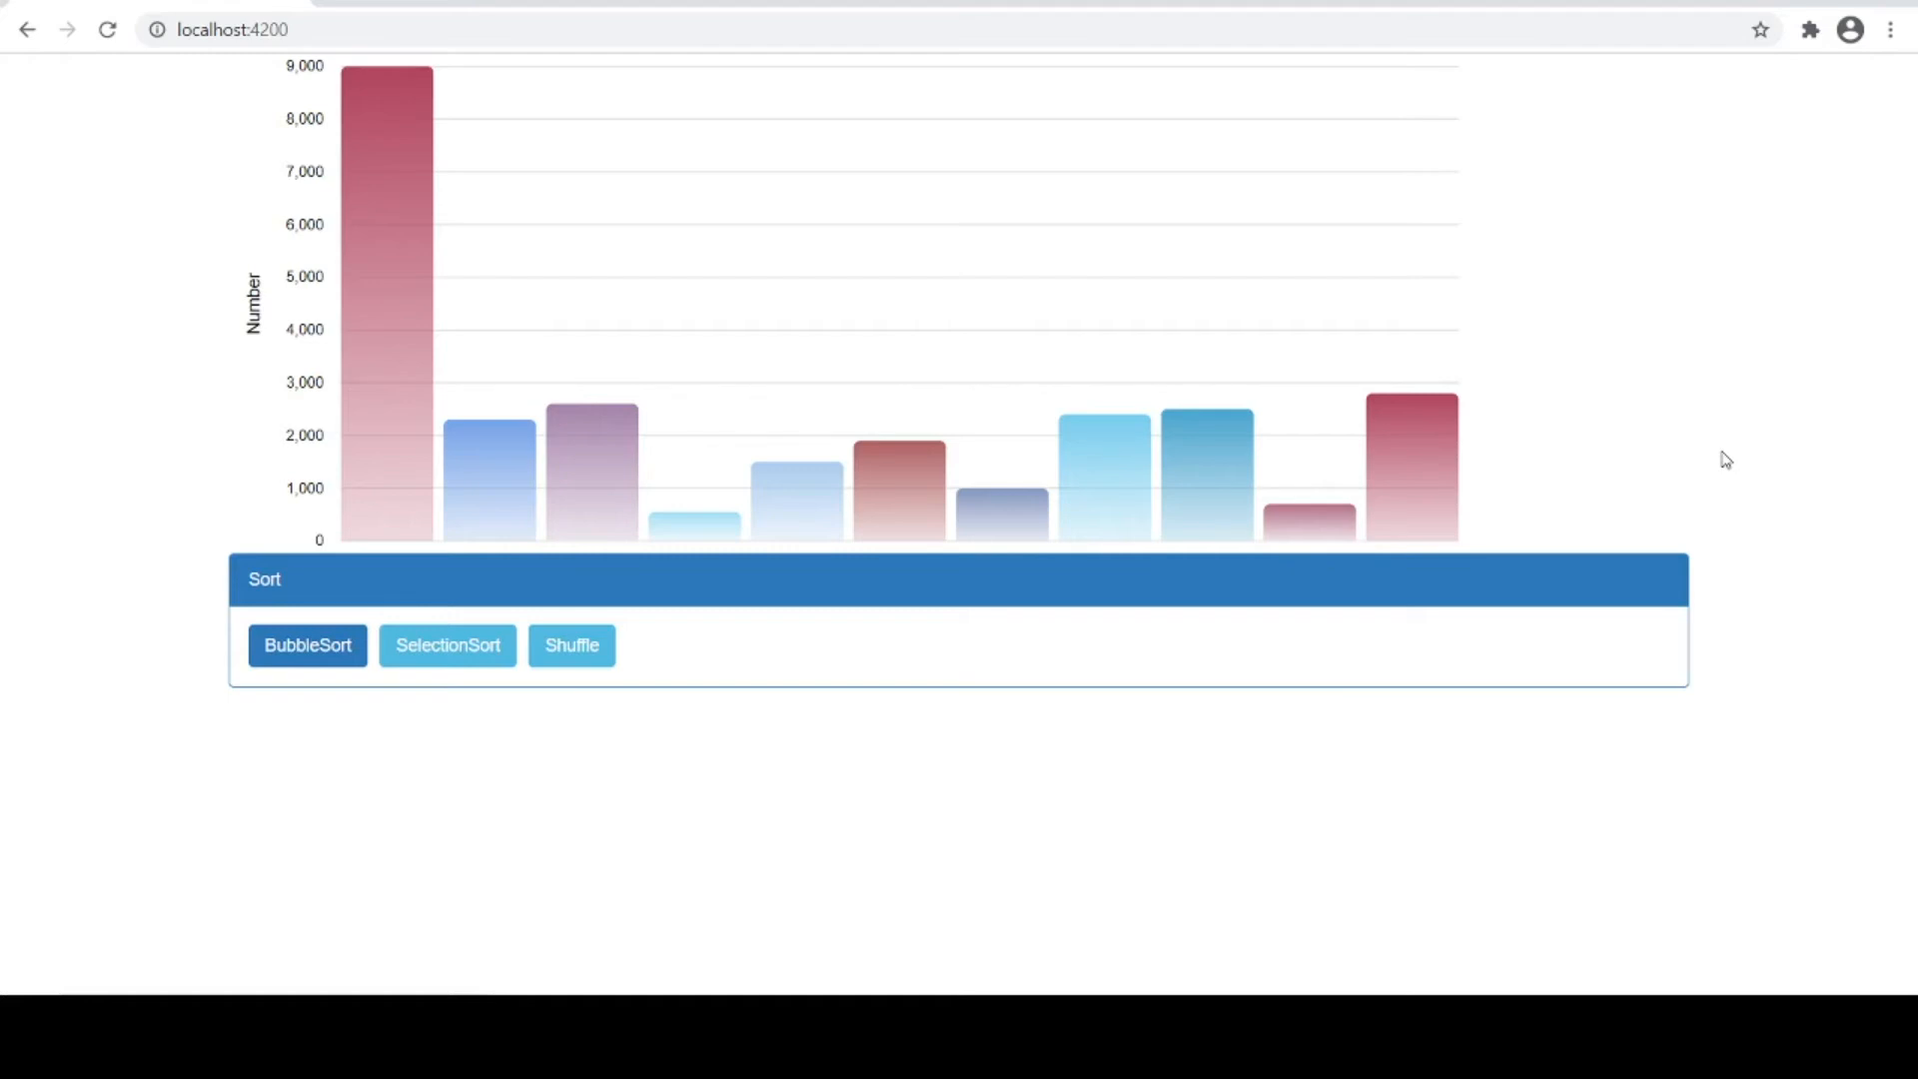
mouse_move(1272, 693)
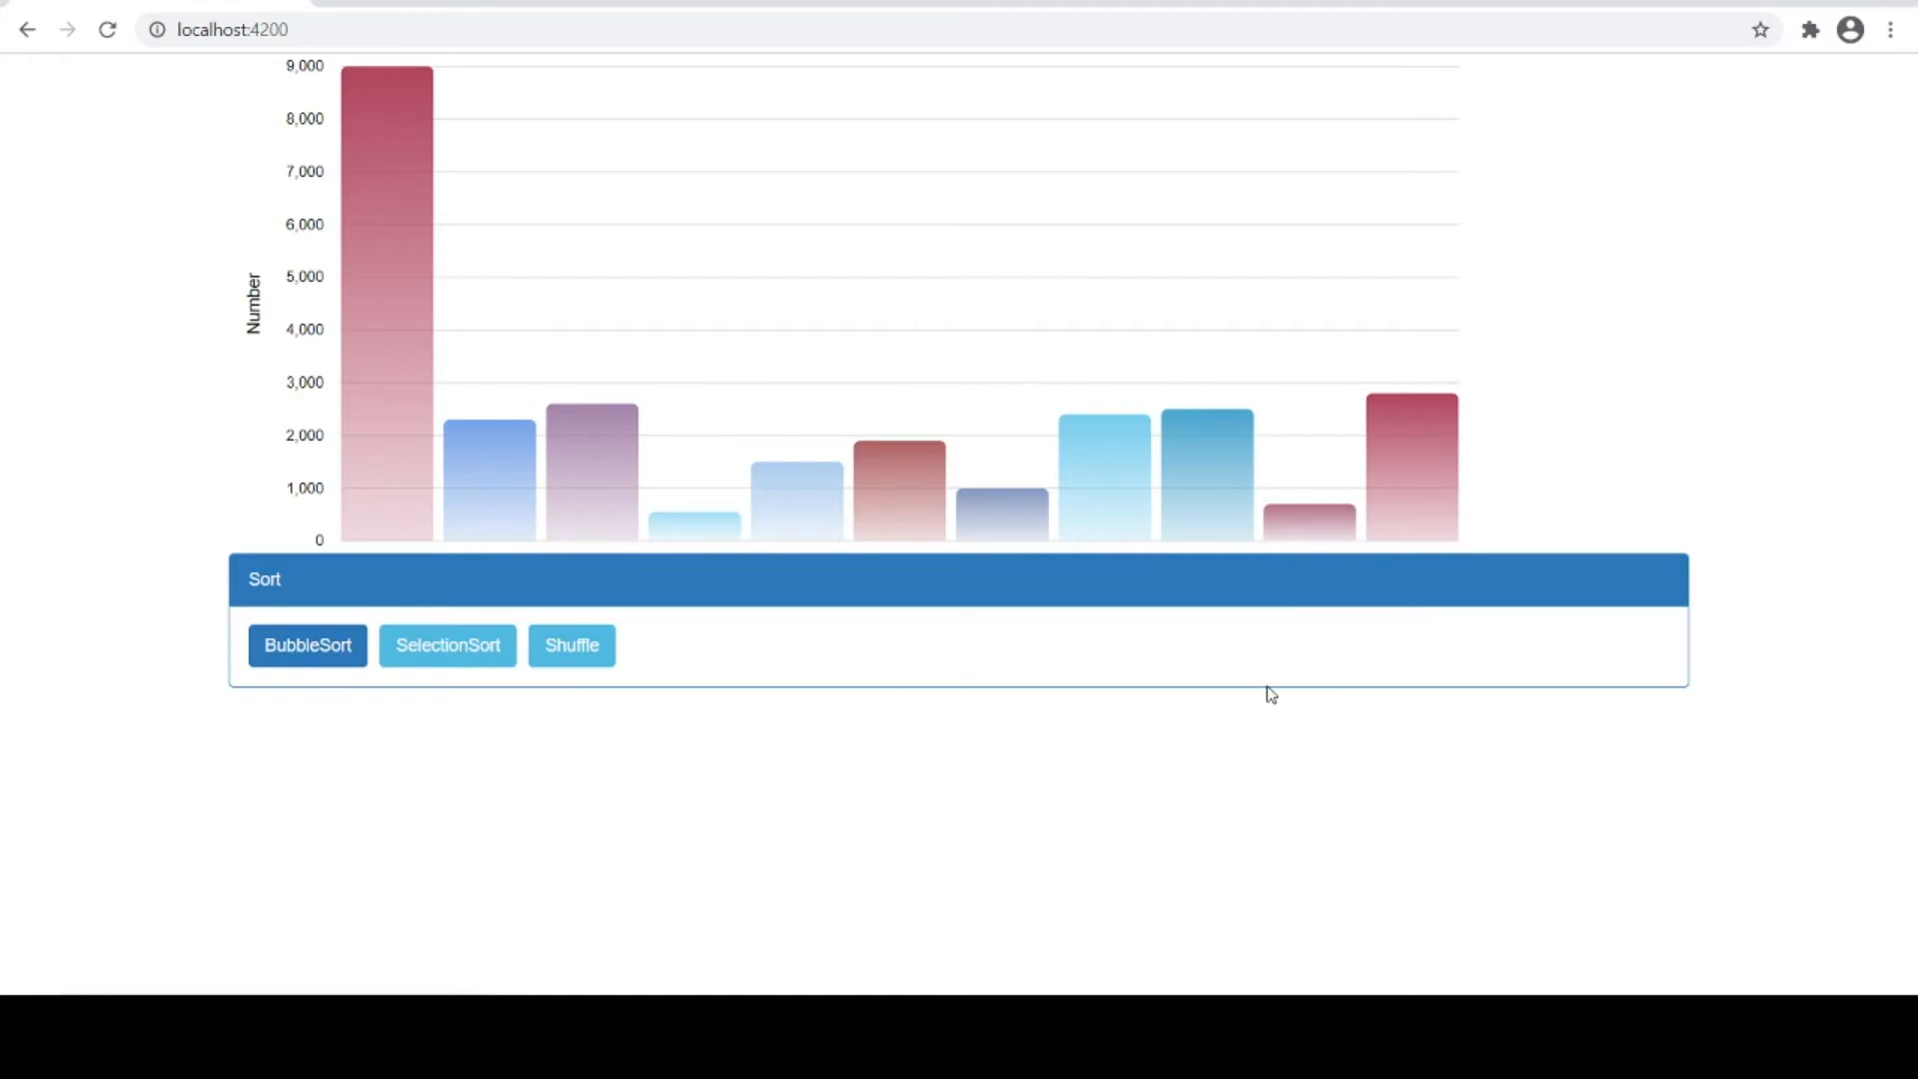
Step BubbleSort on the multicoloured chart, moving the 9,000 bar toward the right
click(307, 644)
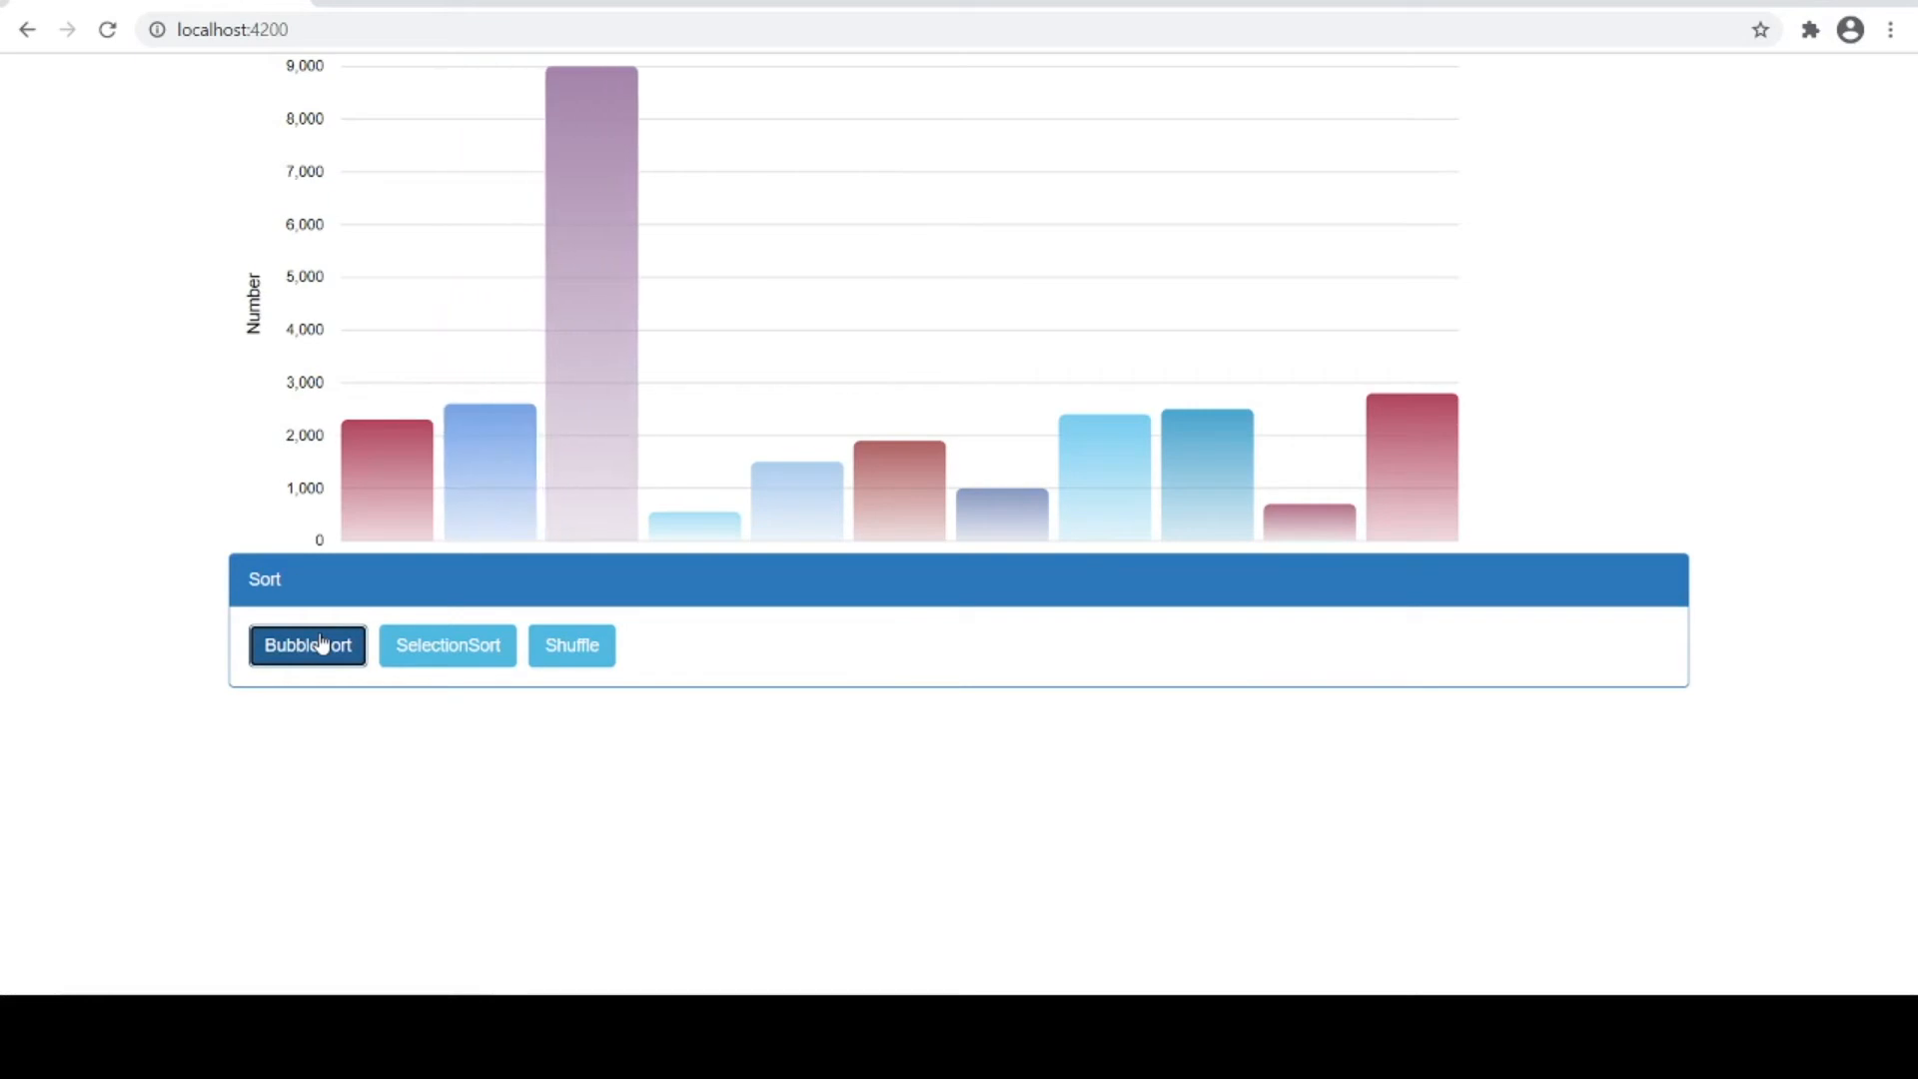
click(307, 644)
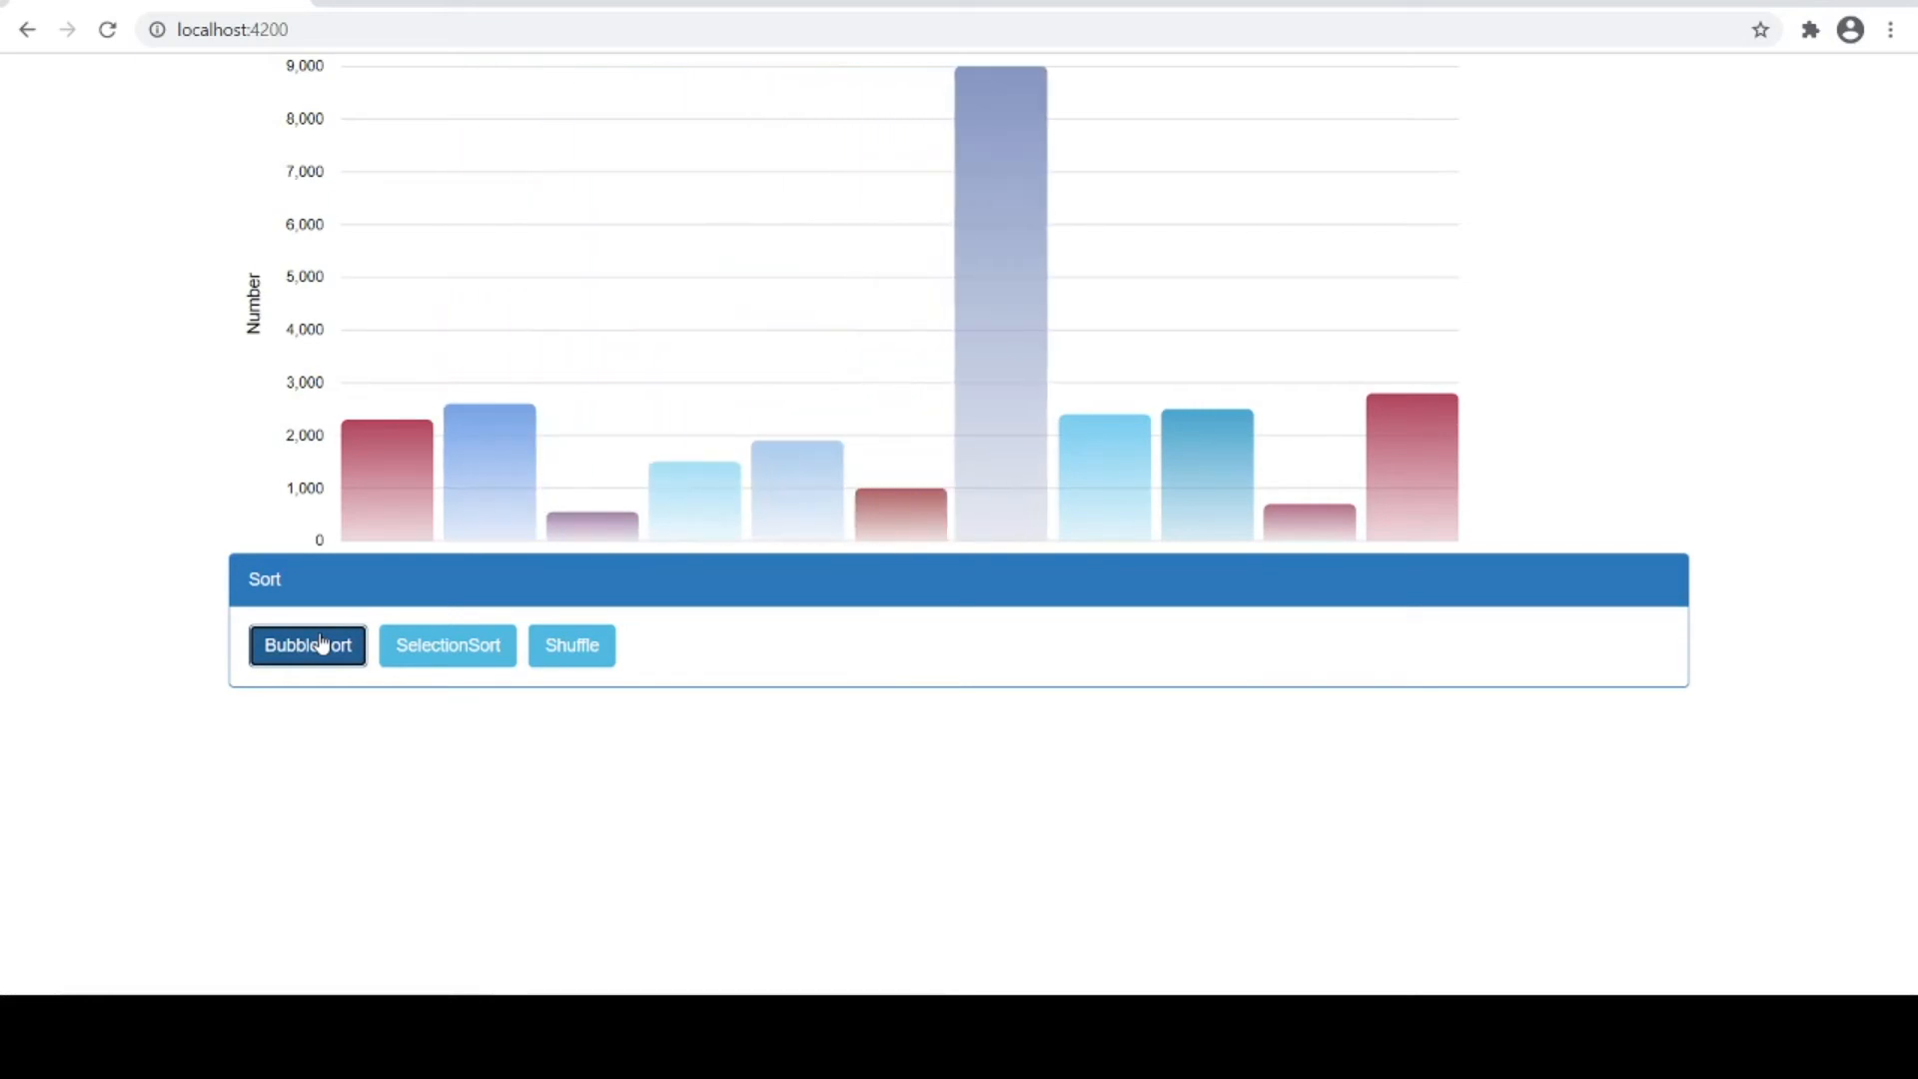
click(306, 644)
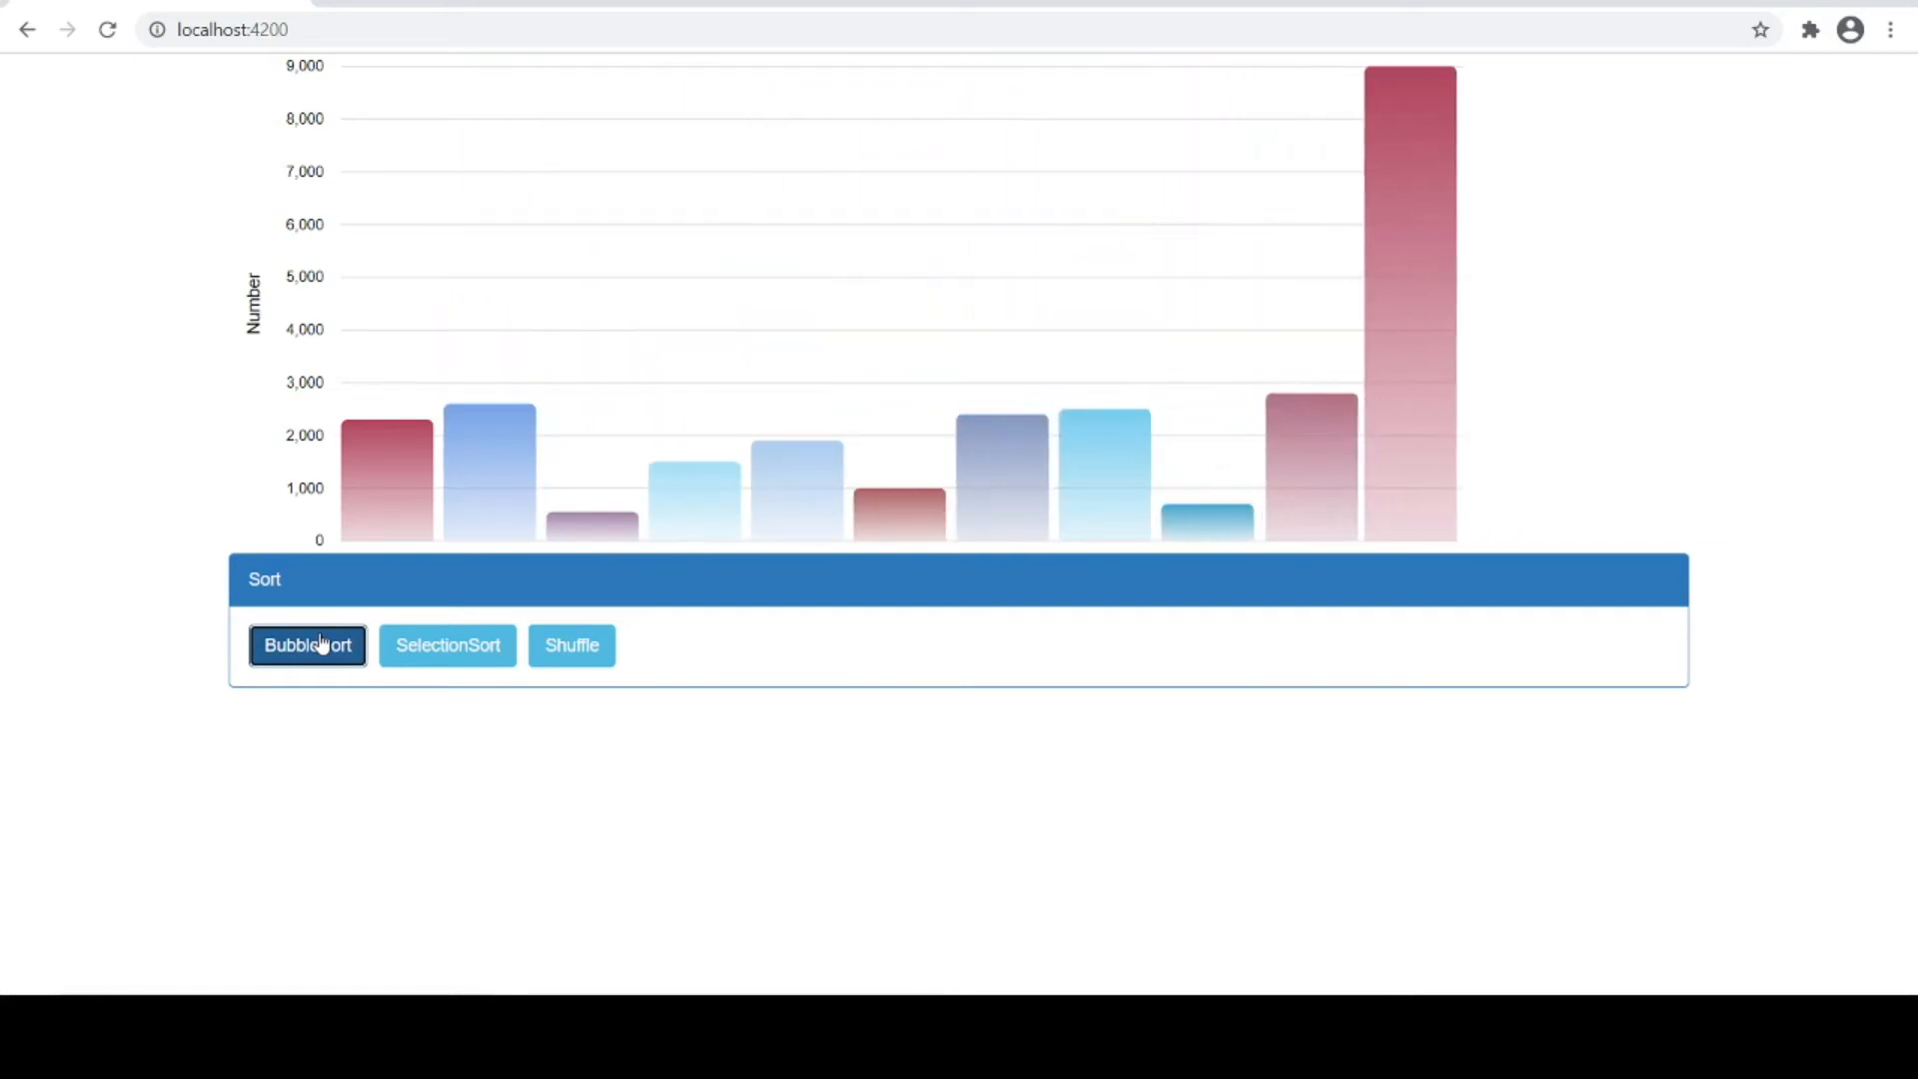
click(306, 644)
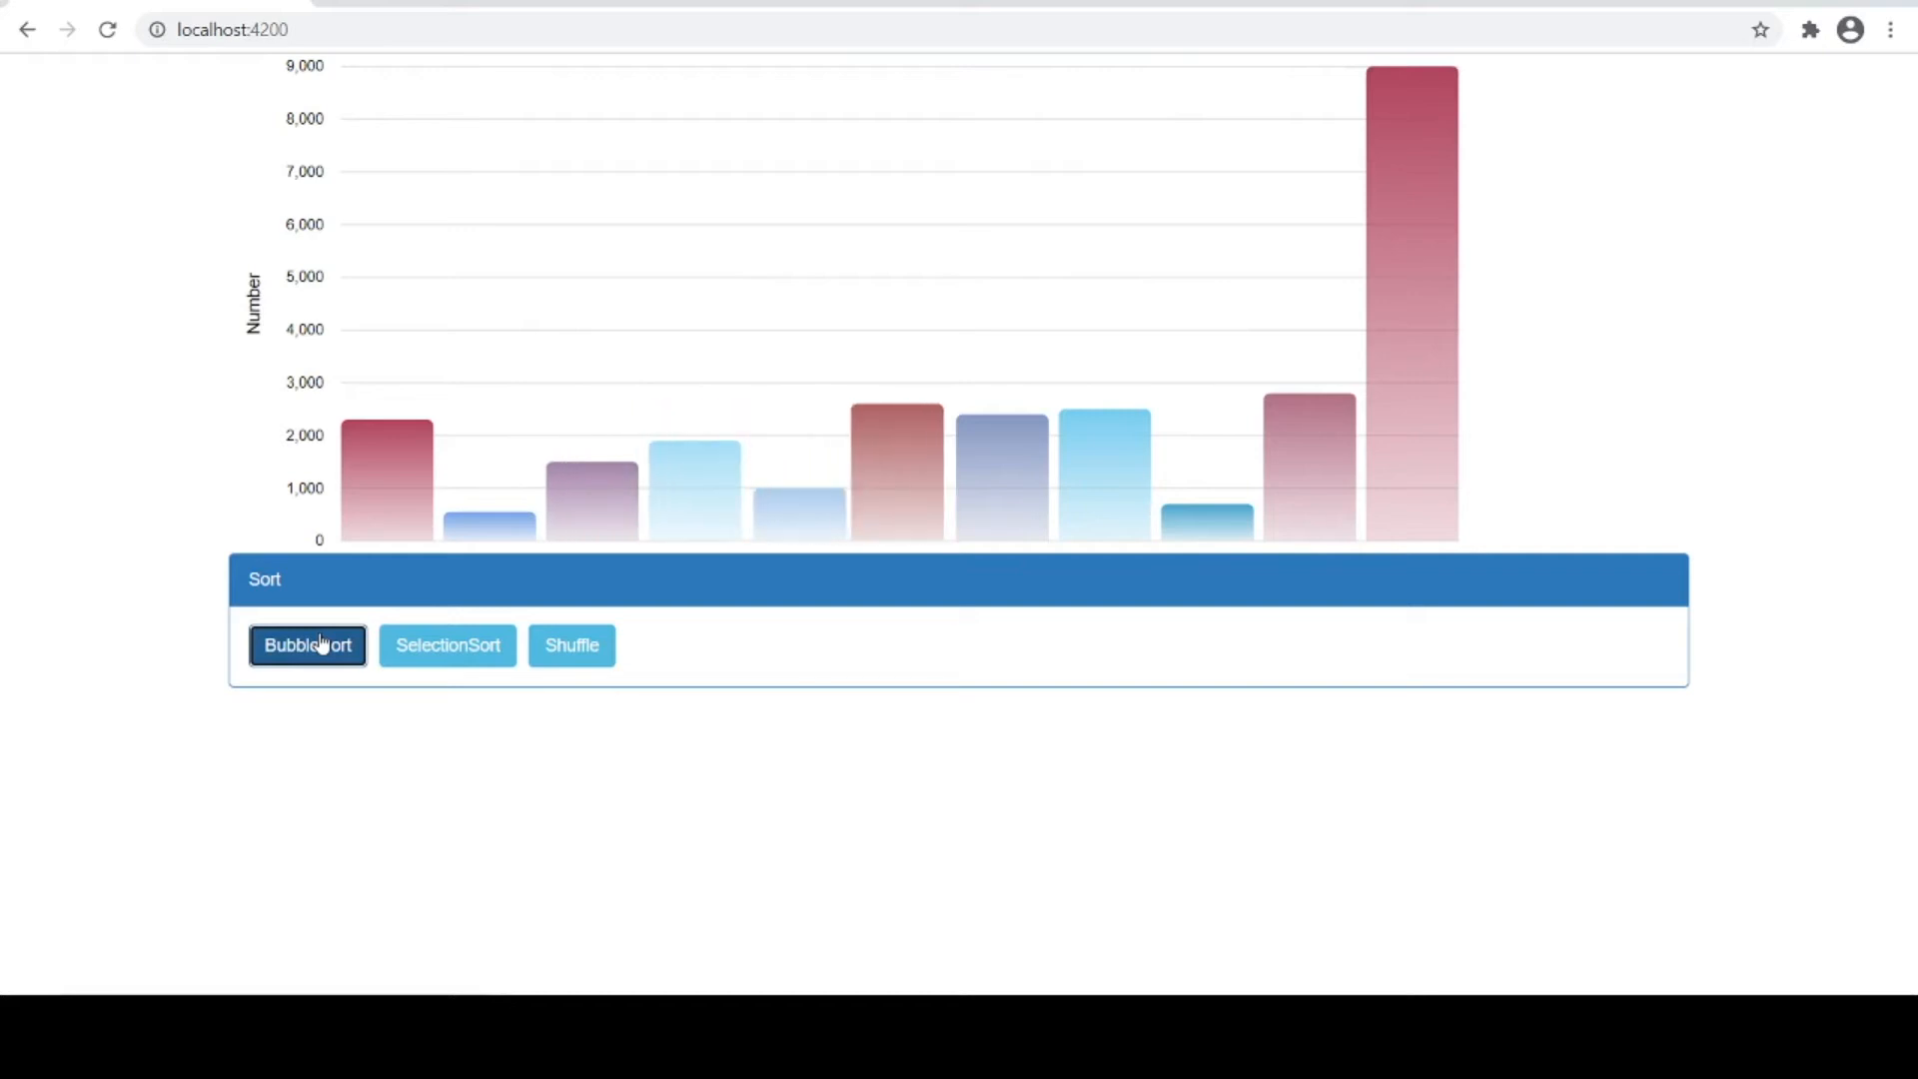
click(306, 644)
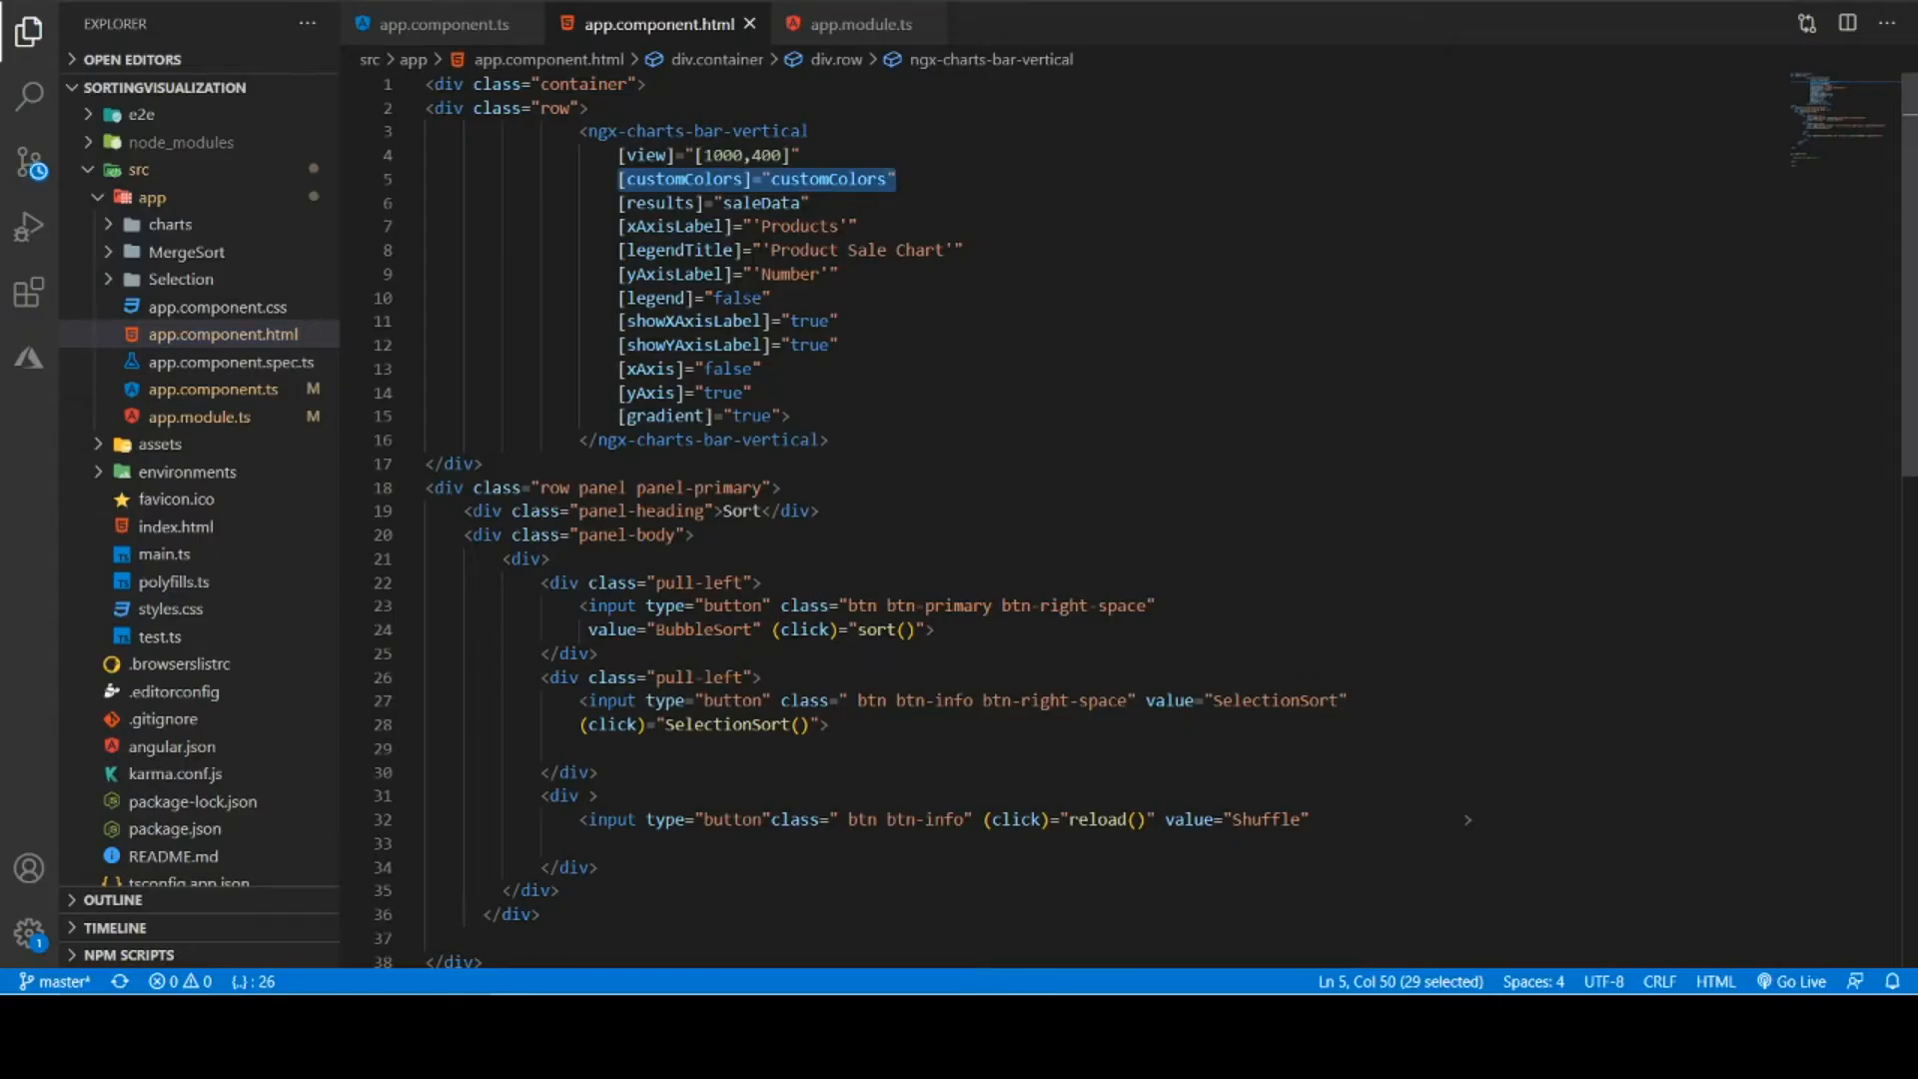
mouse_move(666, 250)
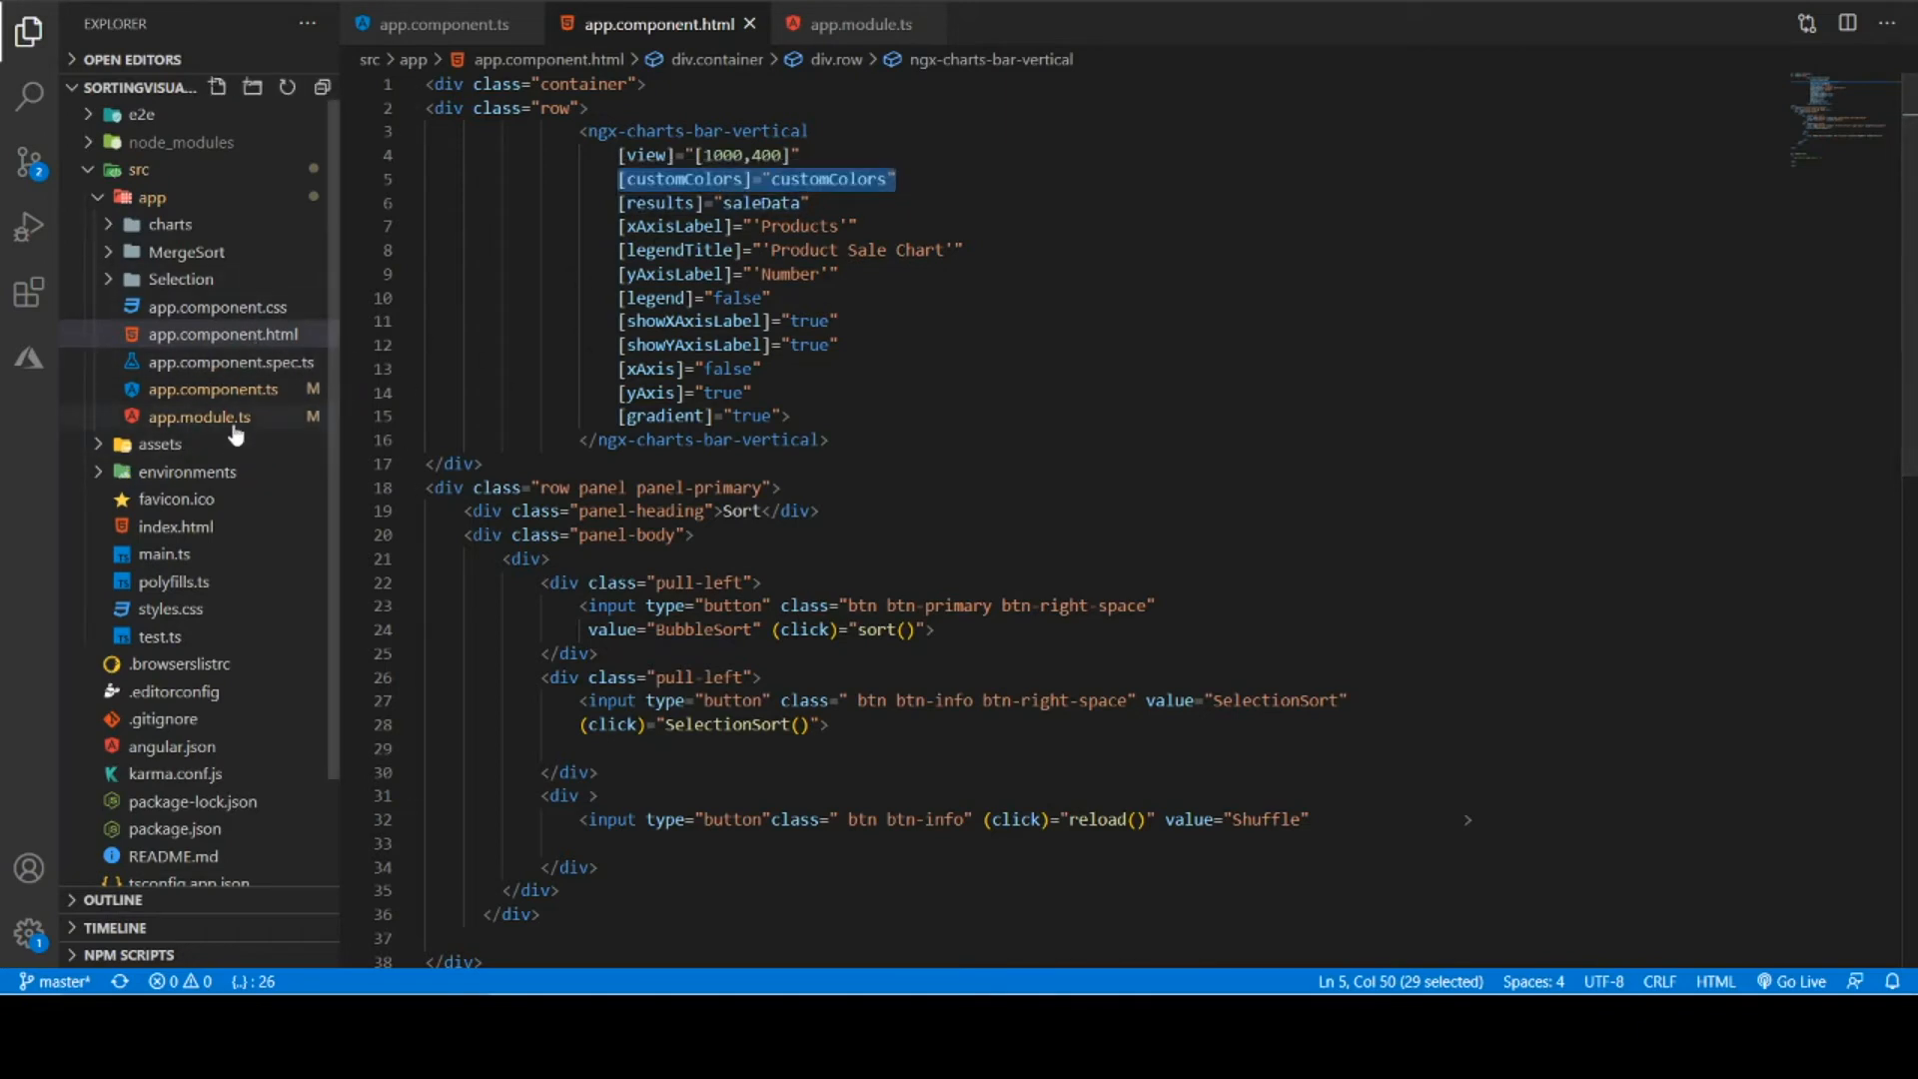
Show app.component.ts, scrolled to the sort and selectionSort functions
click(440, 23)
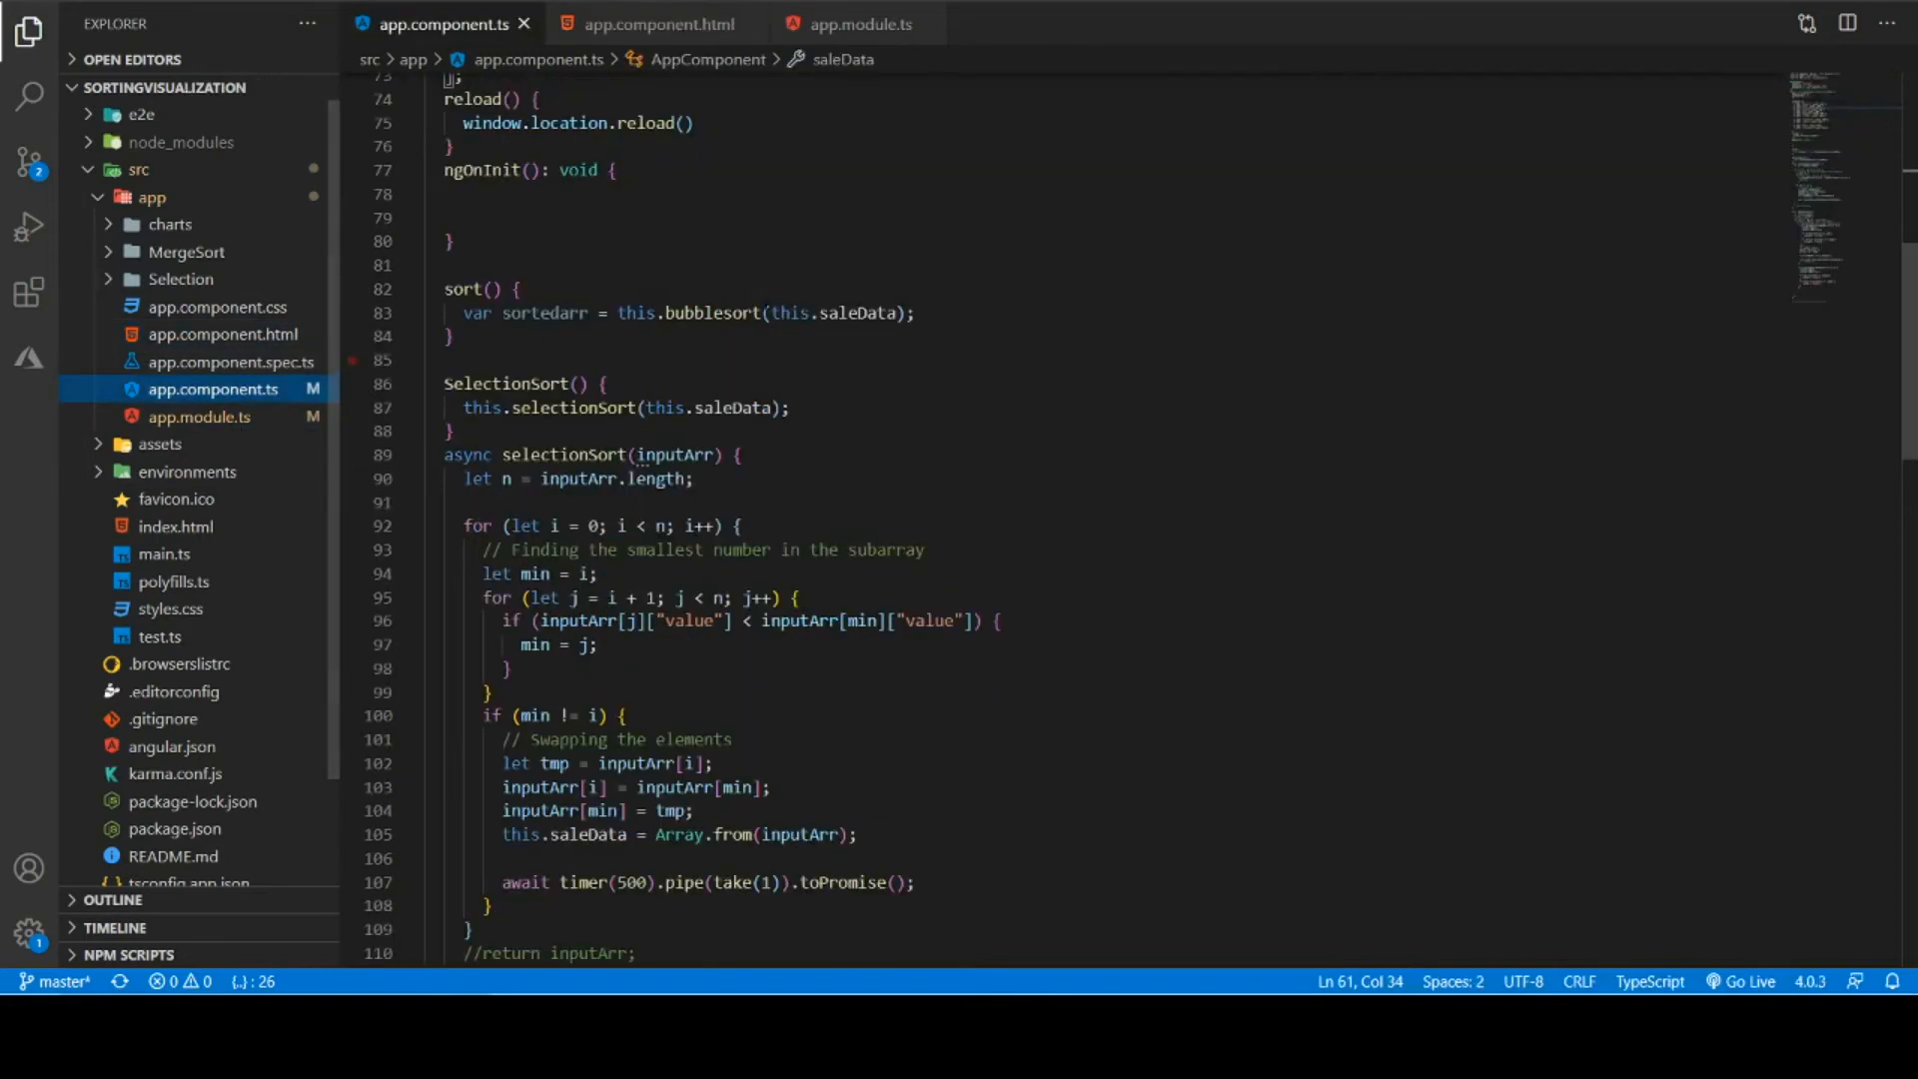
scroll(up, 3)
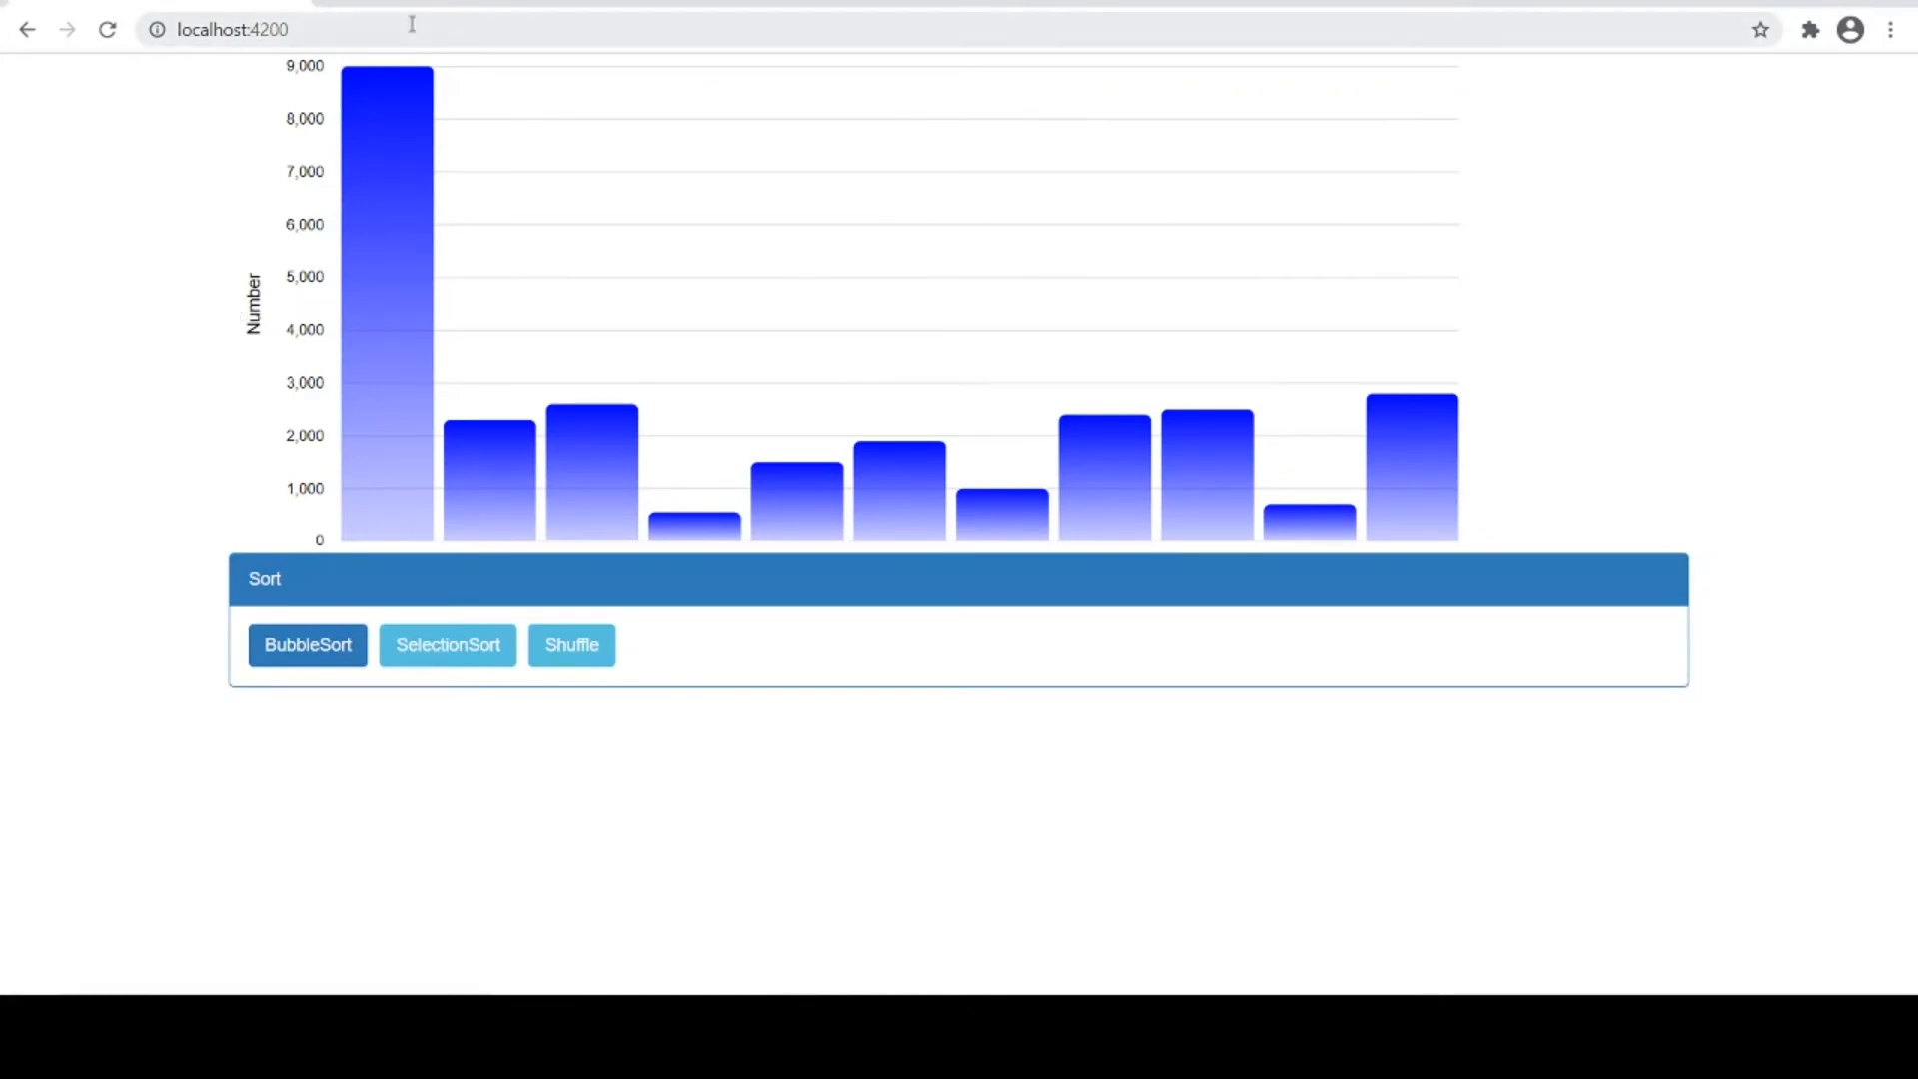
mouse_move(240, 368)
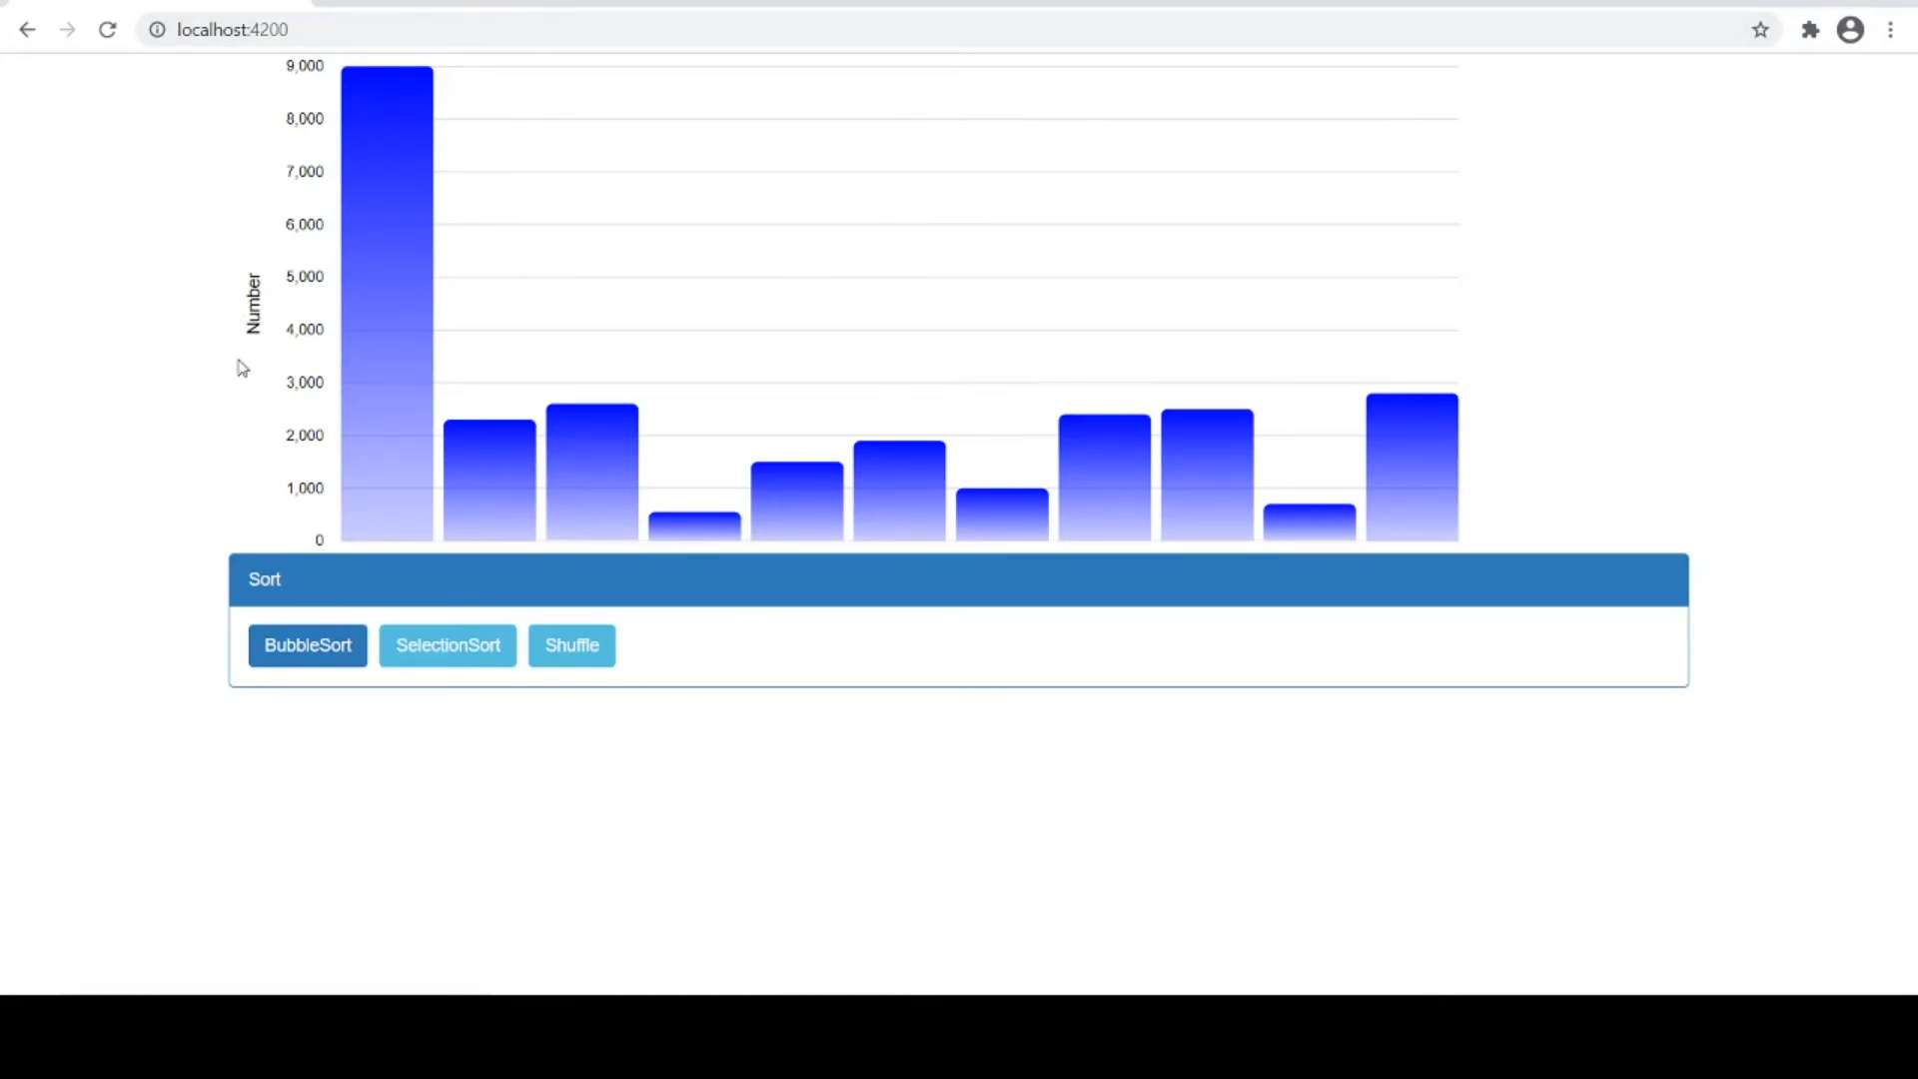
mouse_move(517, 484)
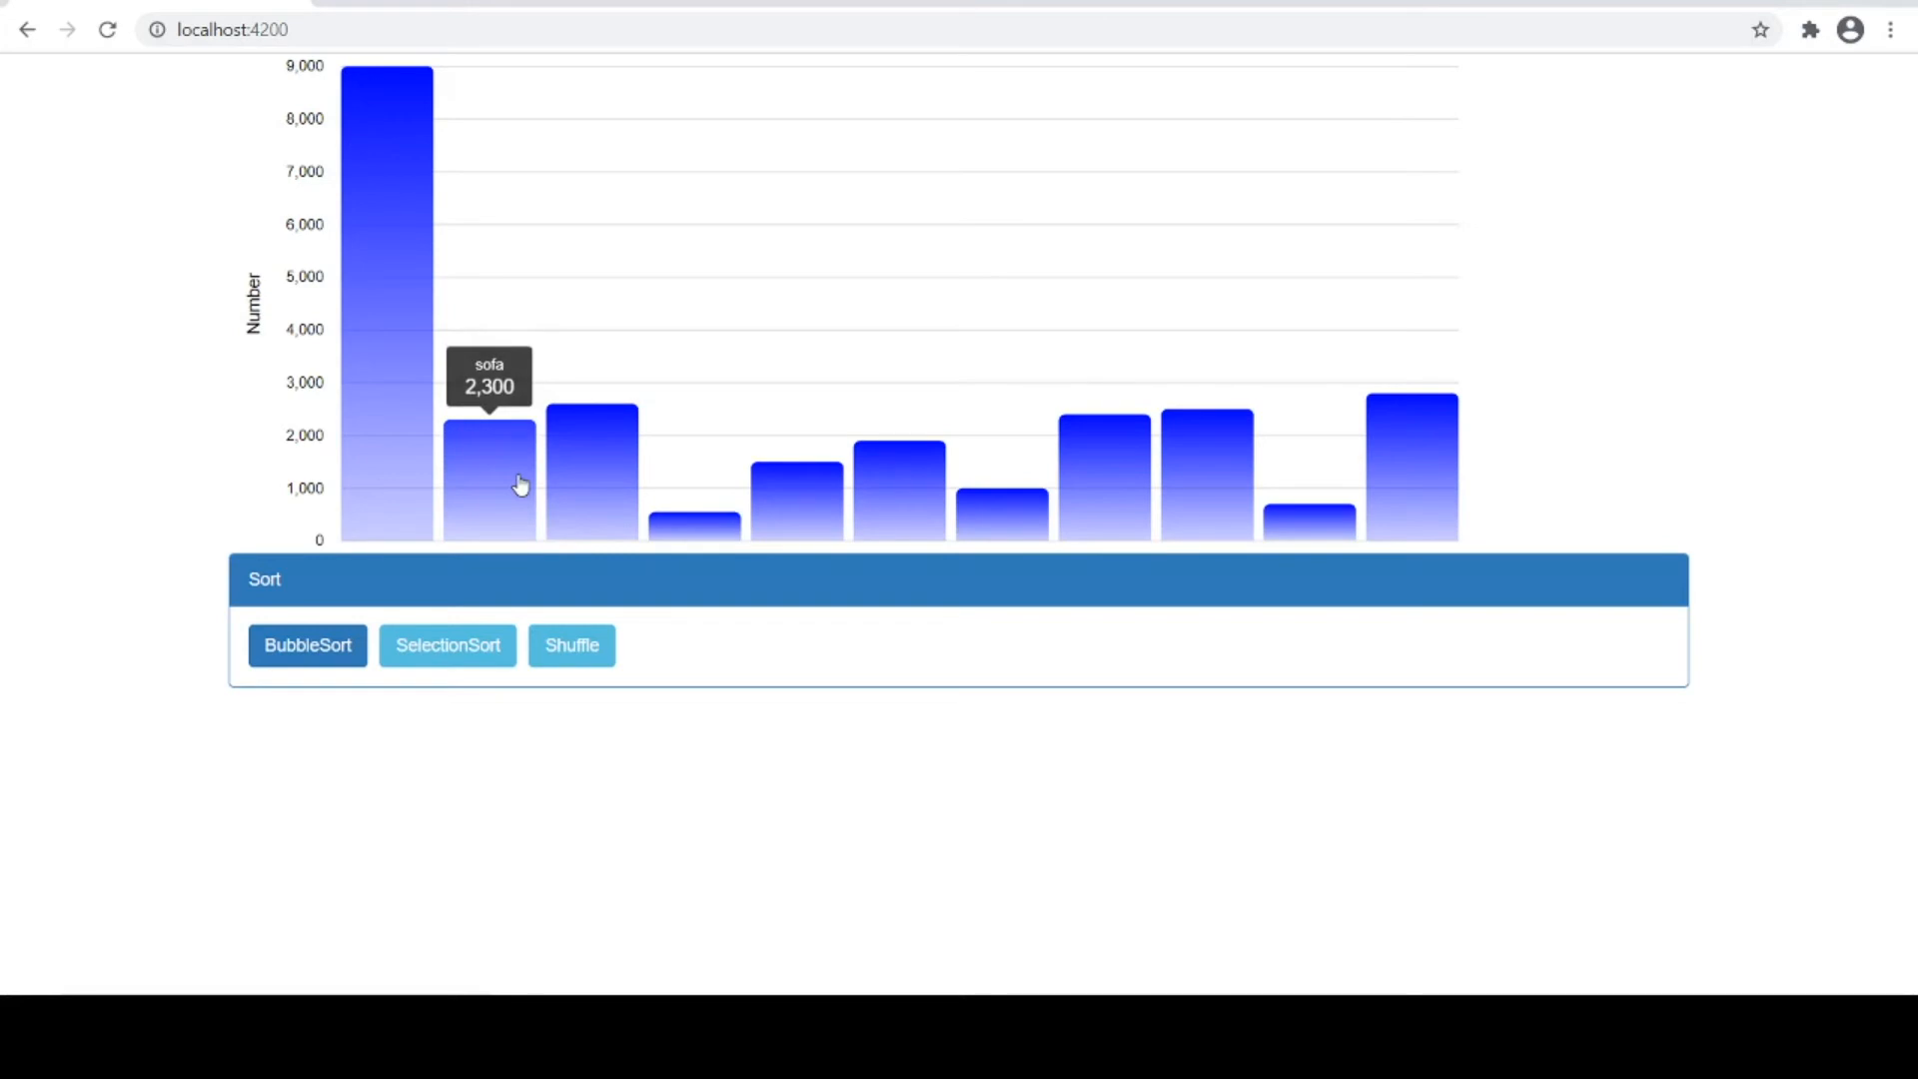
mouse_move(593, 441)
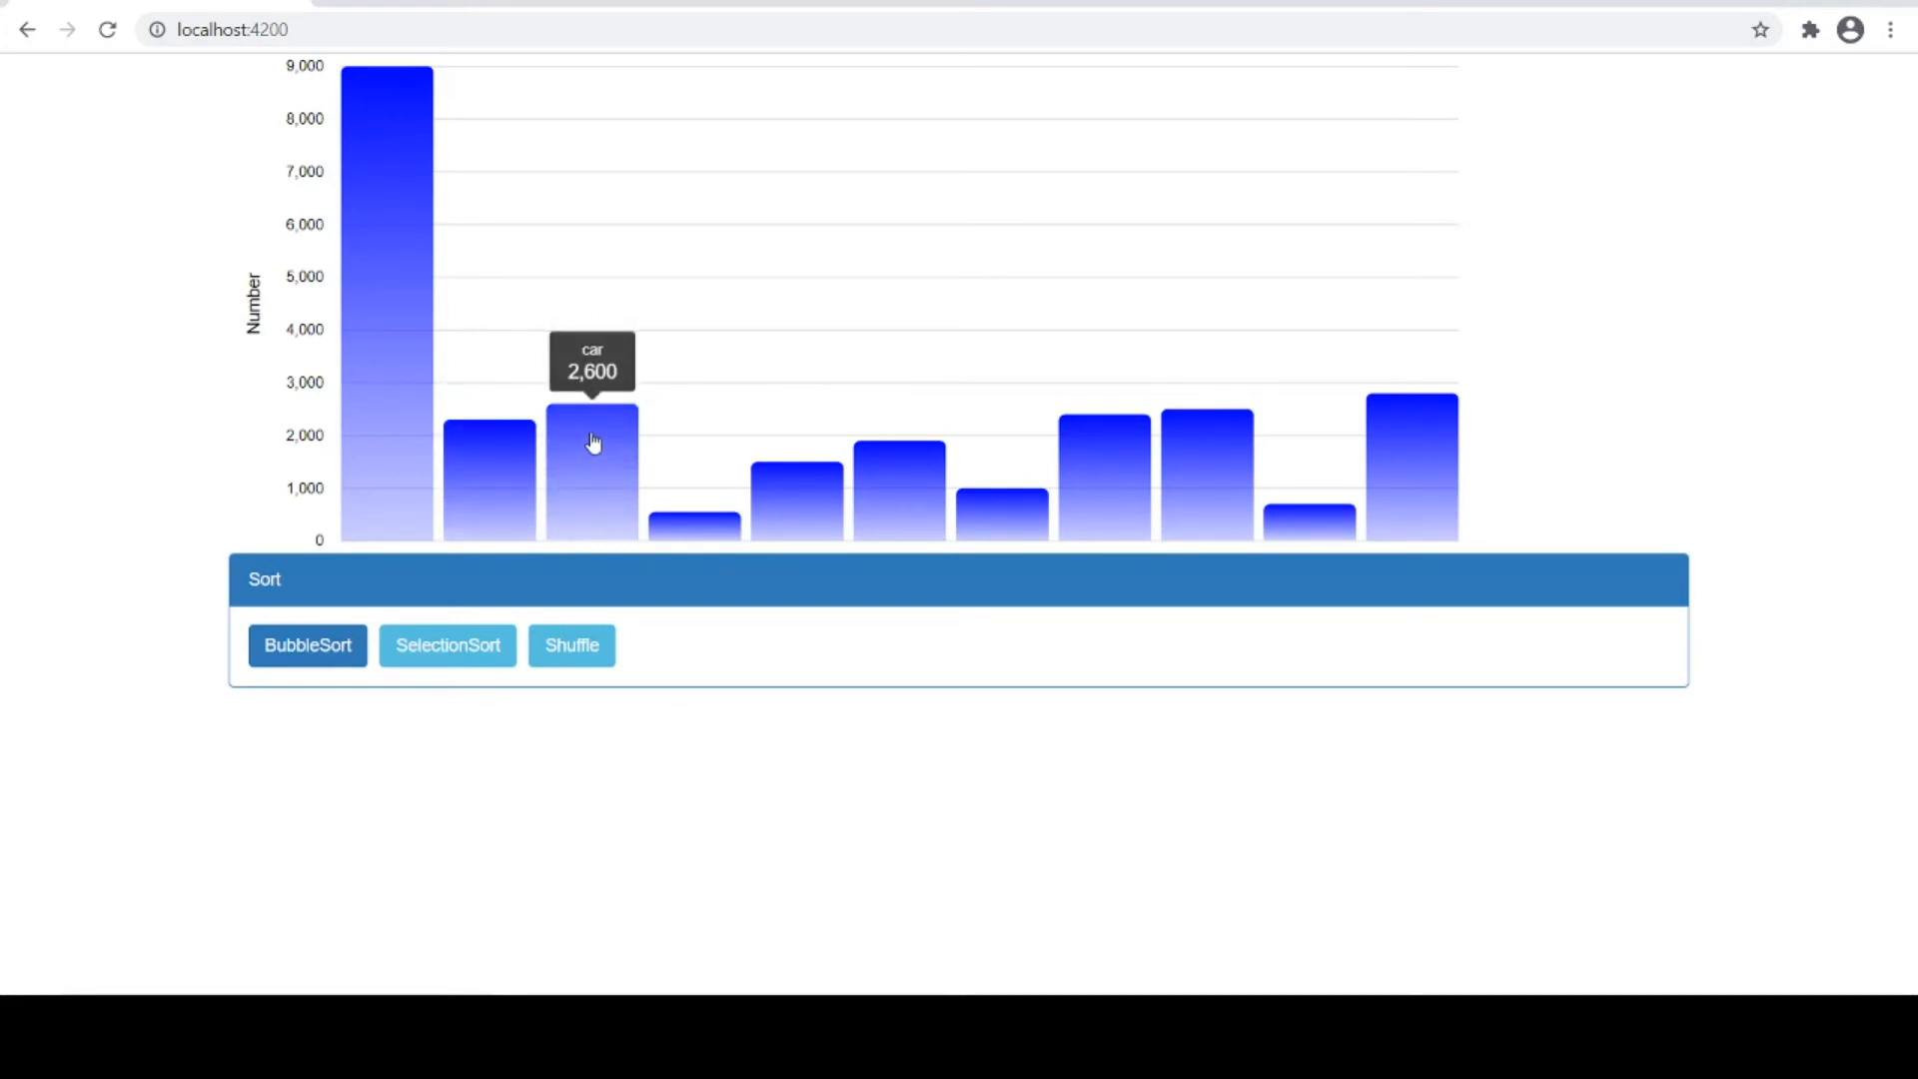
mouse_move(713, 425)
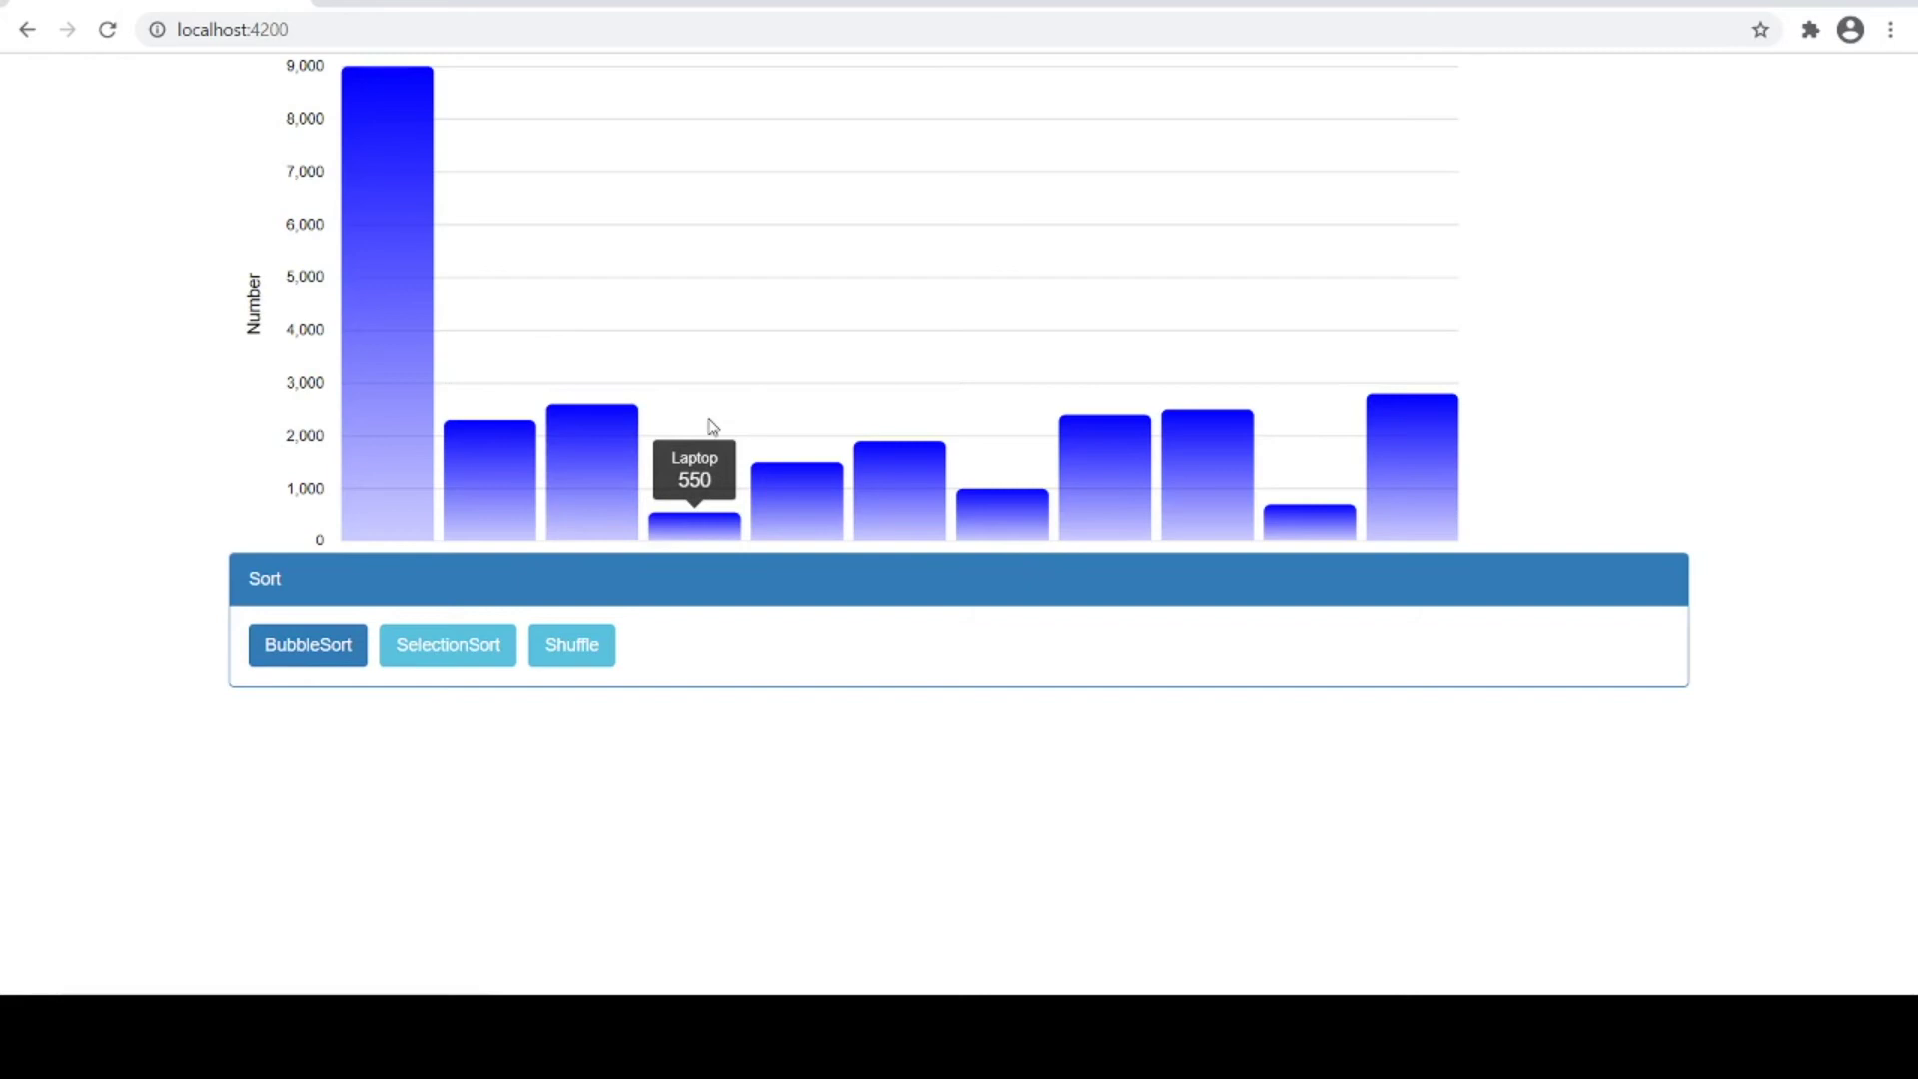
Switch to the editor to compare values like sofa 2,300 against saleData
key(alt+tab)
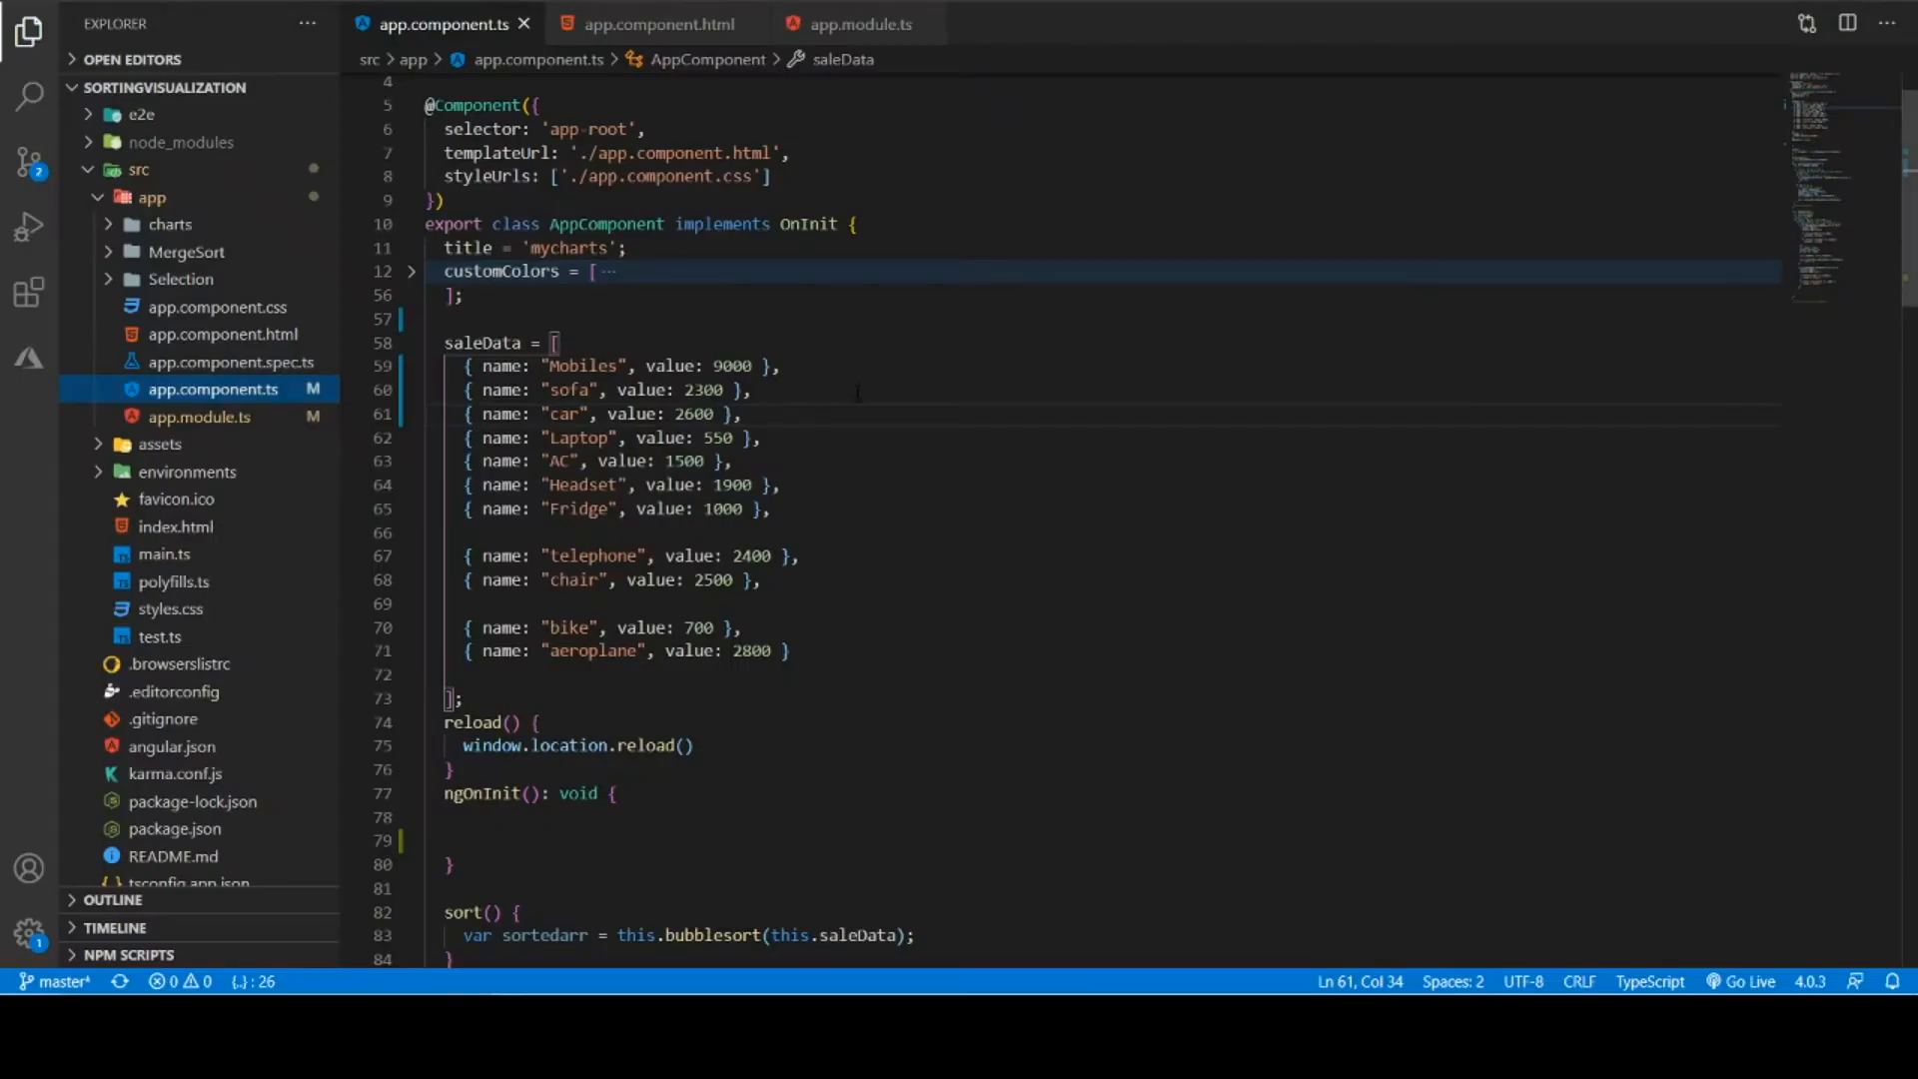
mouse_move(245, 362)
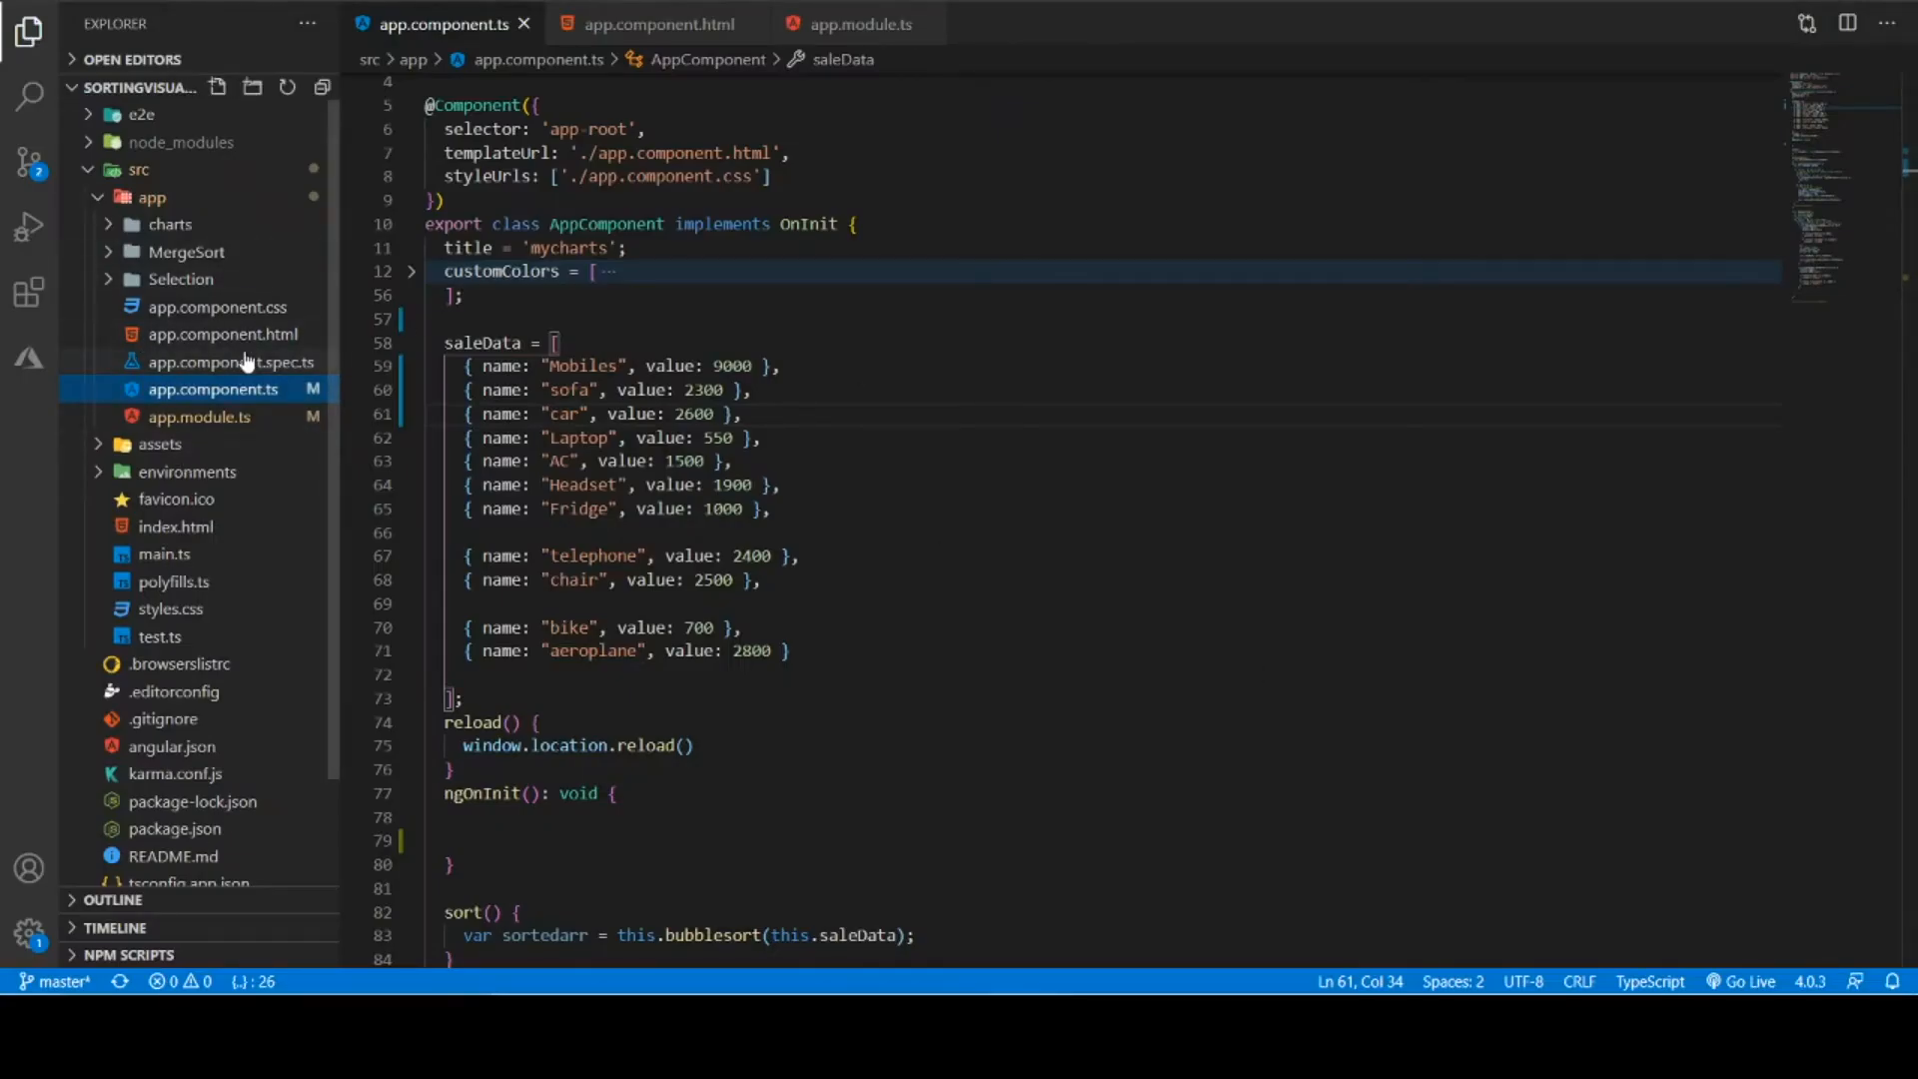
click(658, 23)
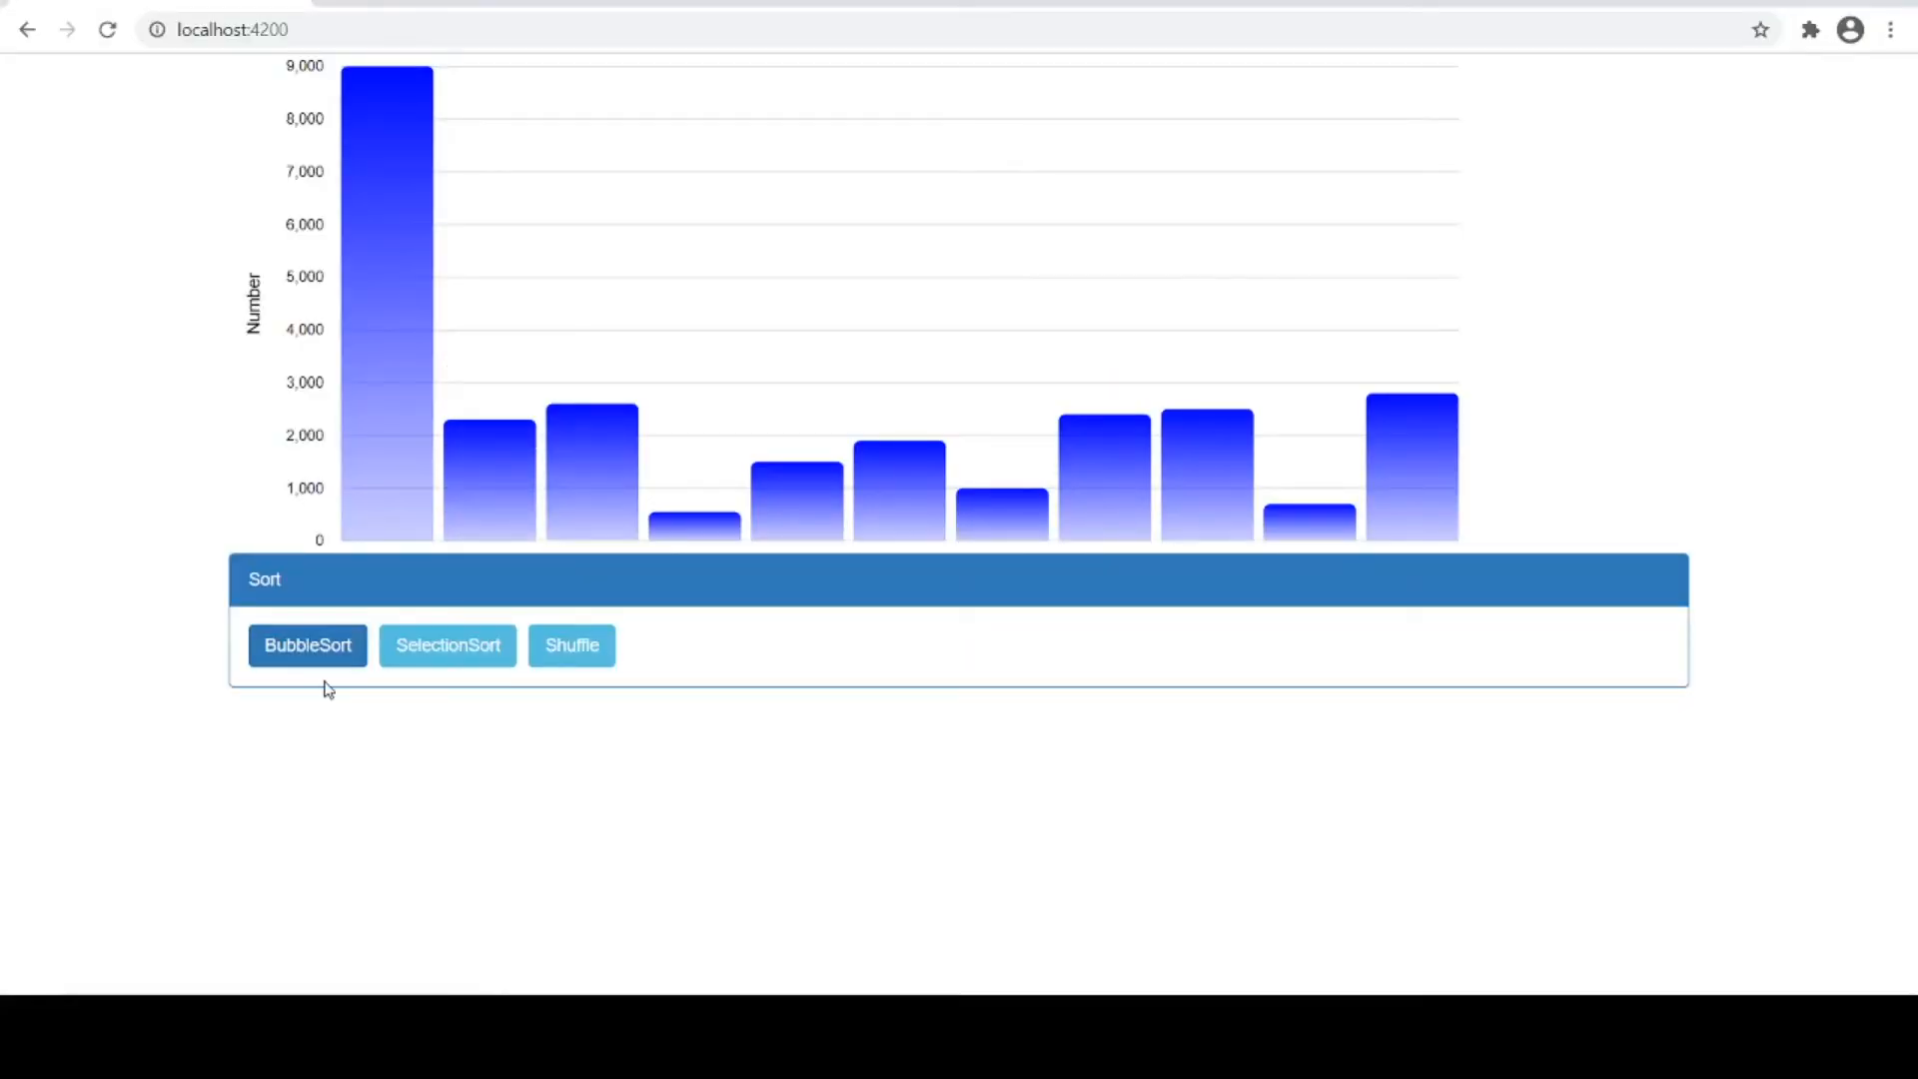
mouse_move(1008, 779)
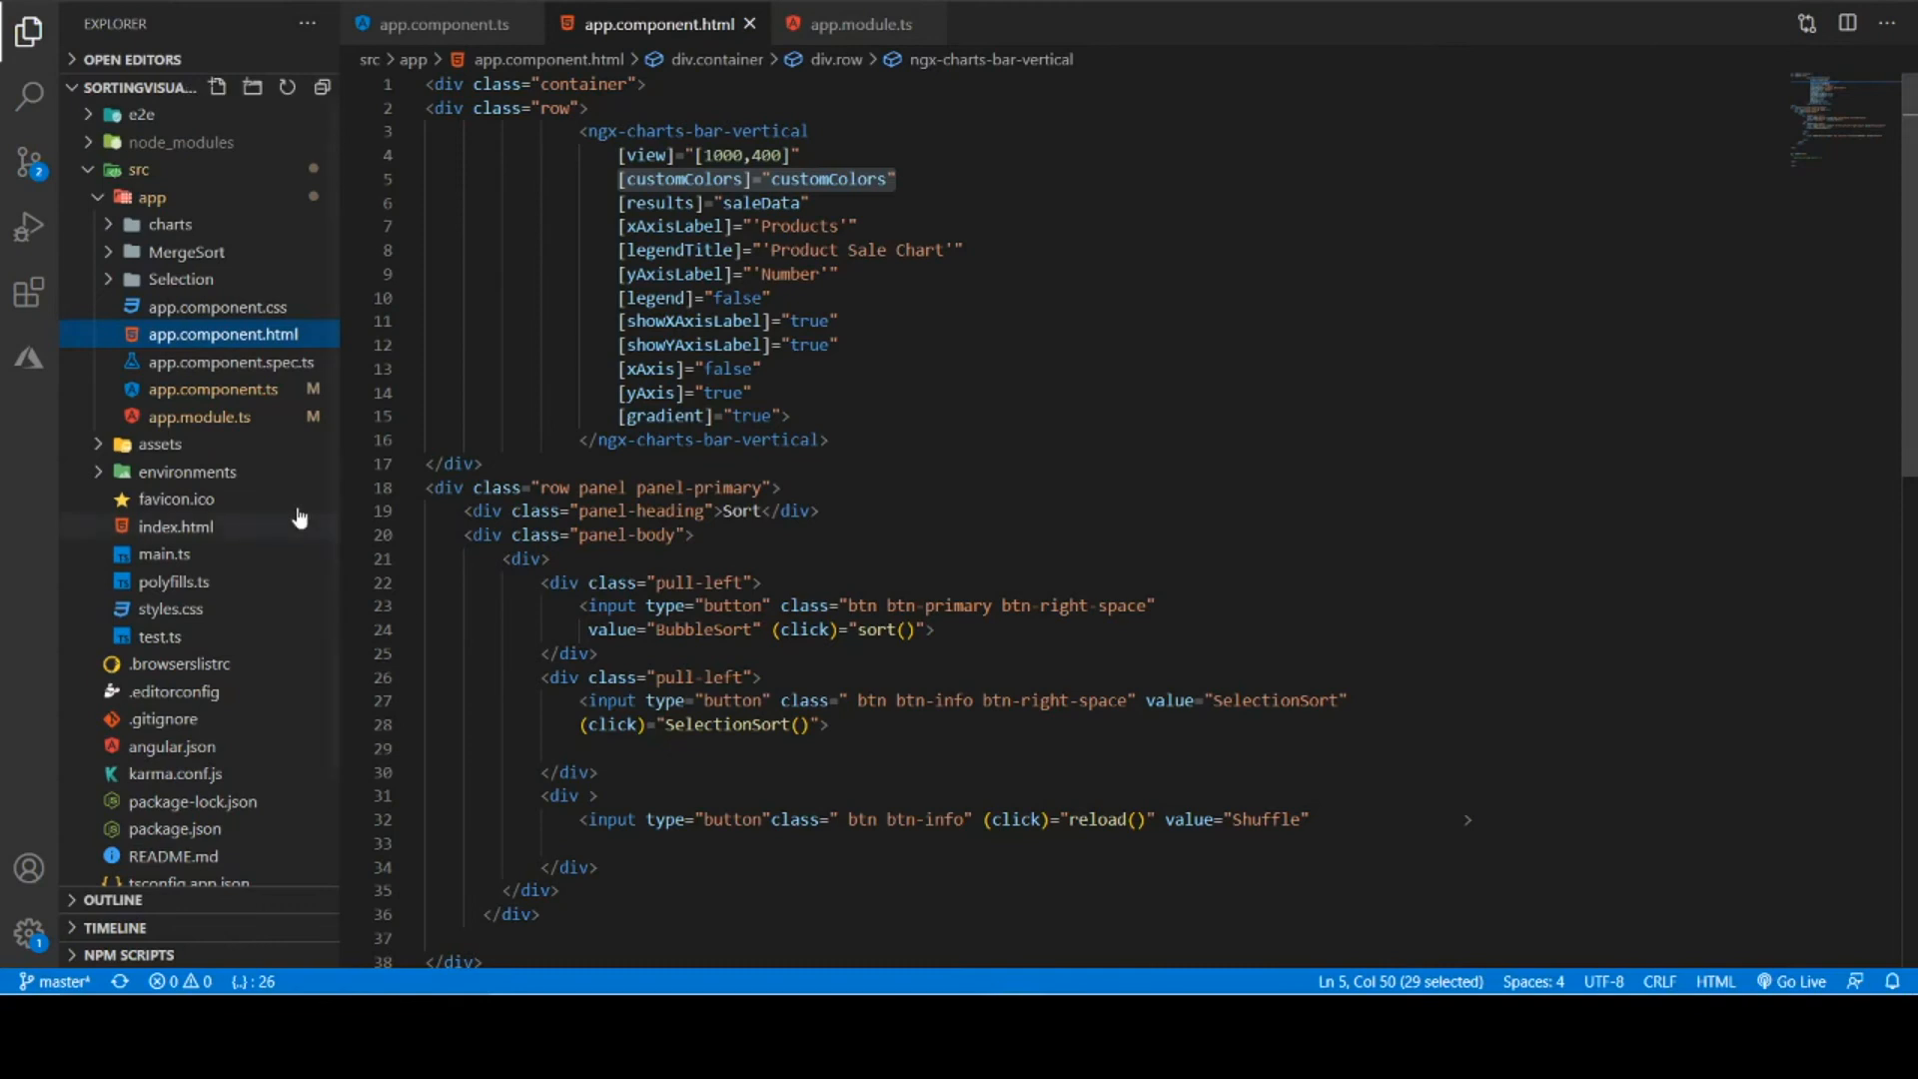
mouse_move(233, 403)
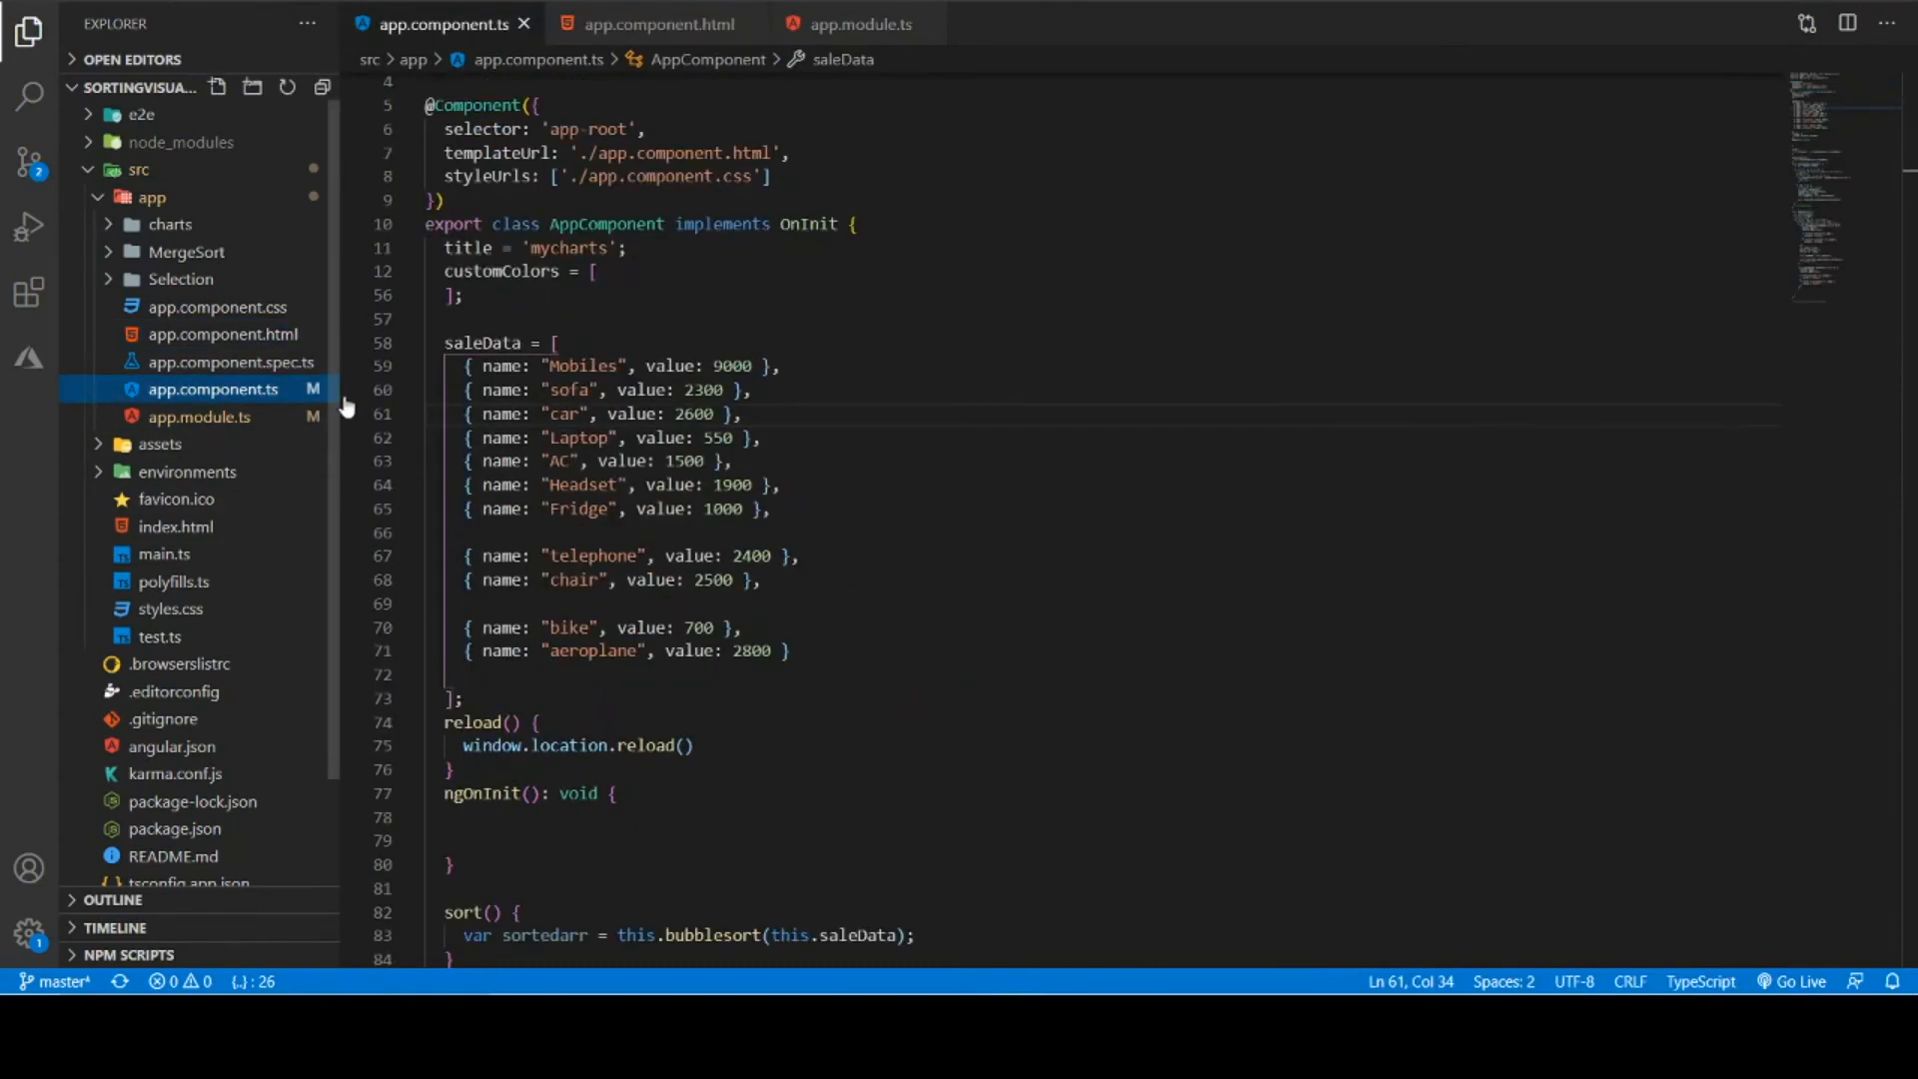
Scroll app.component.ts down to the saleData product array
scroll(down, 3)
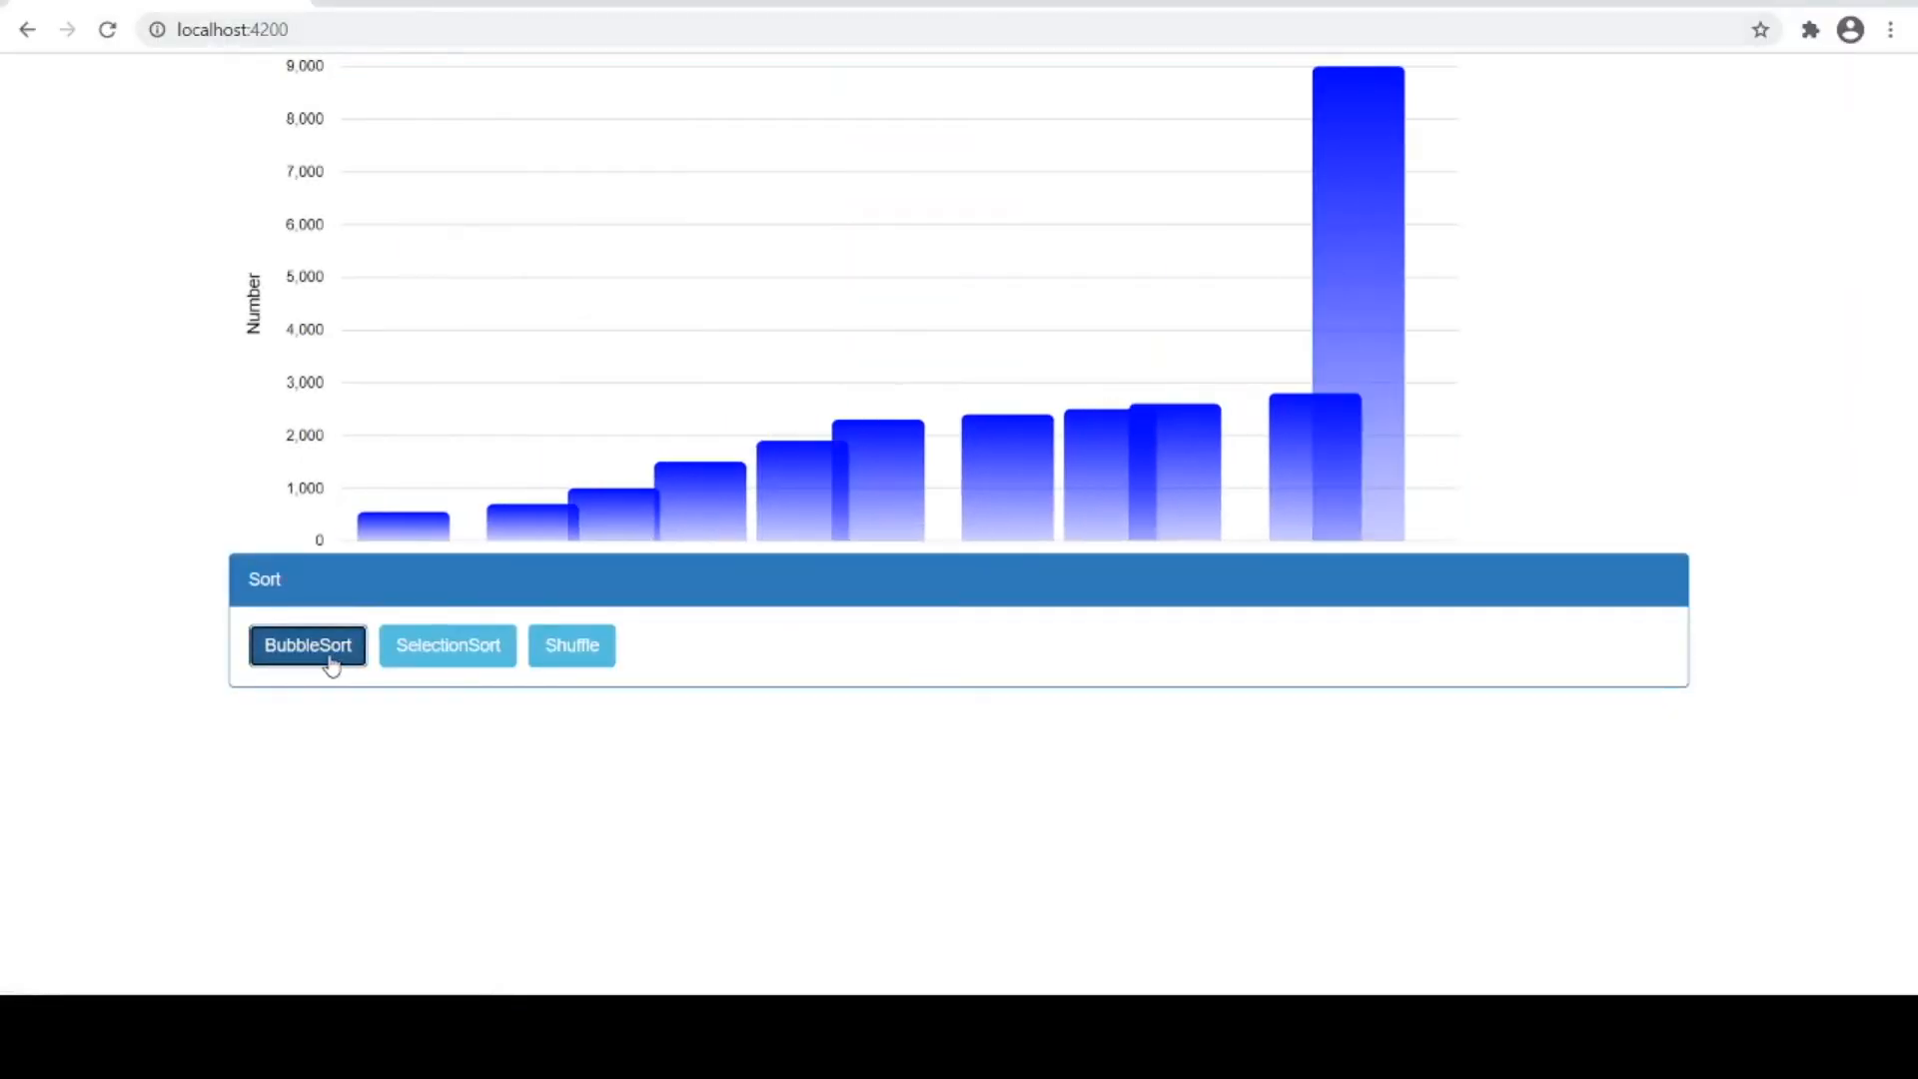
Run BubbleSort repeatedly so red-highlighted bars swap and the tallest moves right
click(307, 644)
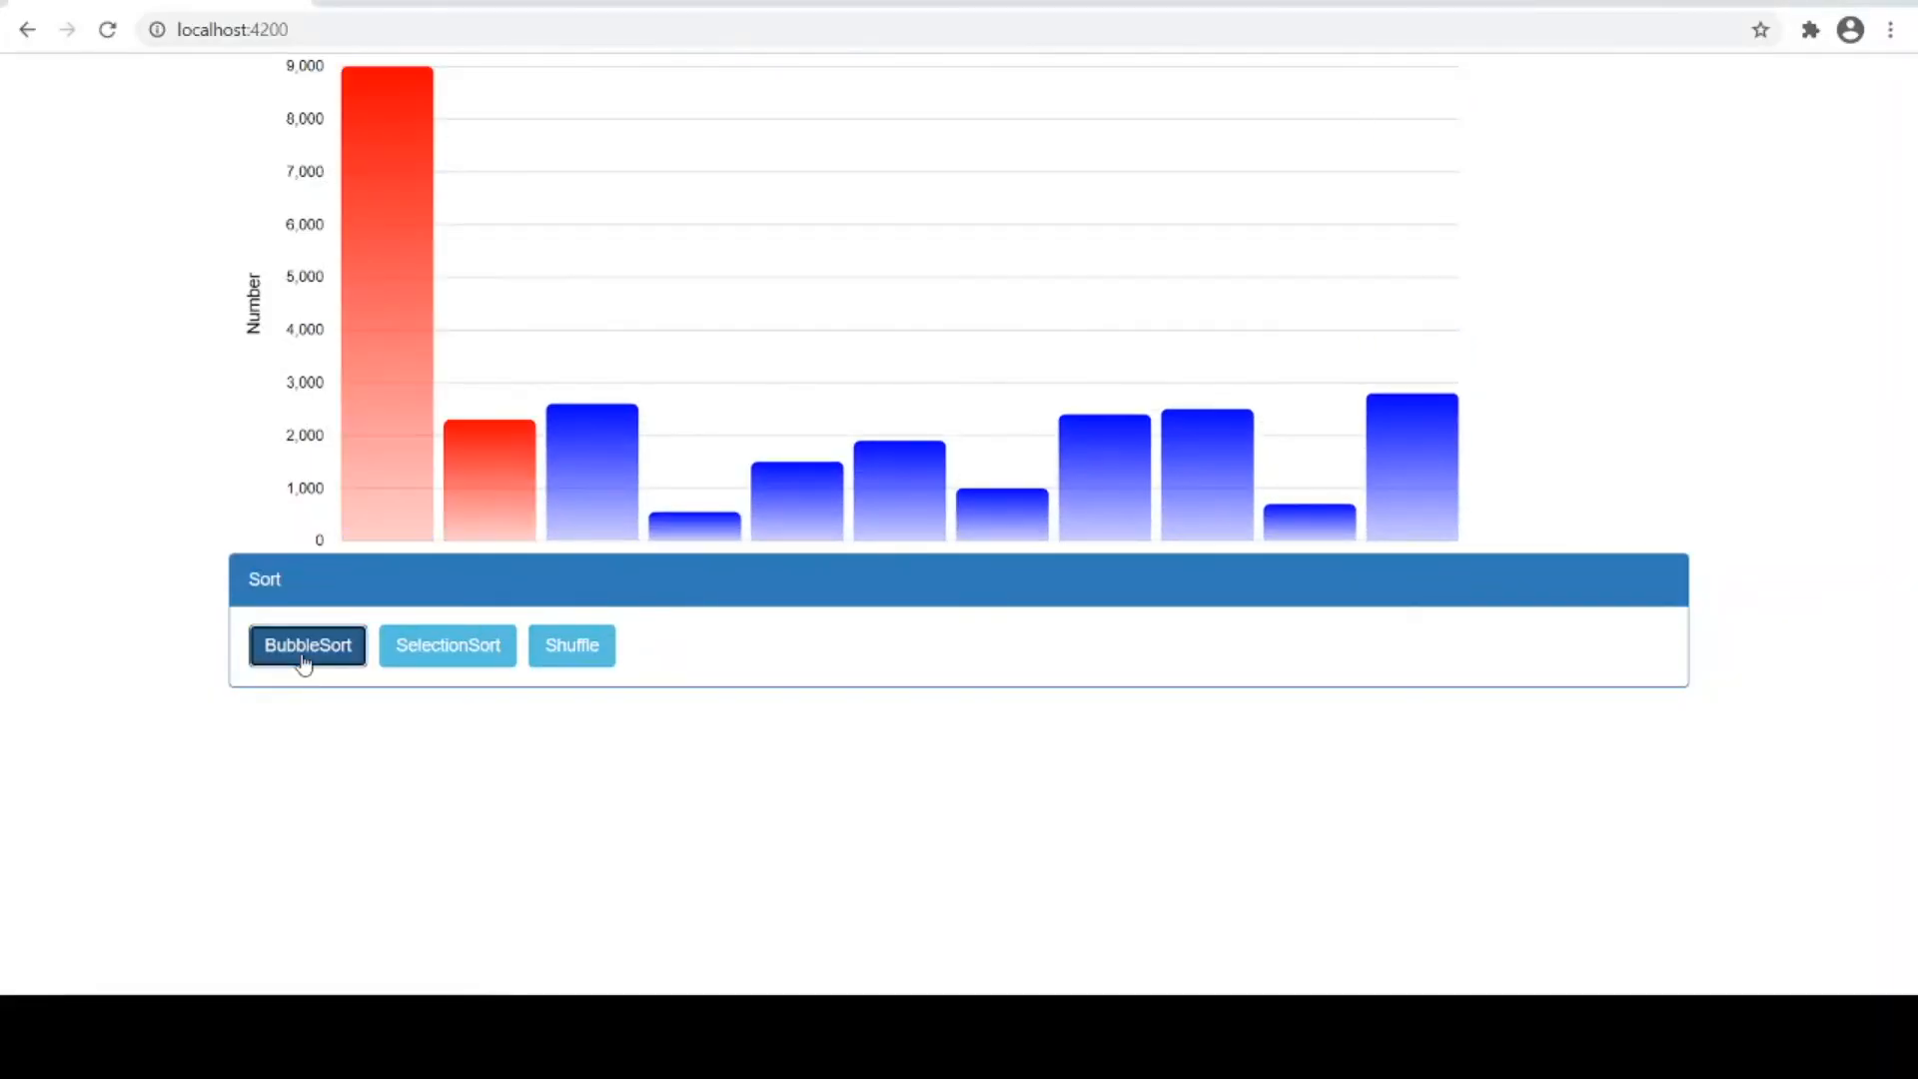
click(307, 644)
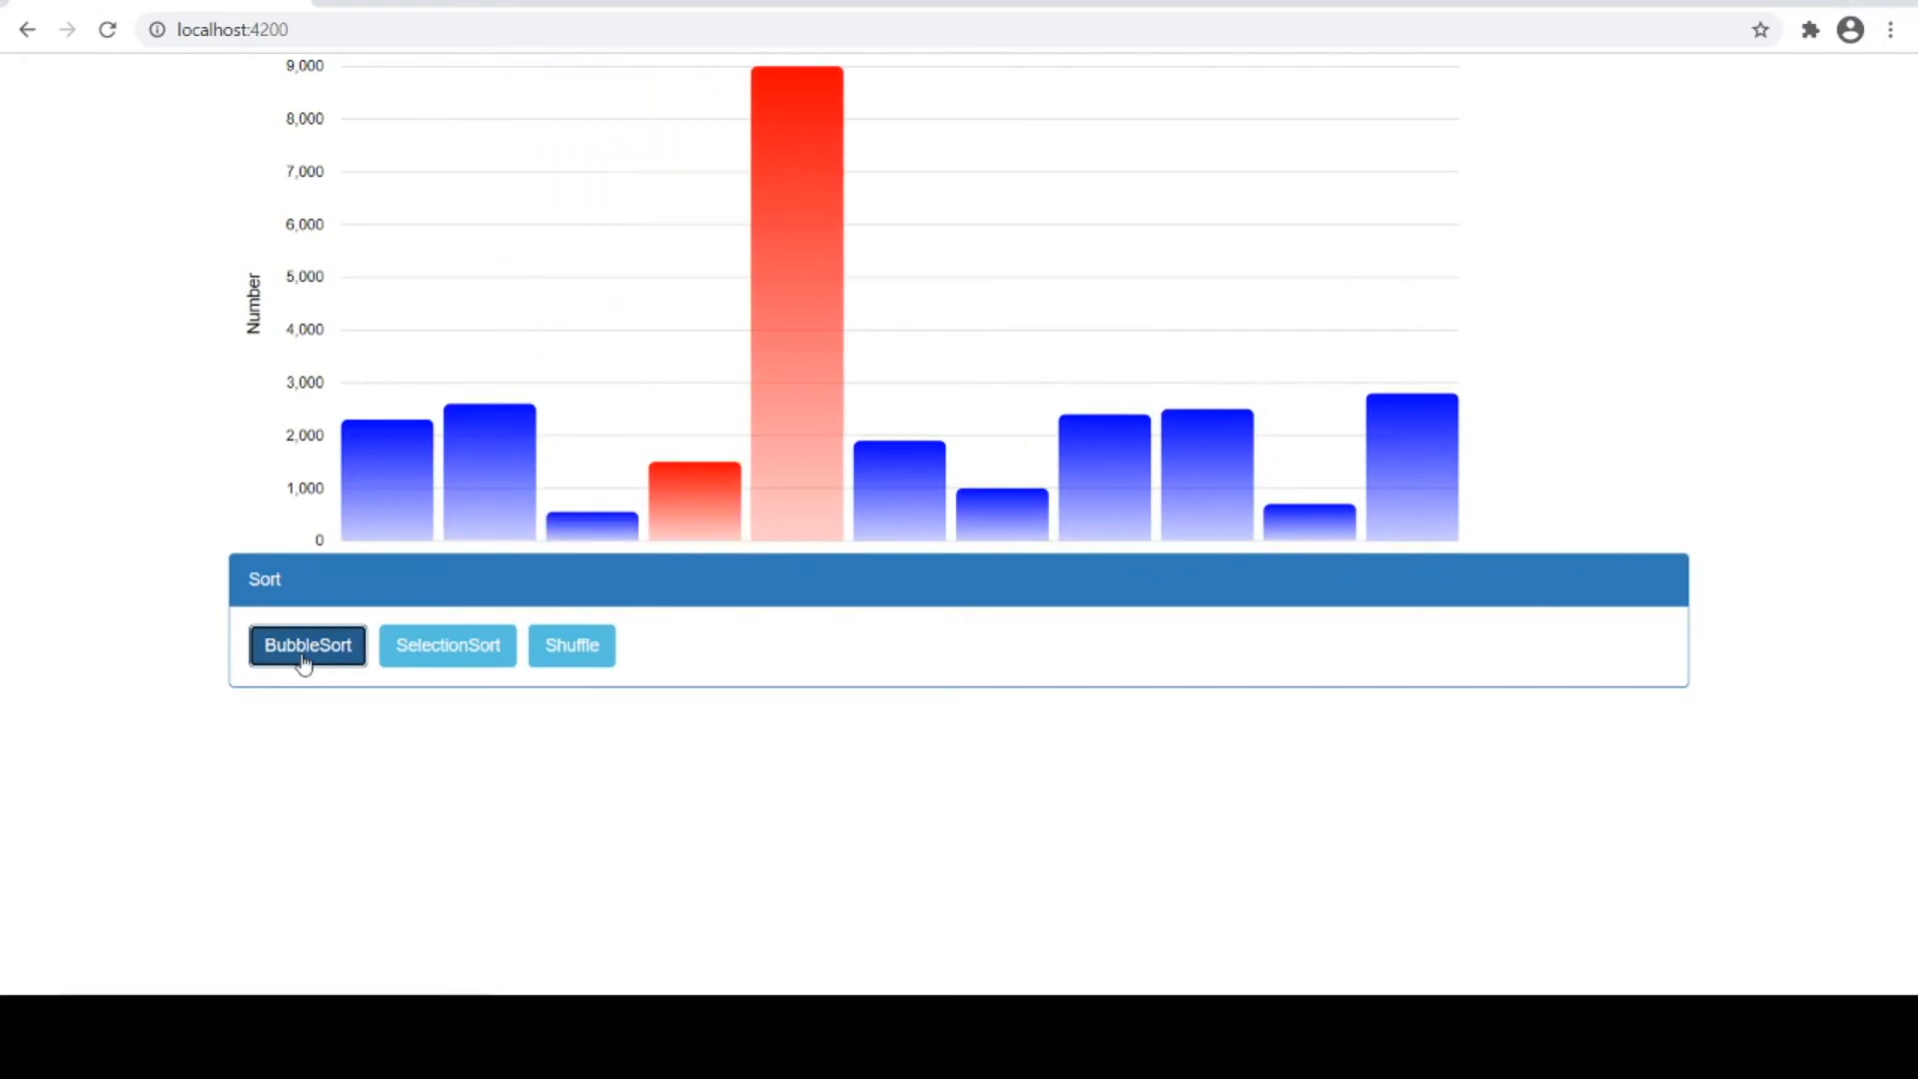
click(307, 644)
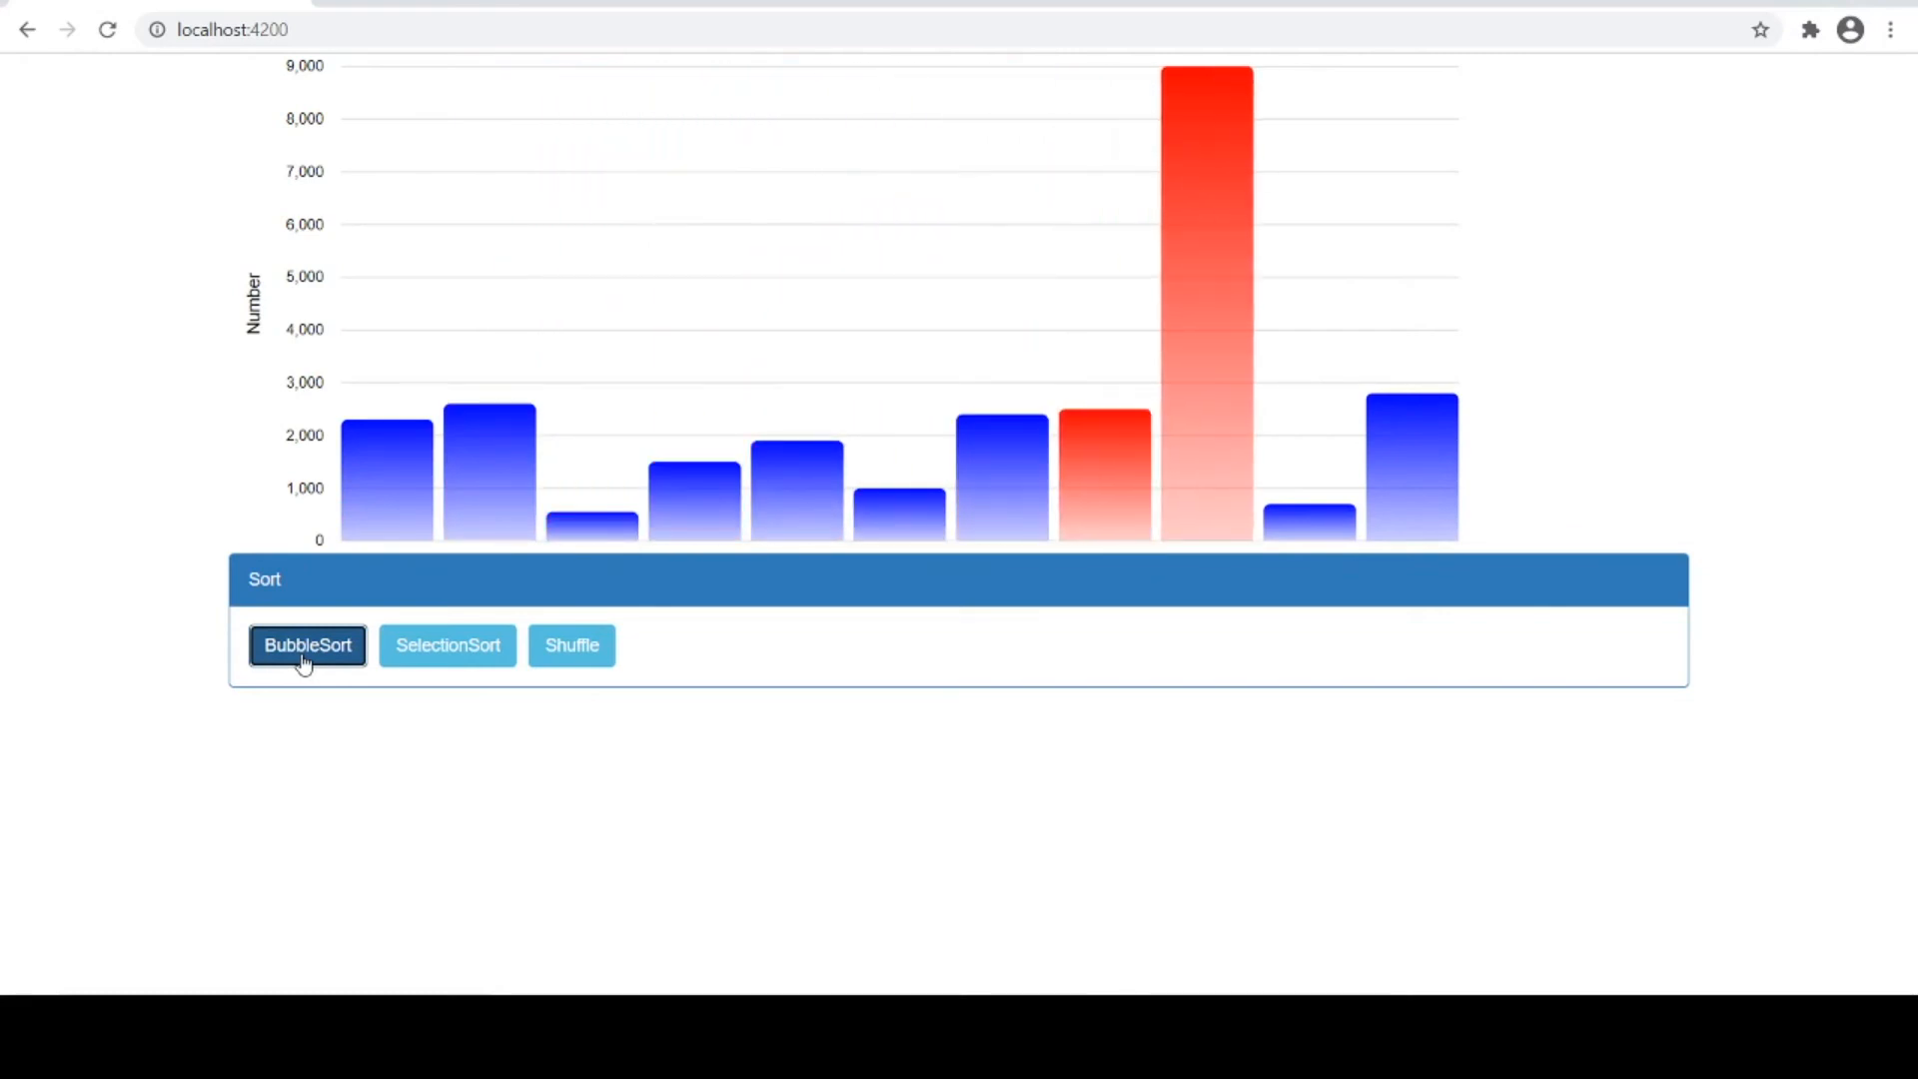
click(306, 644)
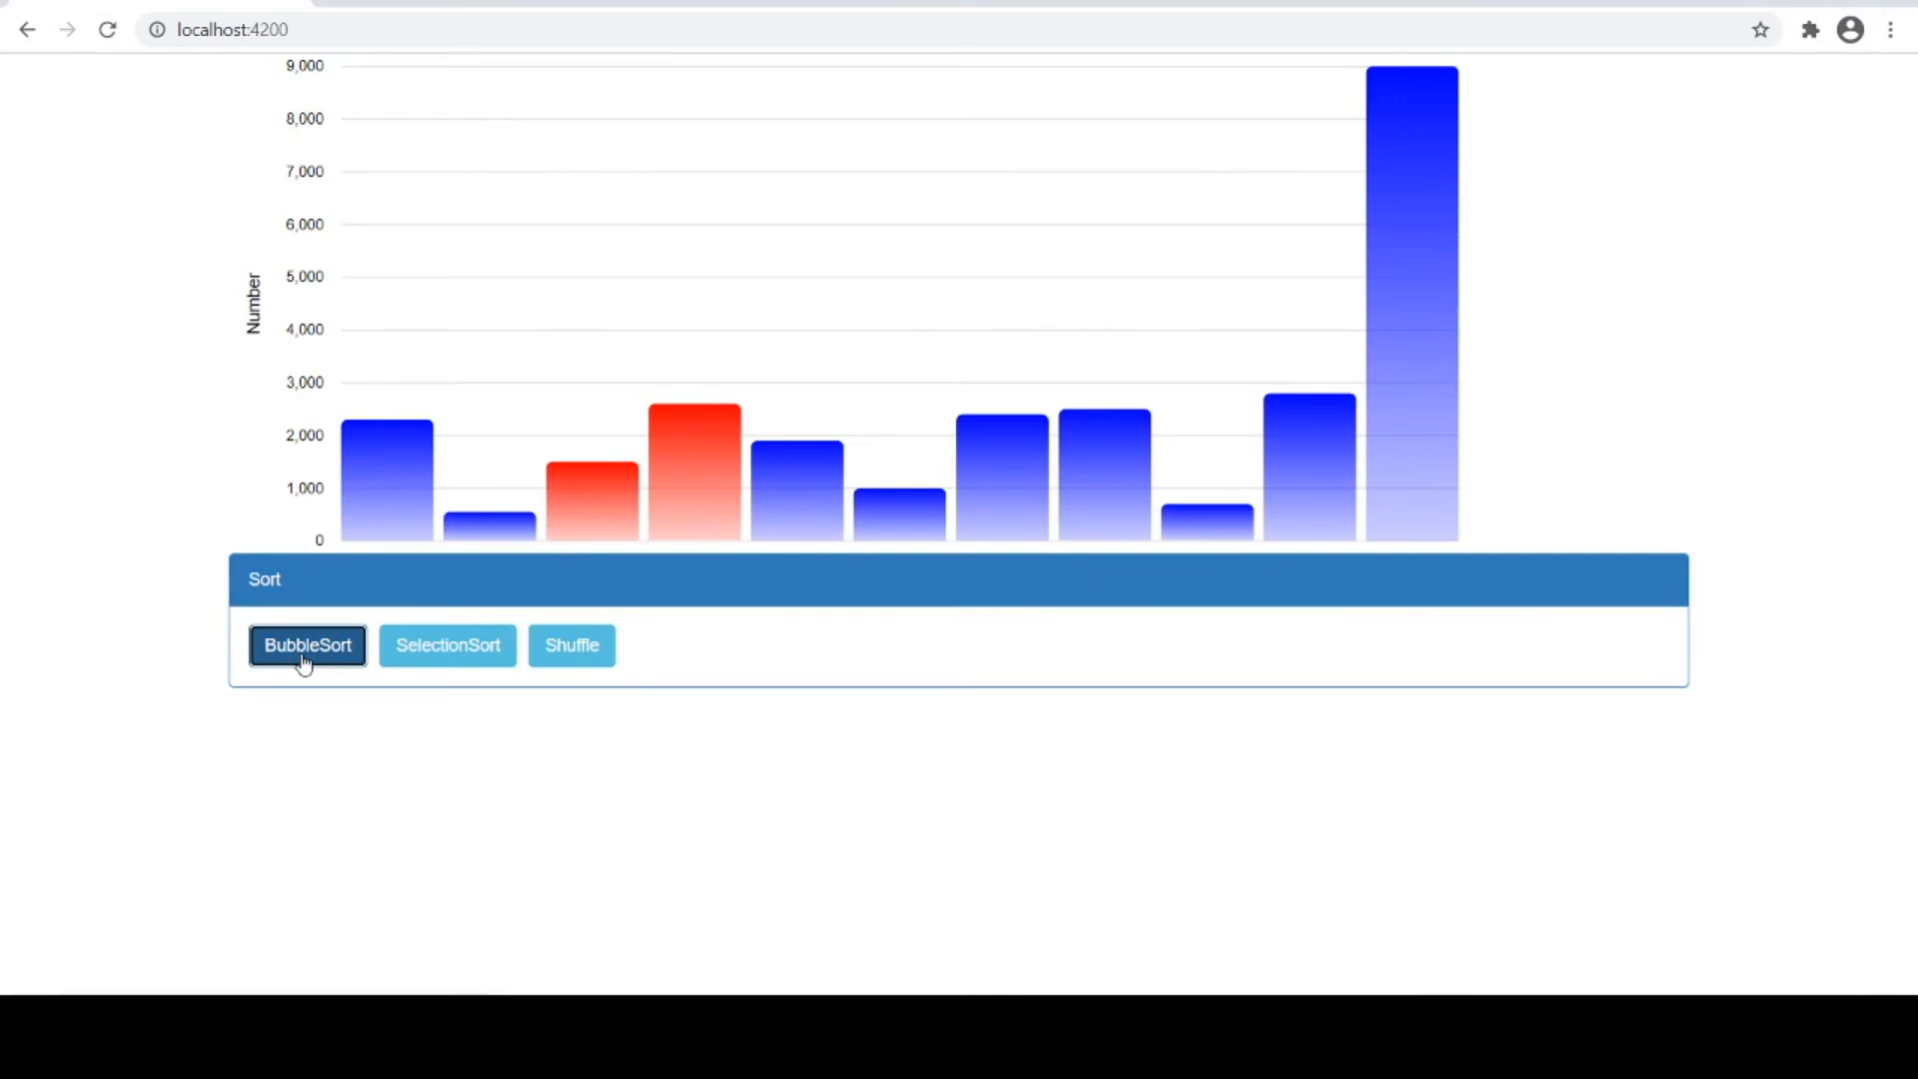
click(306, 644)
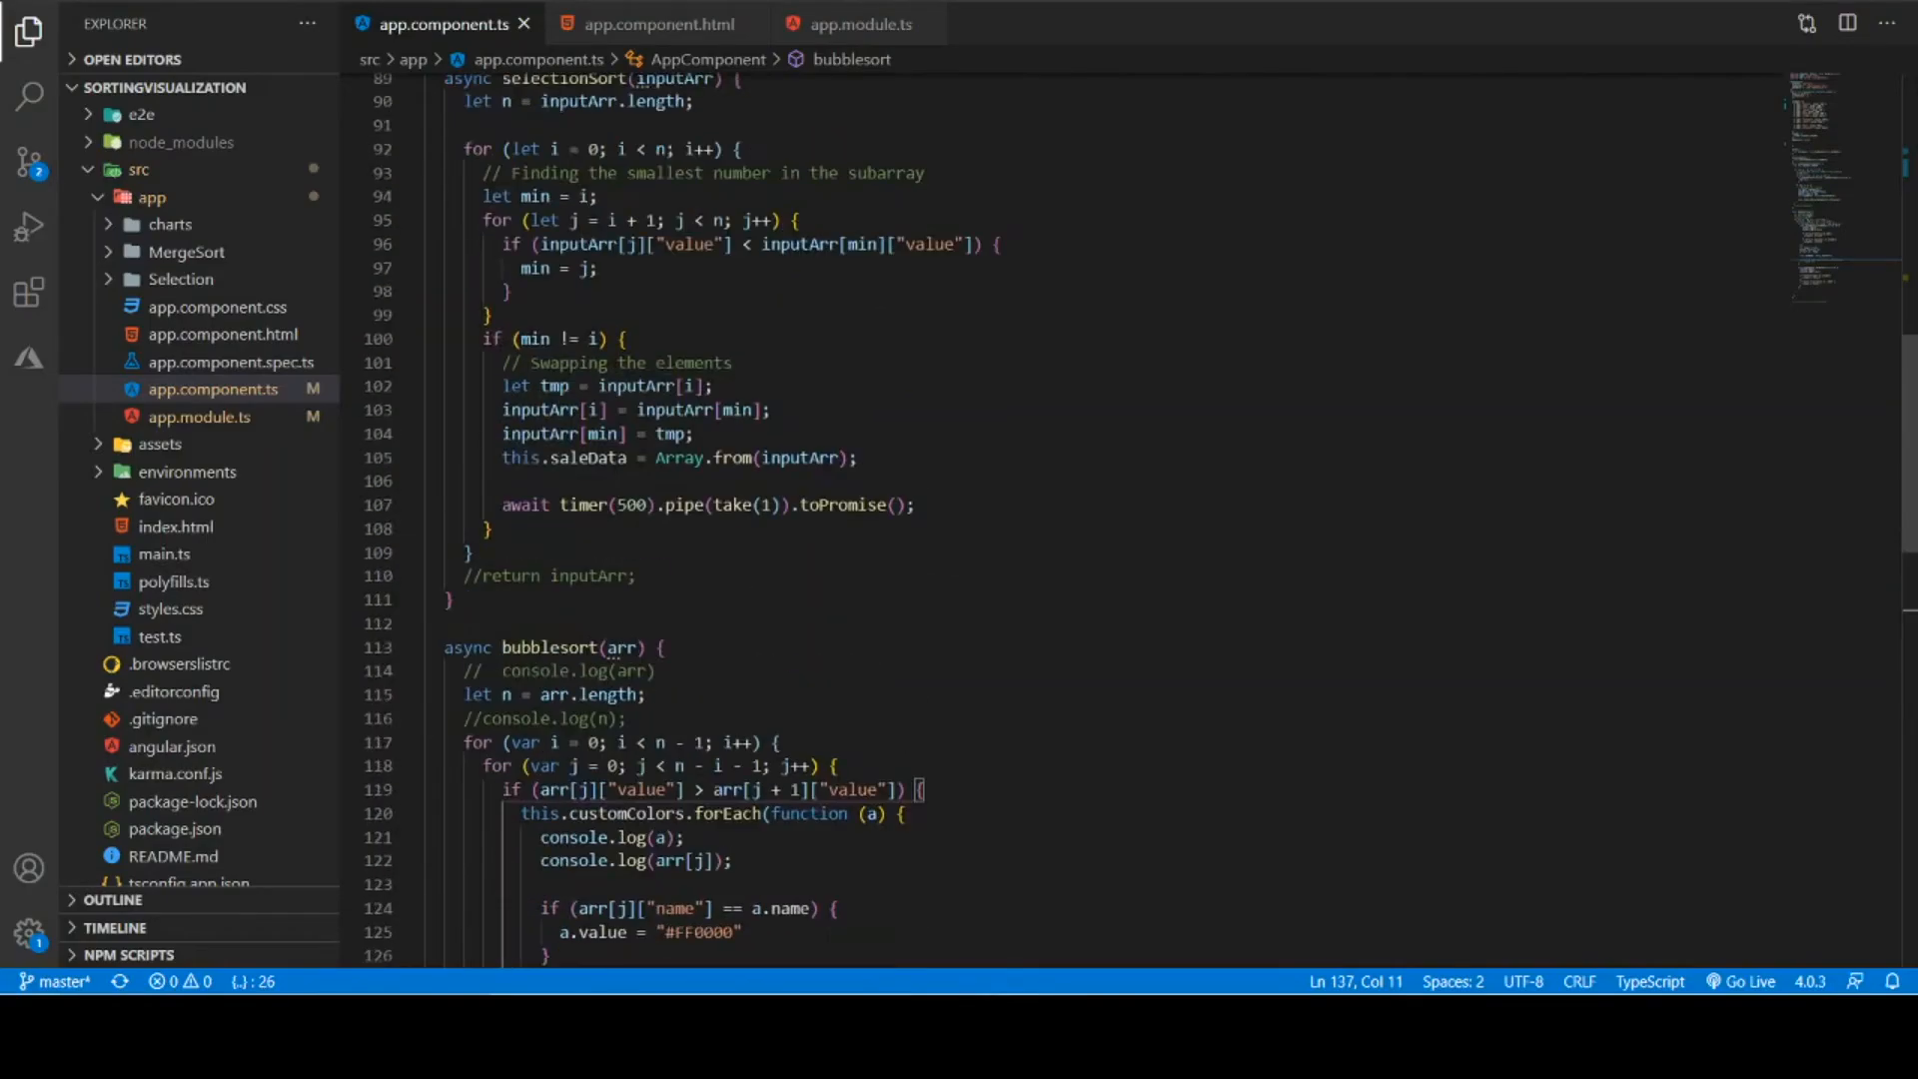
Scroll the reload and sort methods, then switch to Chrome's reloaded blue chart
scroll(up, 3)
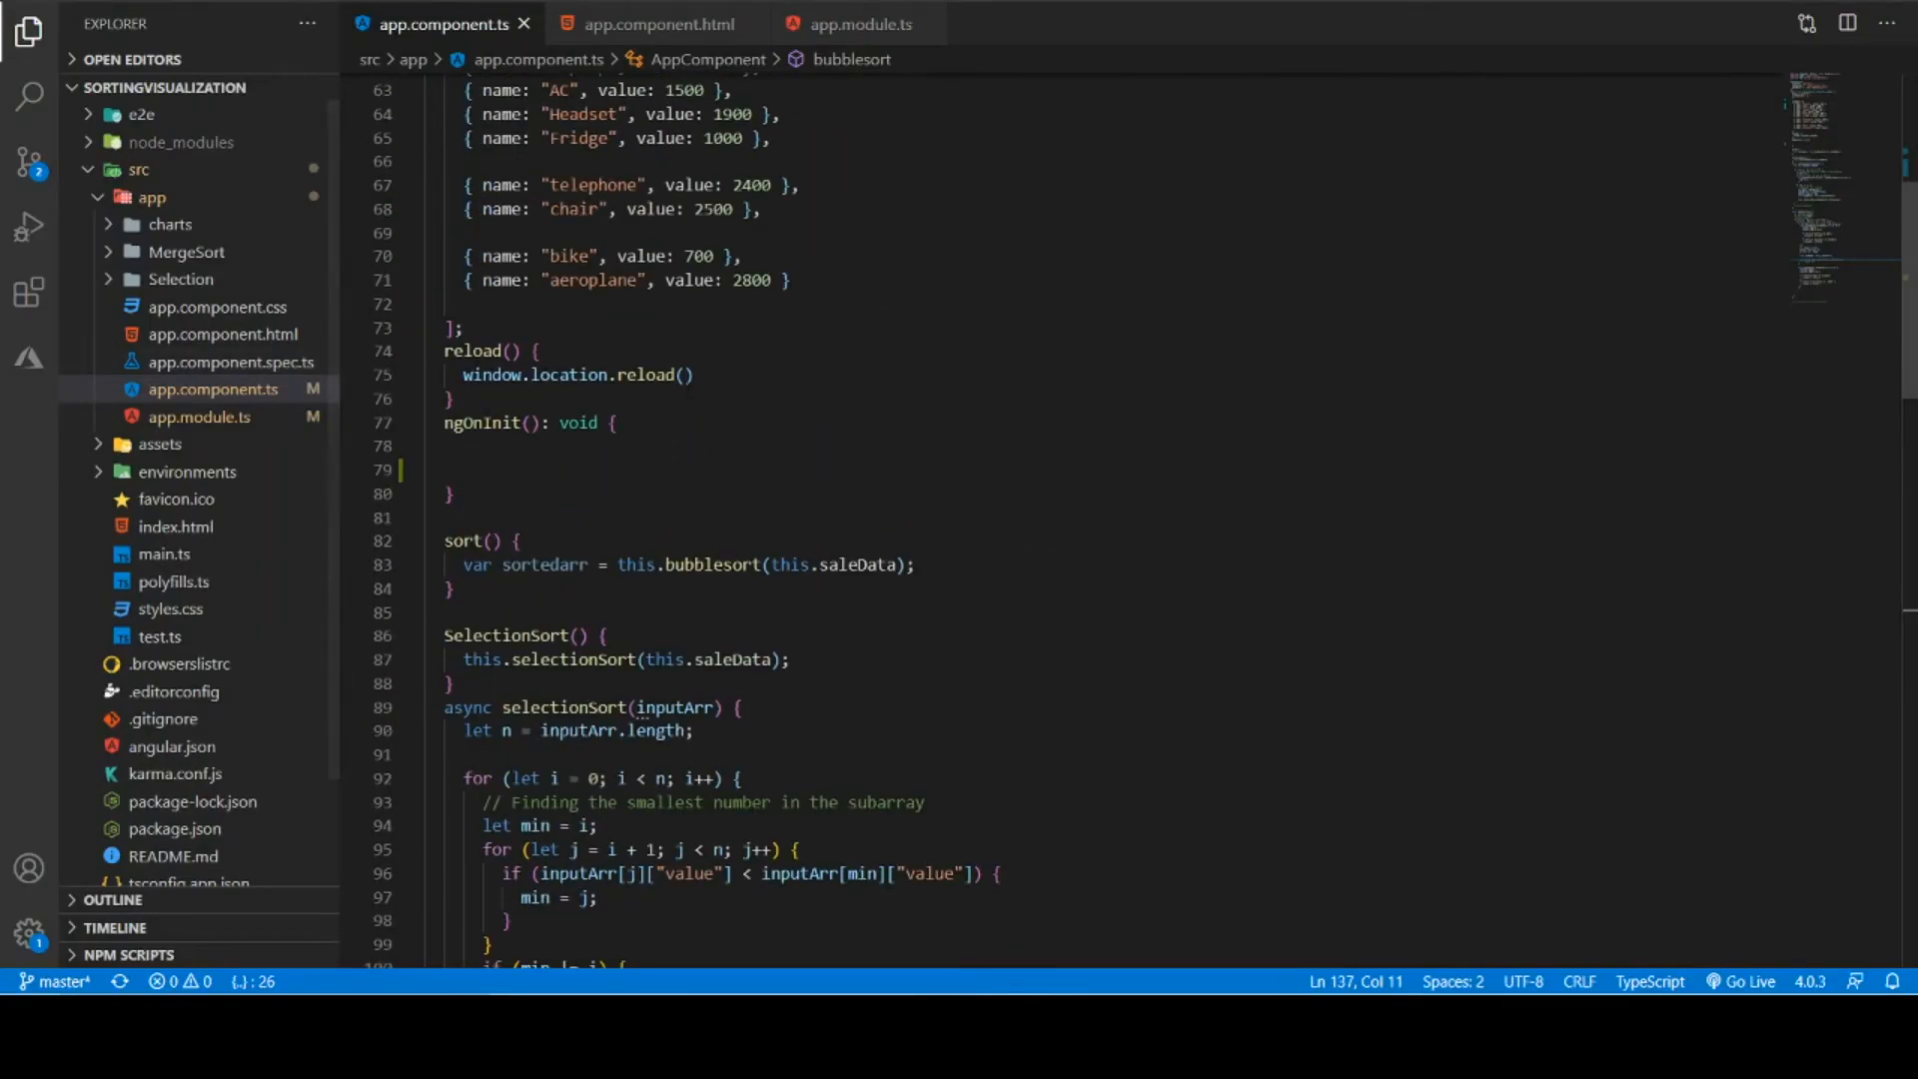
mouse_move(477, 403)
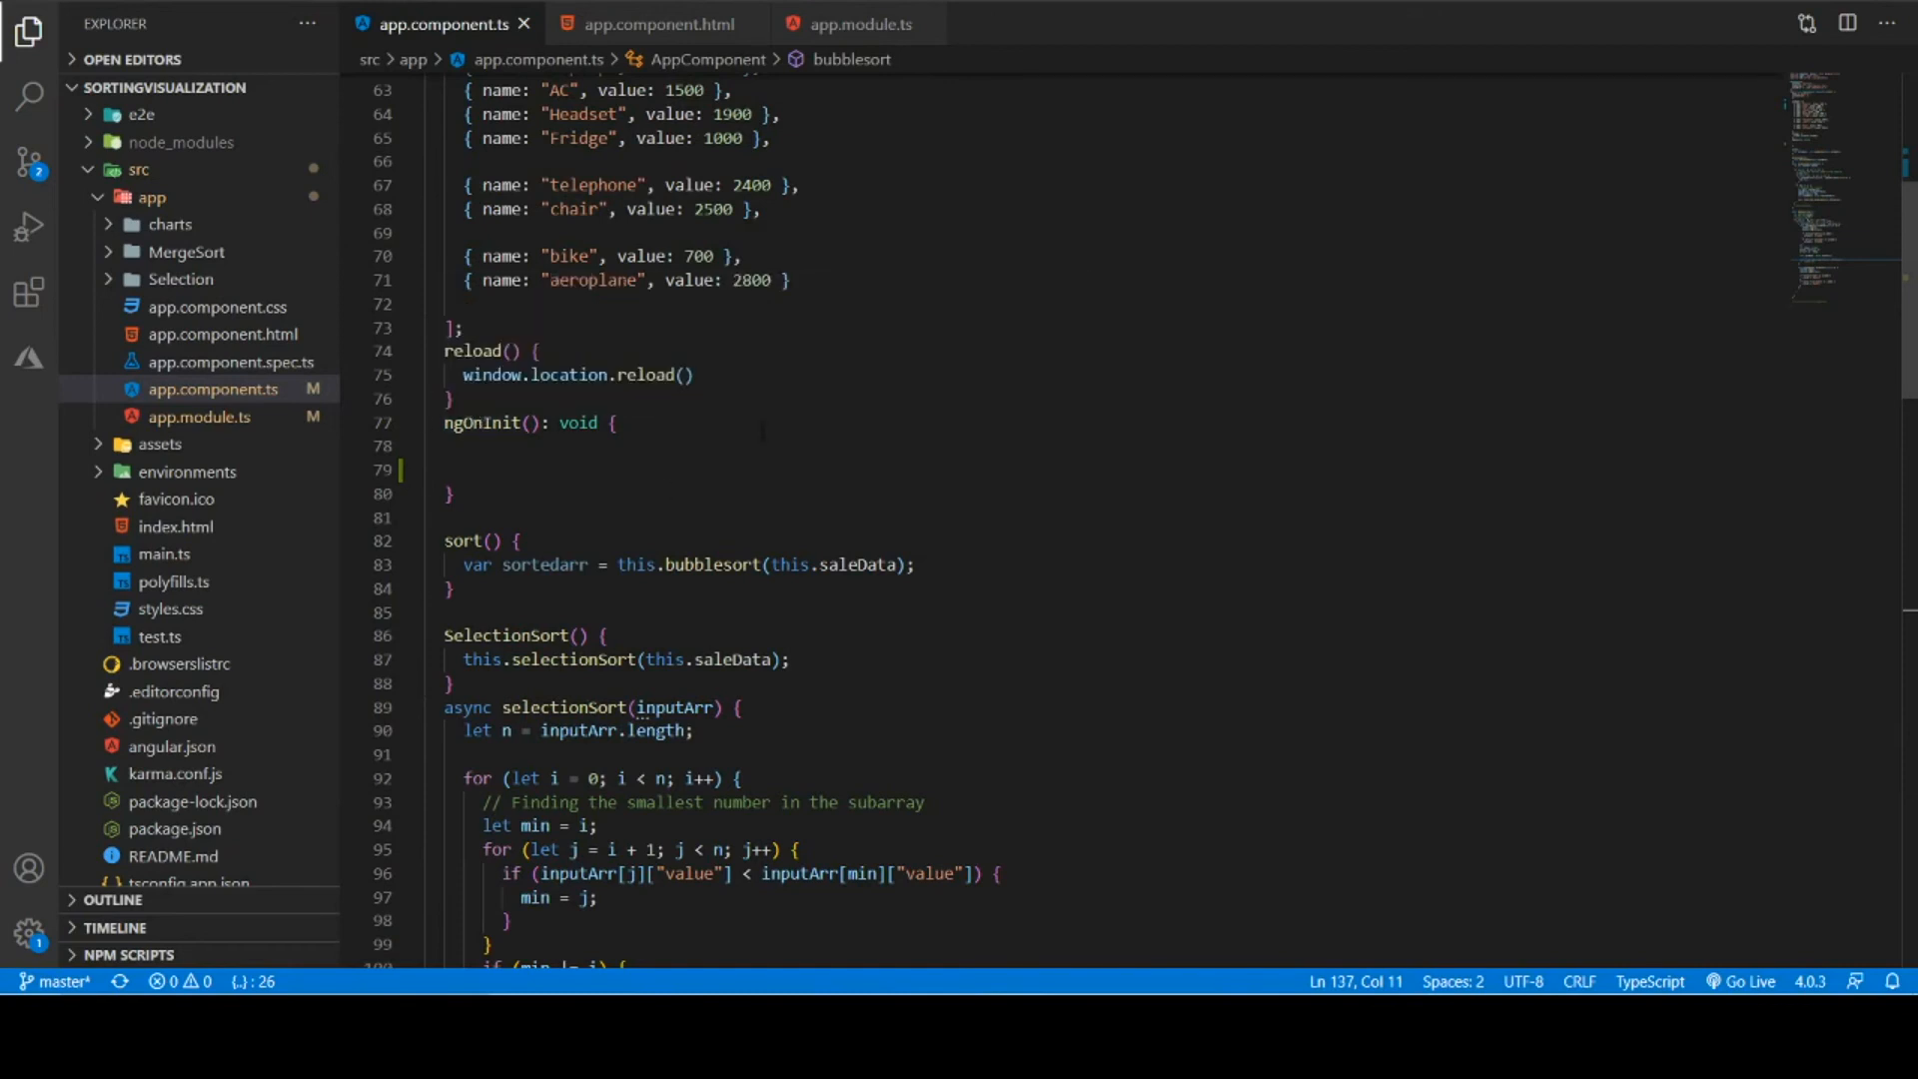
key(alt+tab)
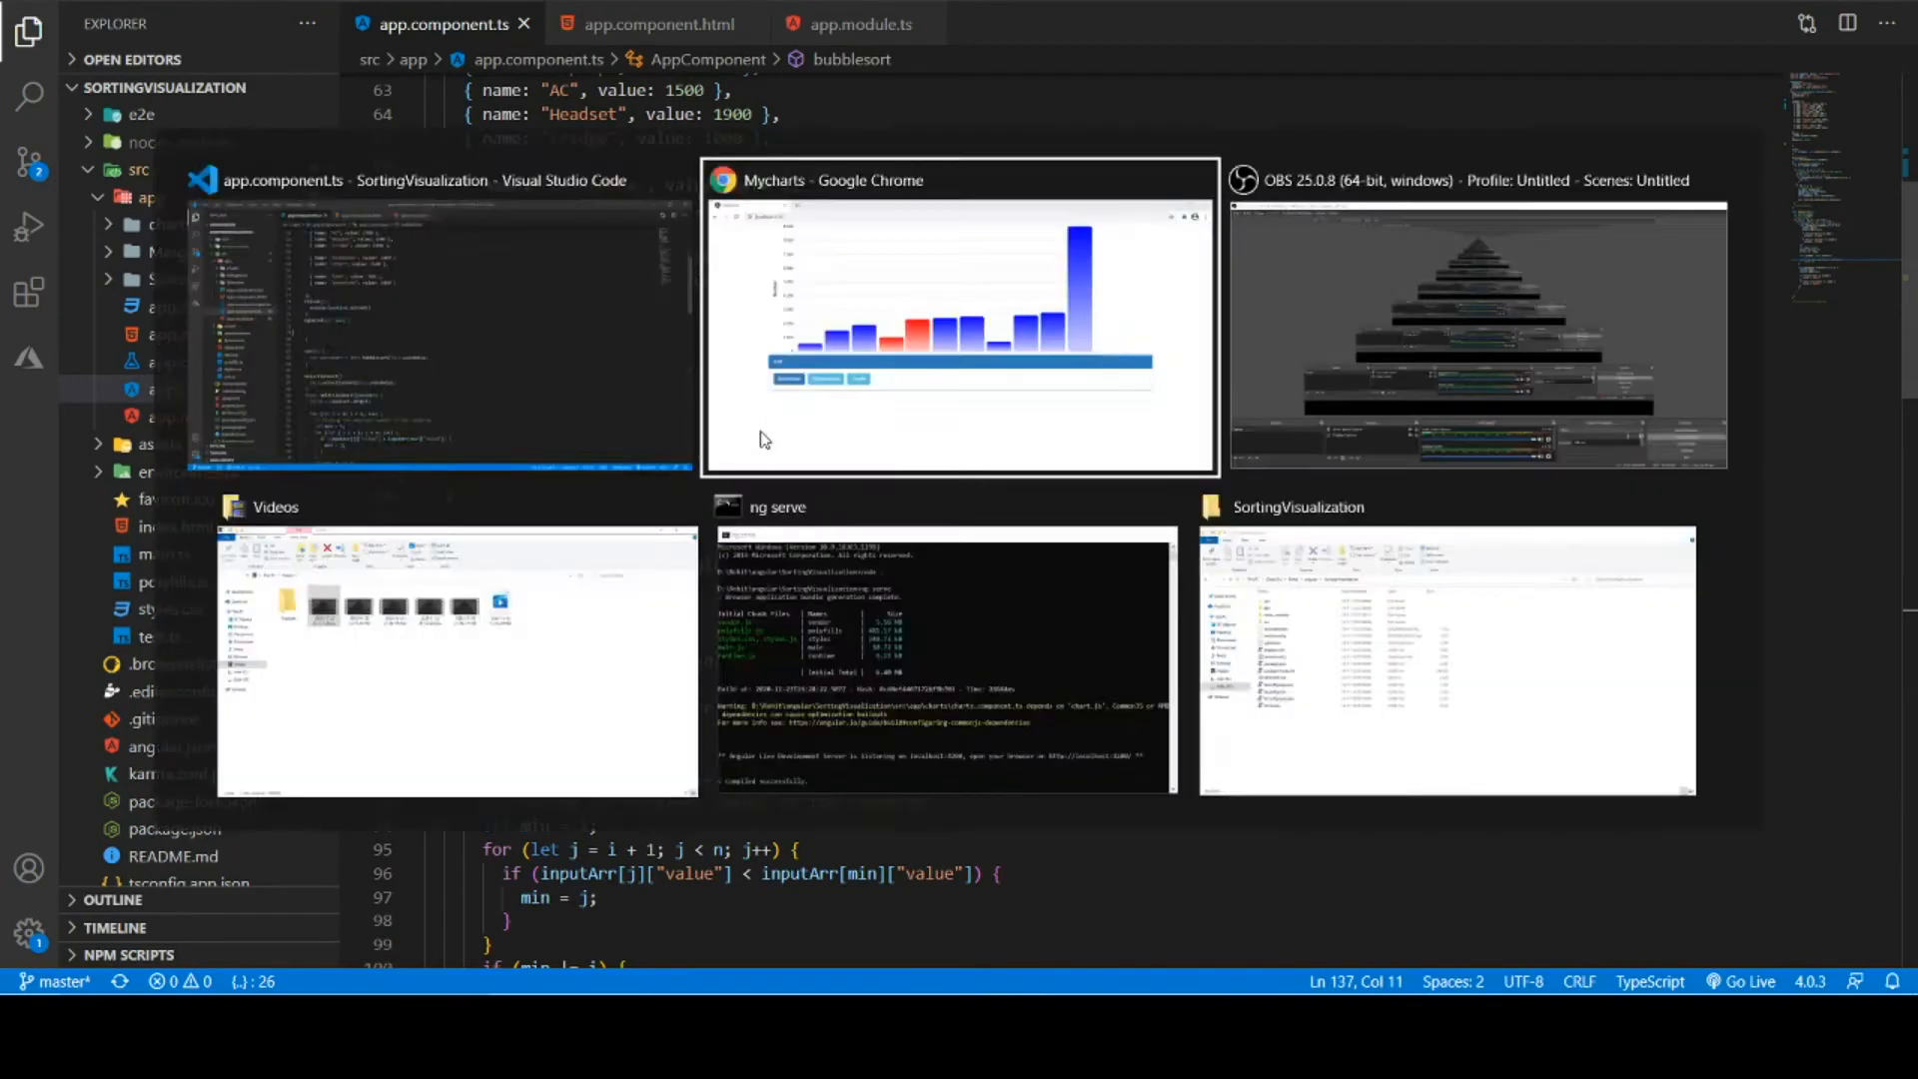
click(958, 323)
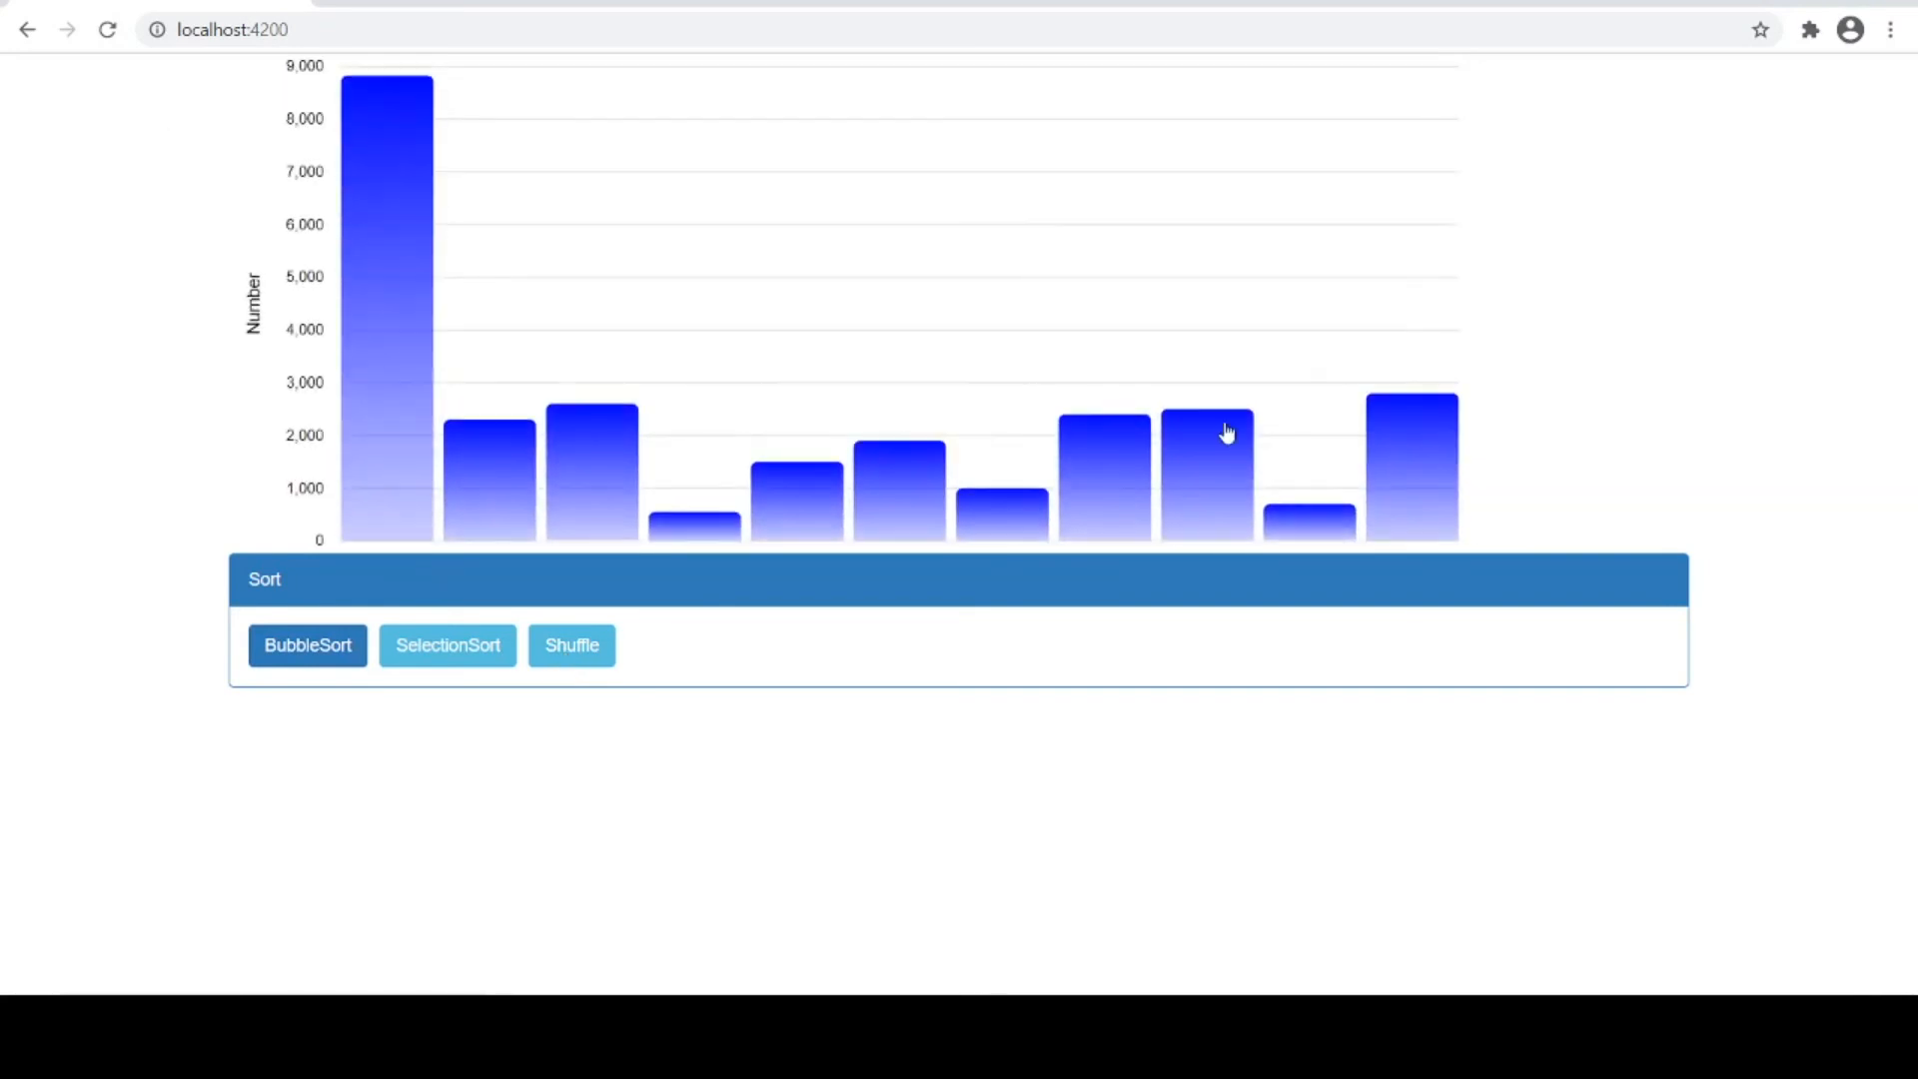
mouse_move(893, 752)
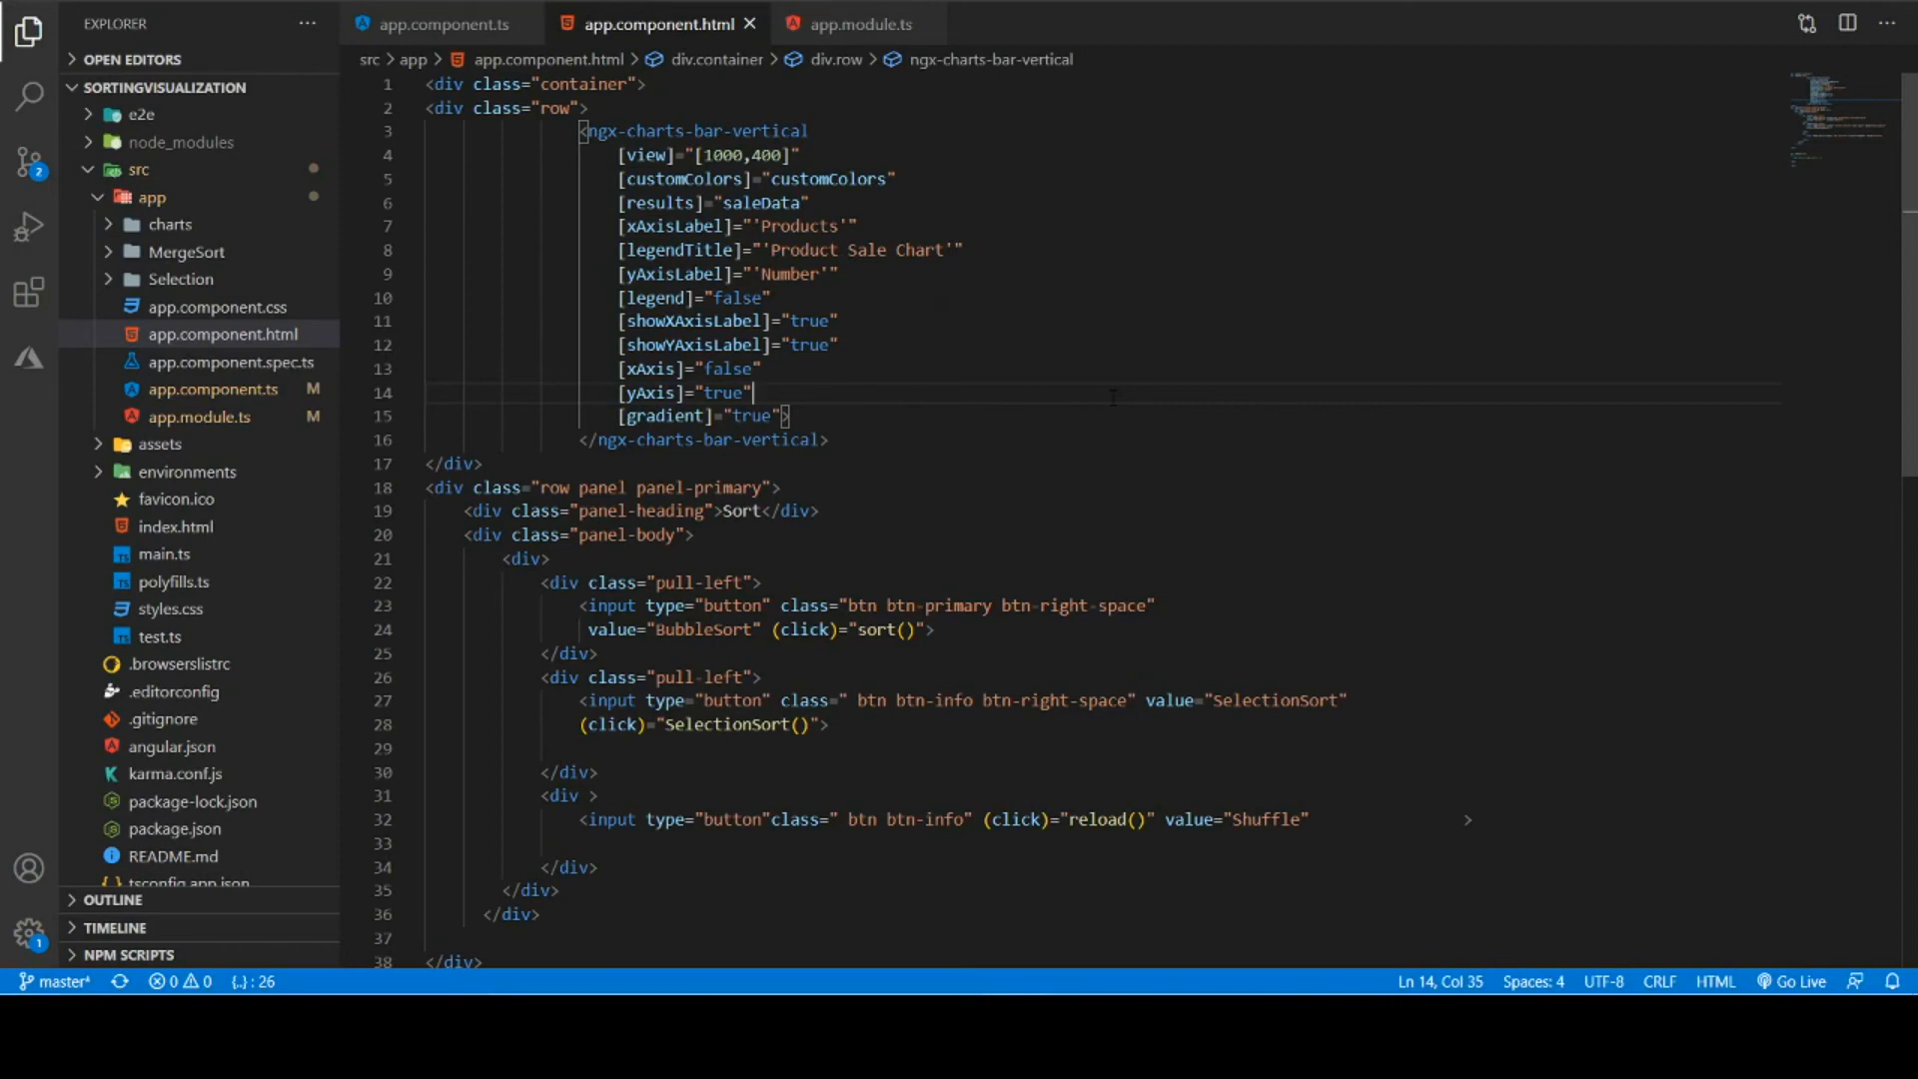
Uncomment the app-charts block in app.component.html to render the Chart.js bar chart
scroll(down, 3)
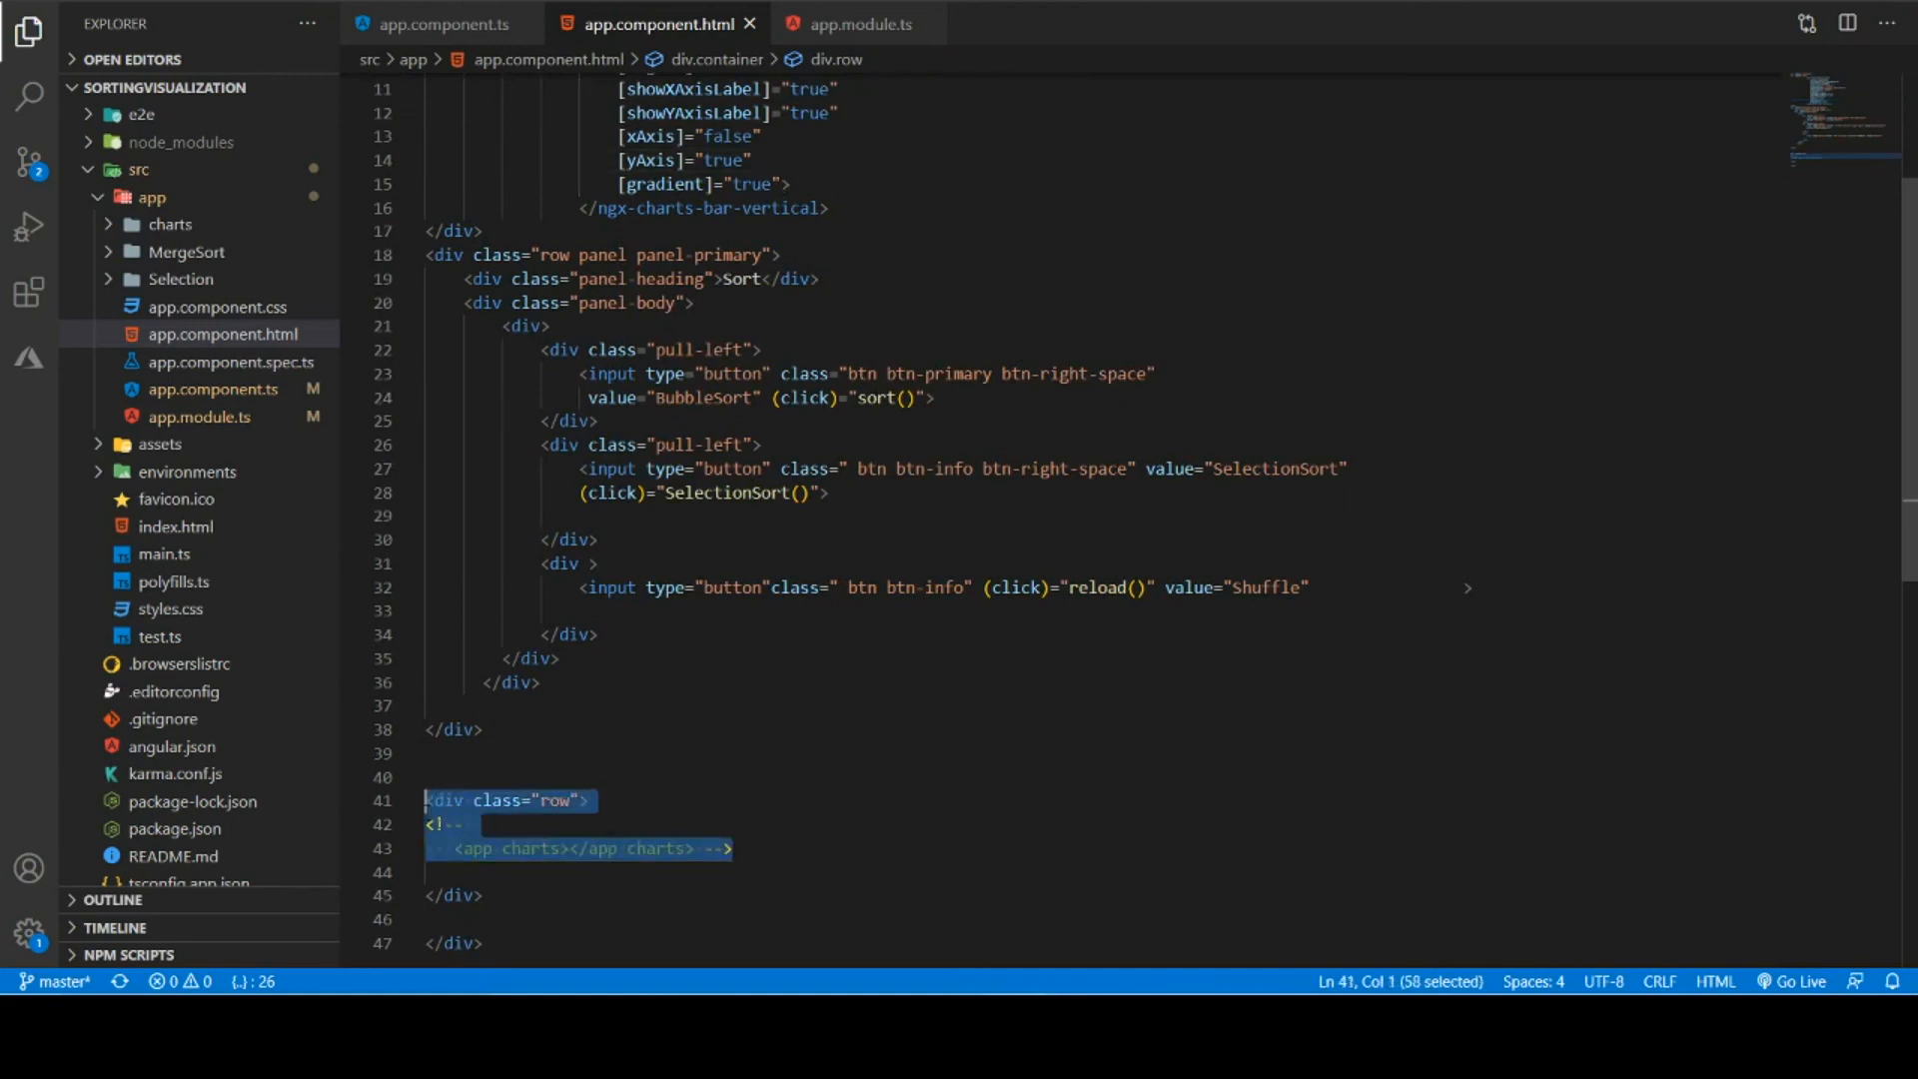
key(ctrl+k)
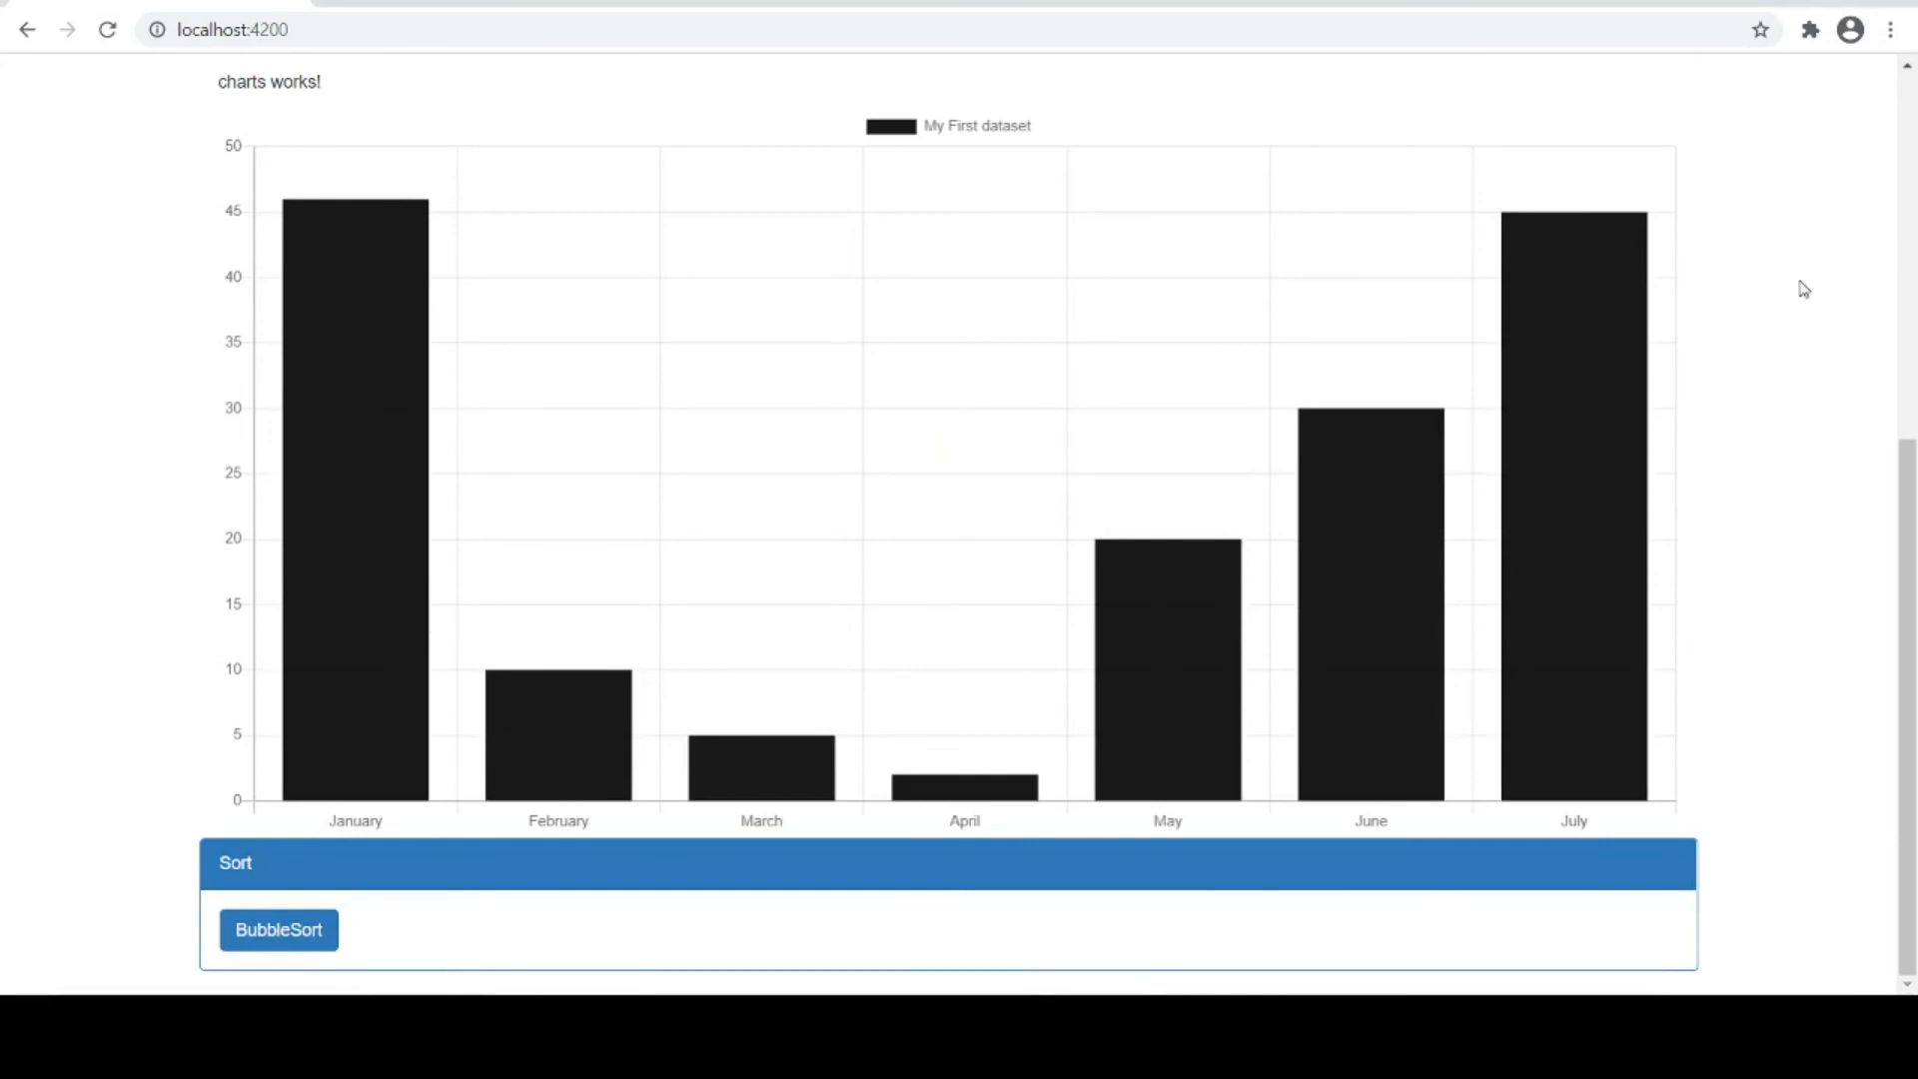
Start bubble sorting the monthly Chart.js bars, checking the June and January values
click(277, 930)
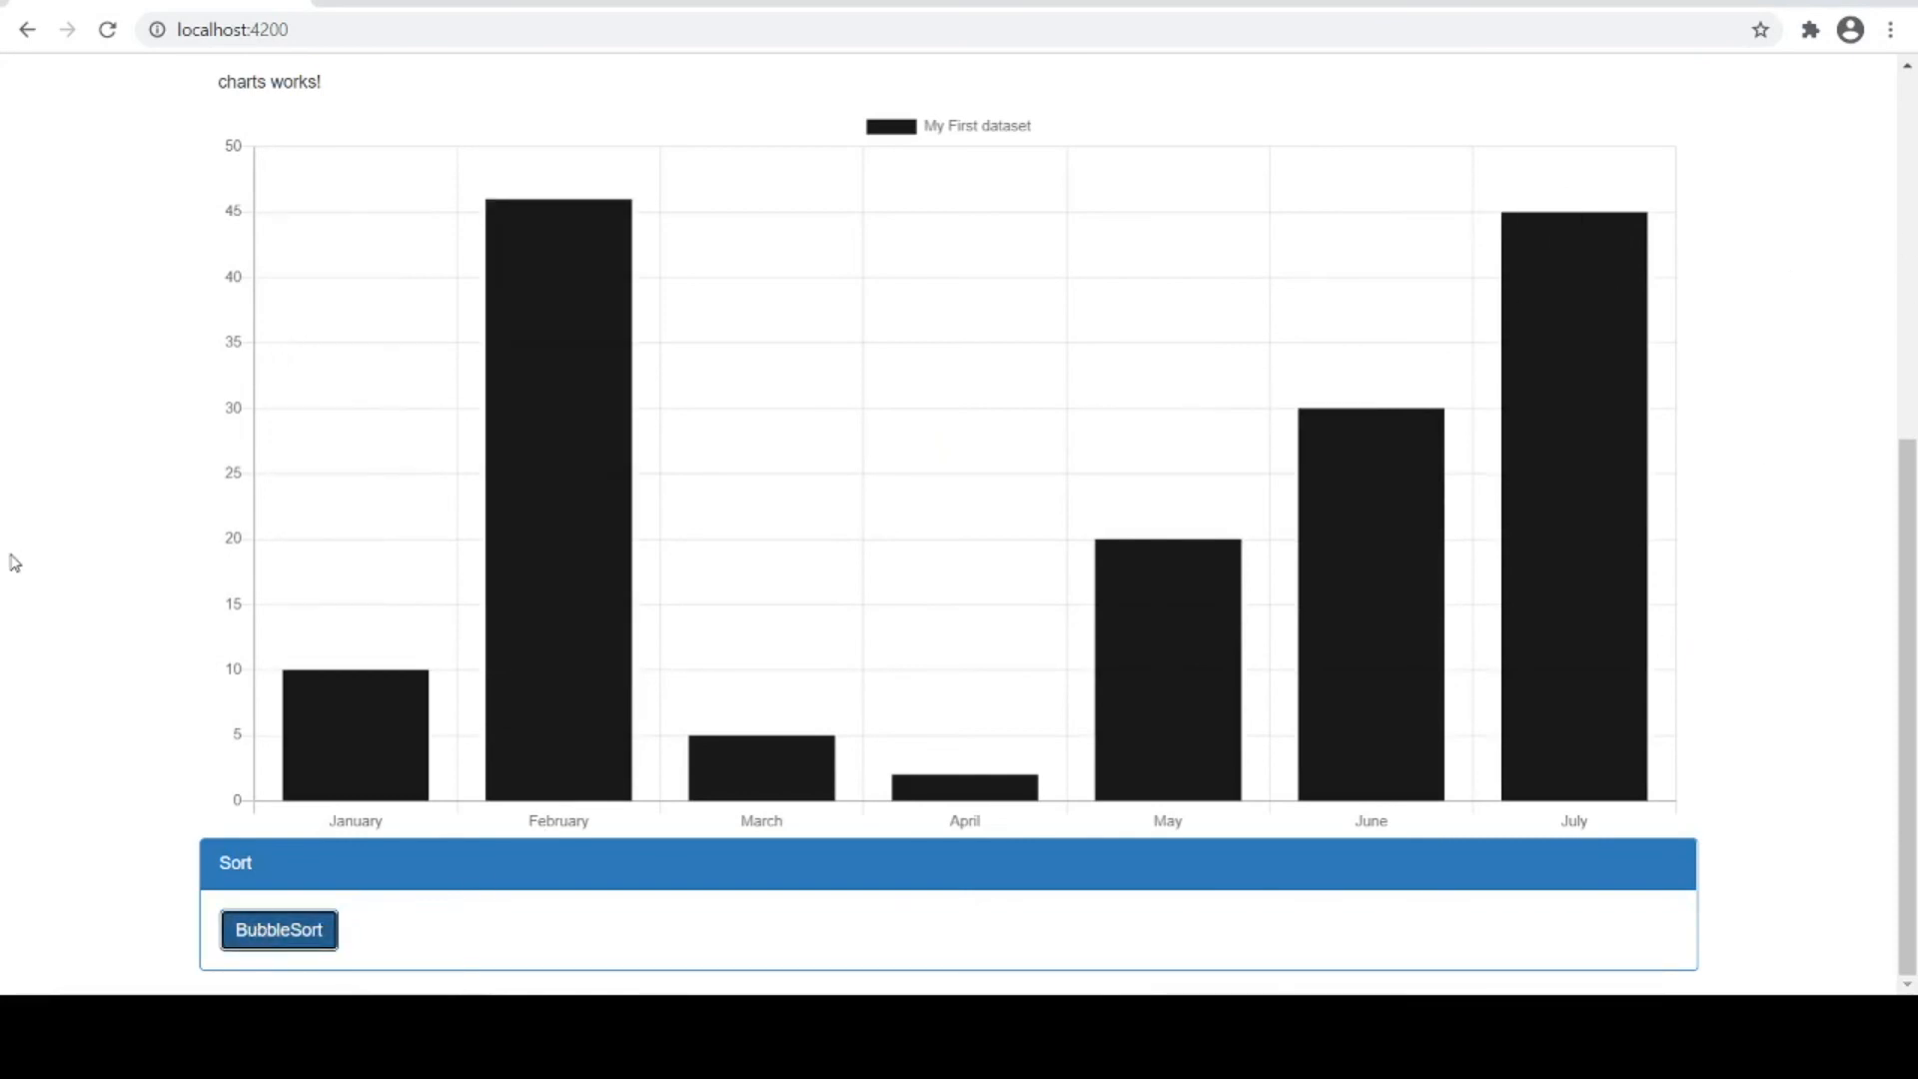
click(277, 930)
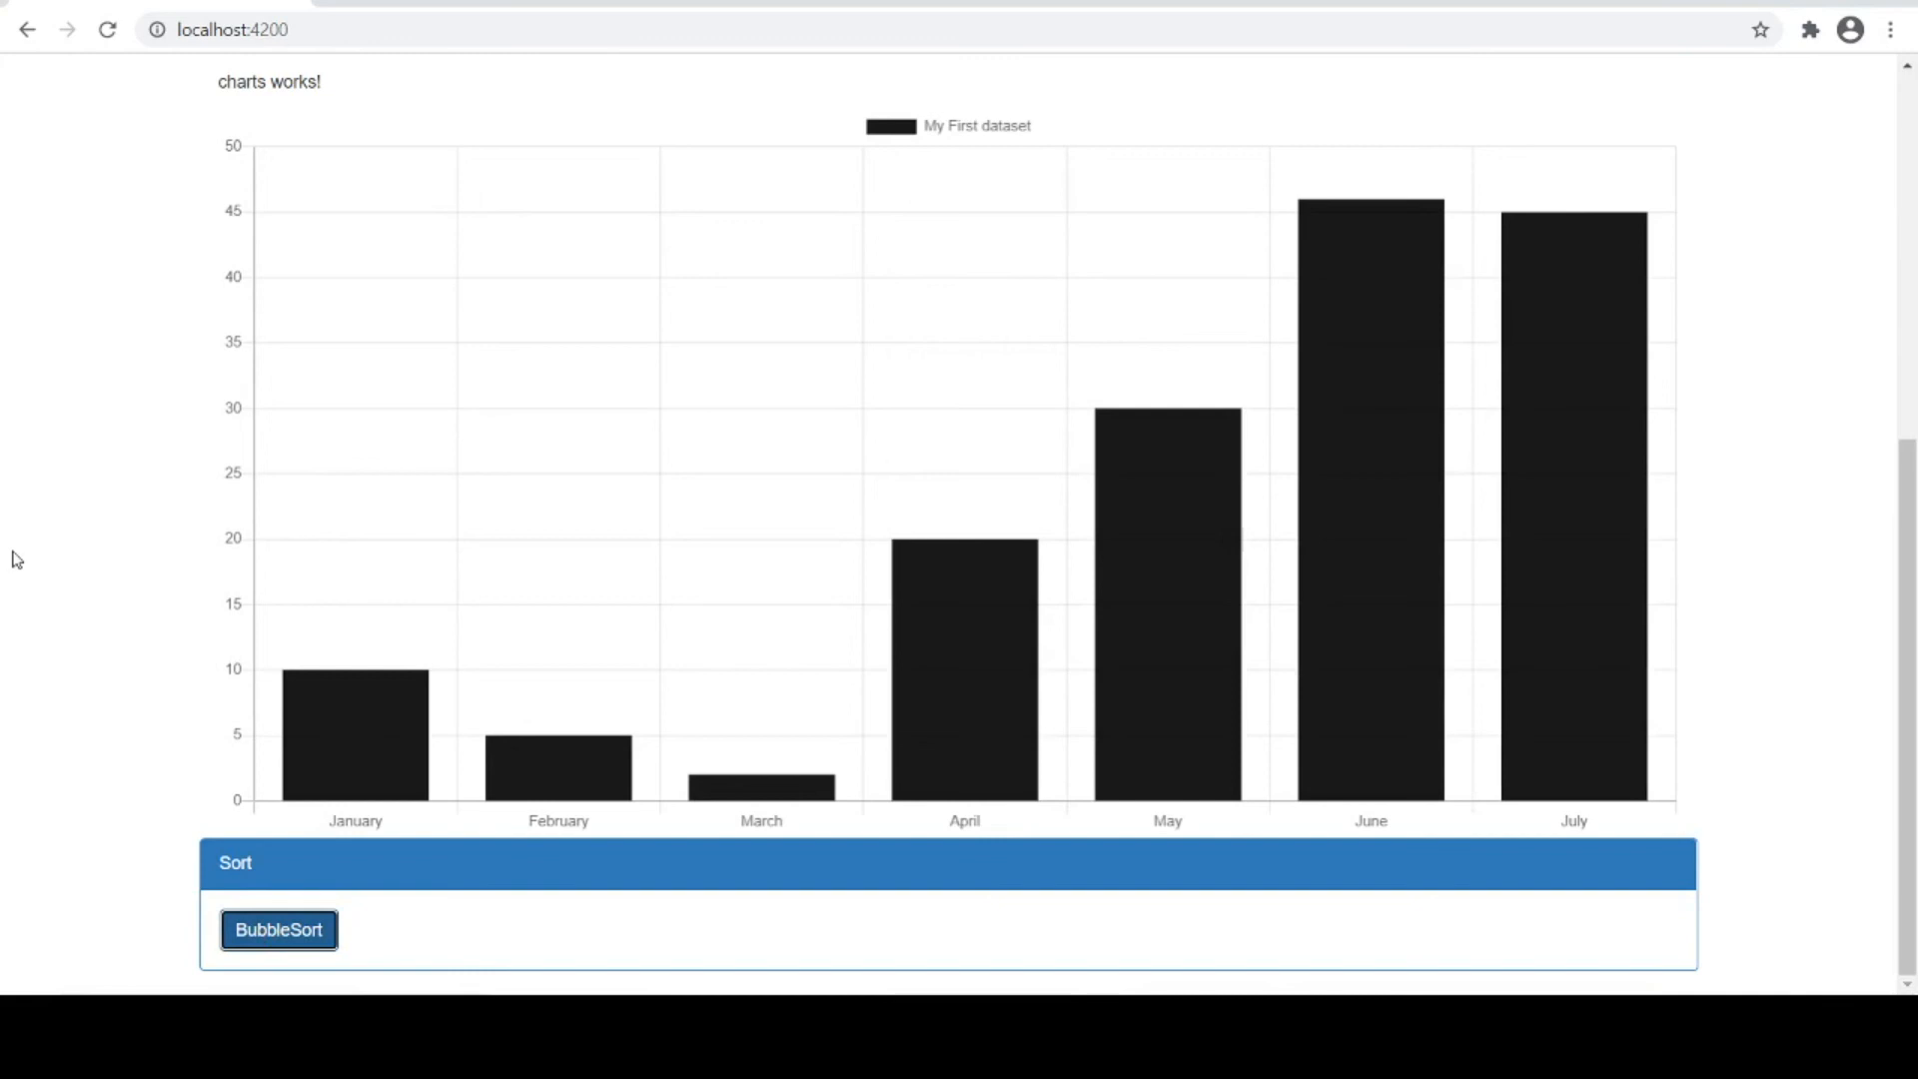
click(278, 930)
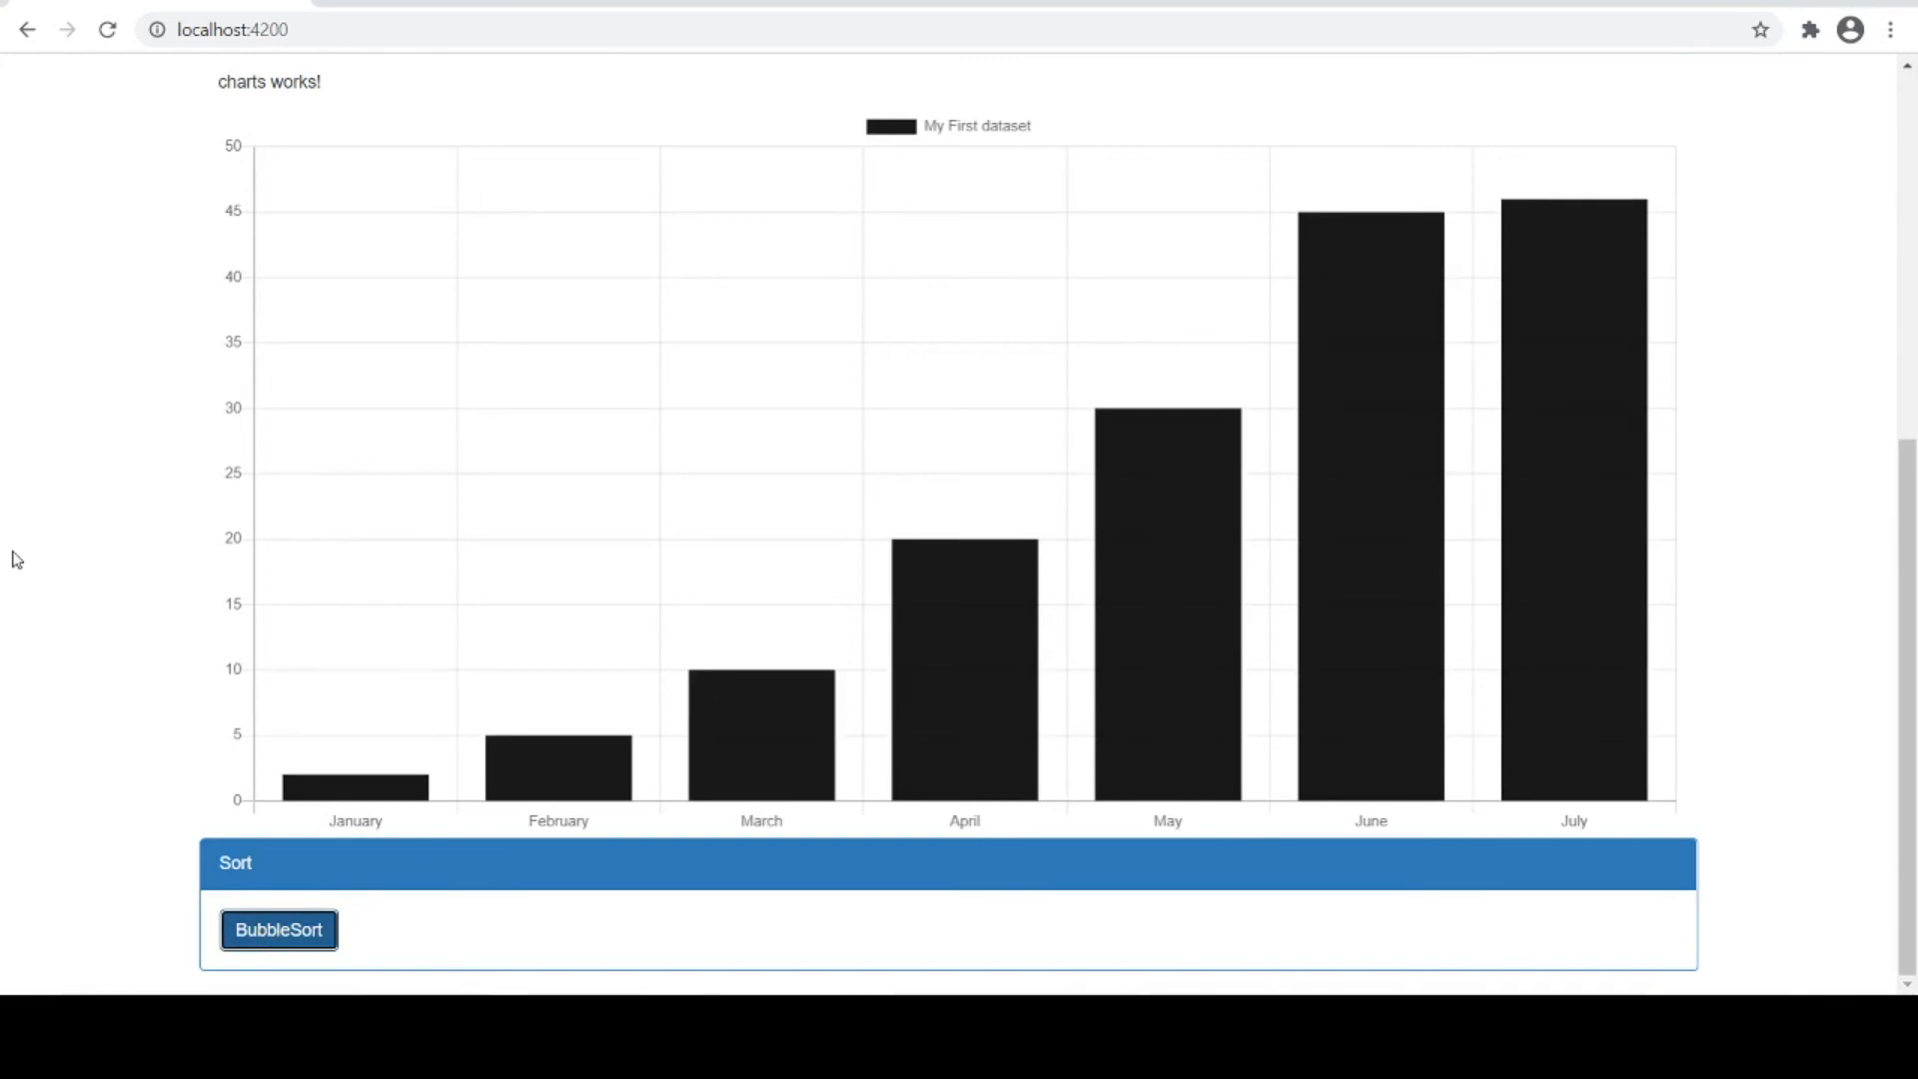
mouse_move(1385, 504)
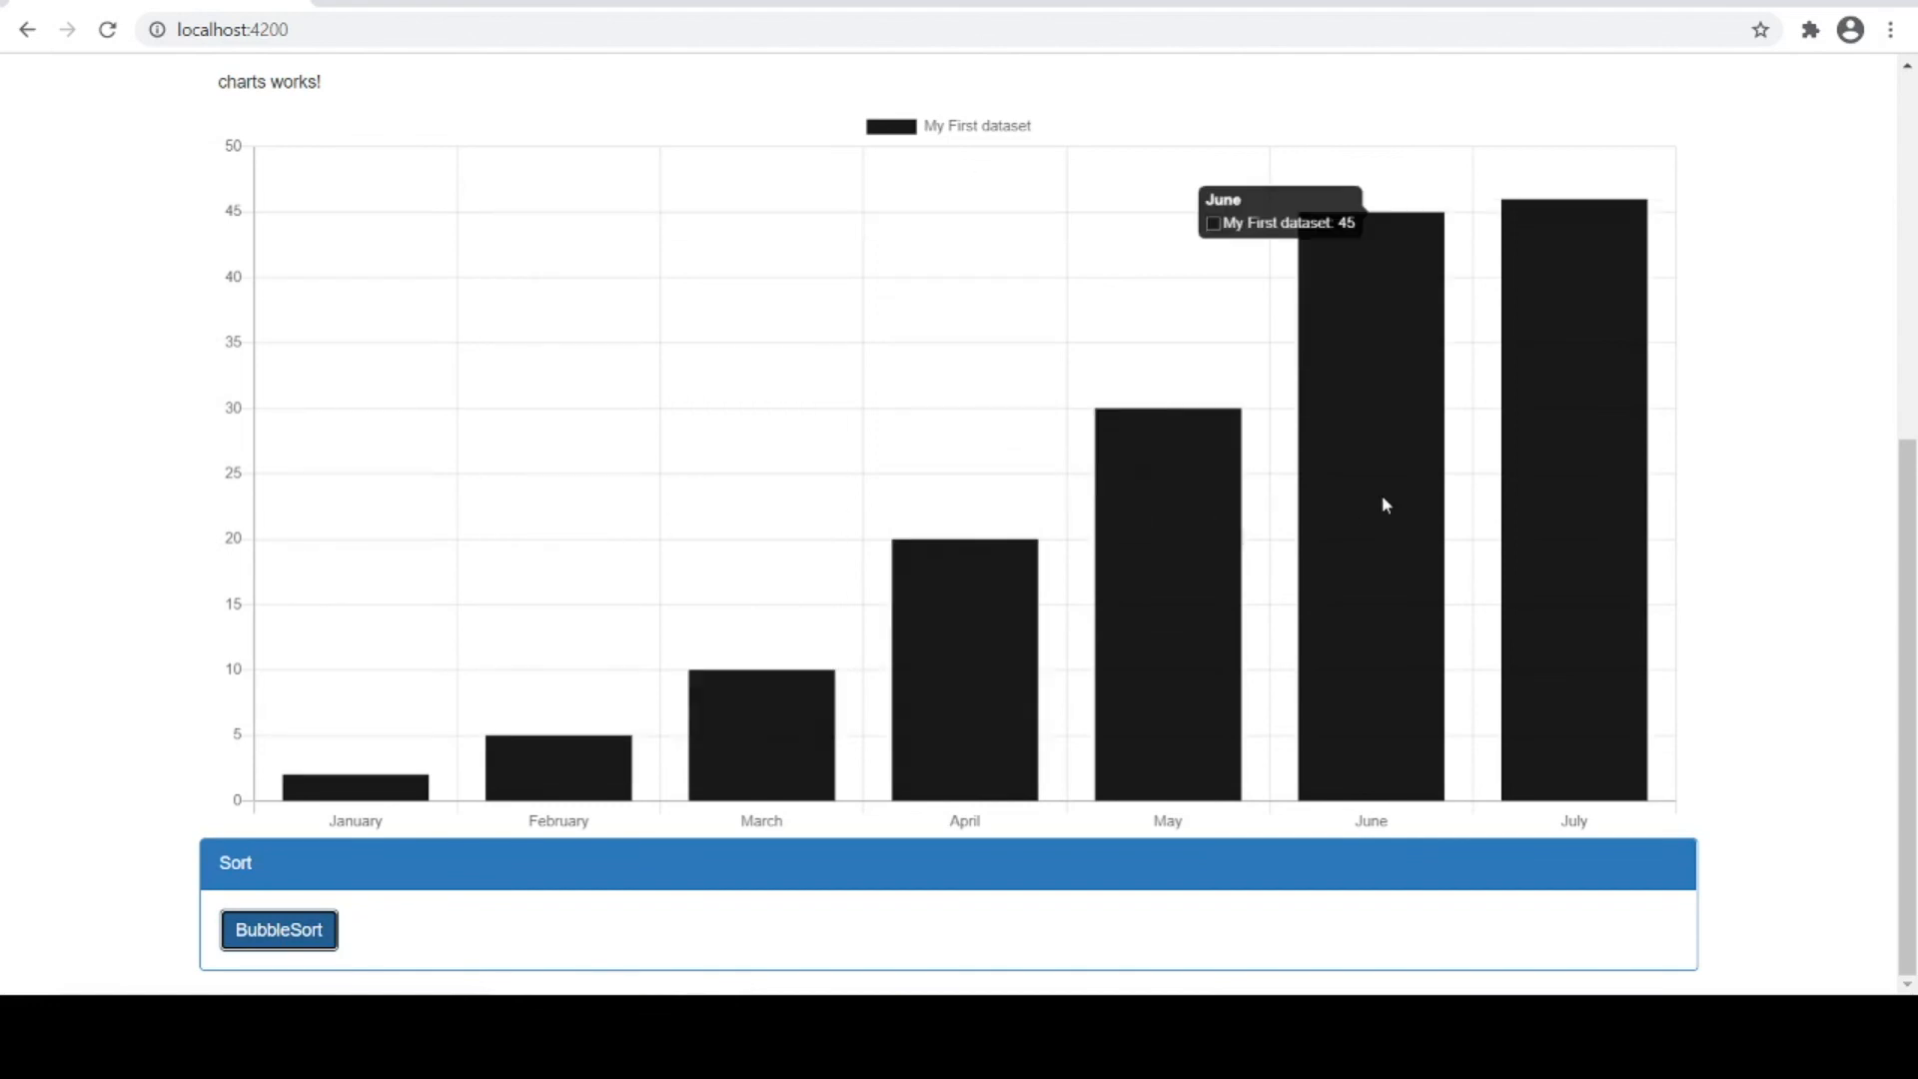
click(279, 930)
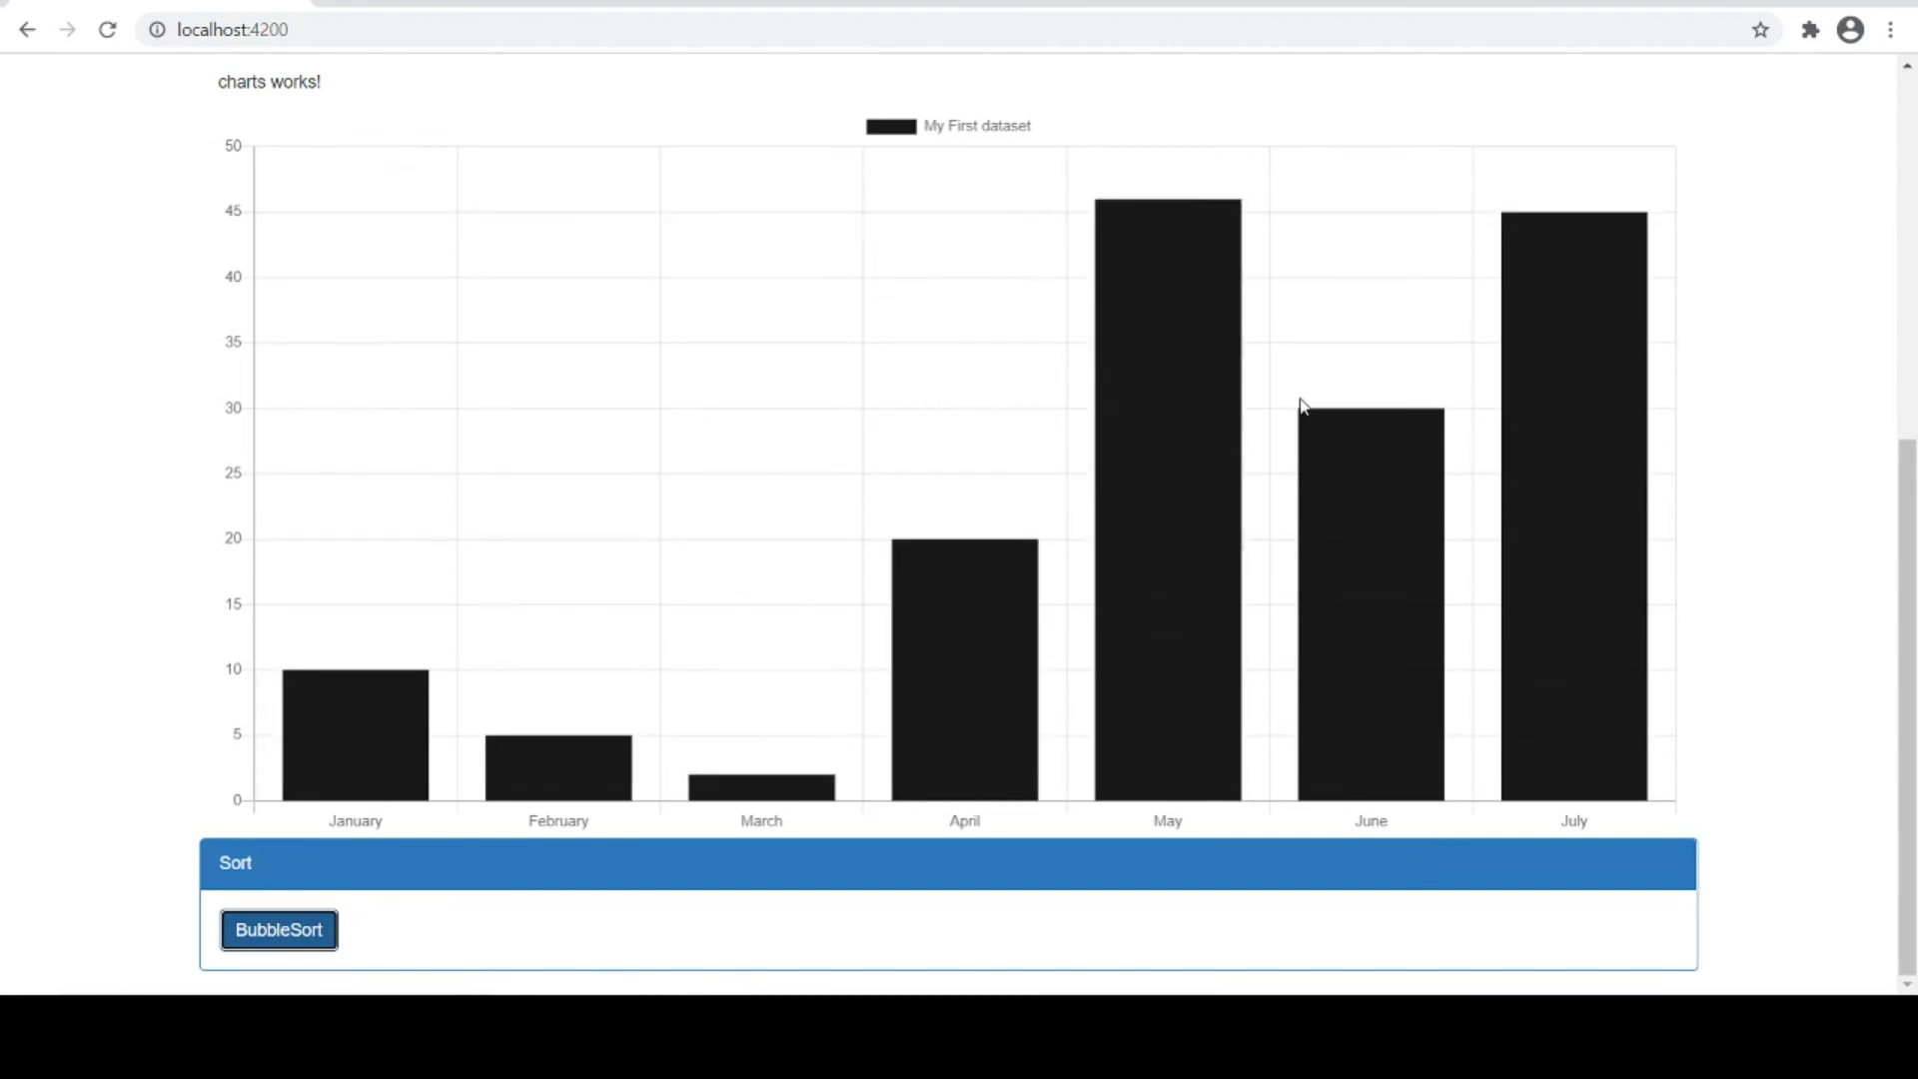
click(277, 930)
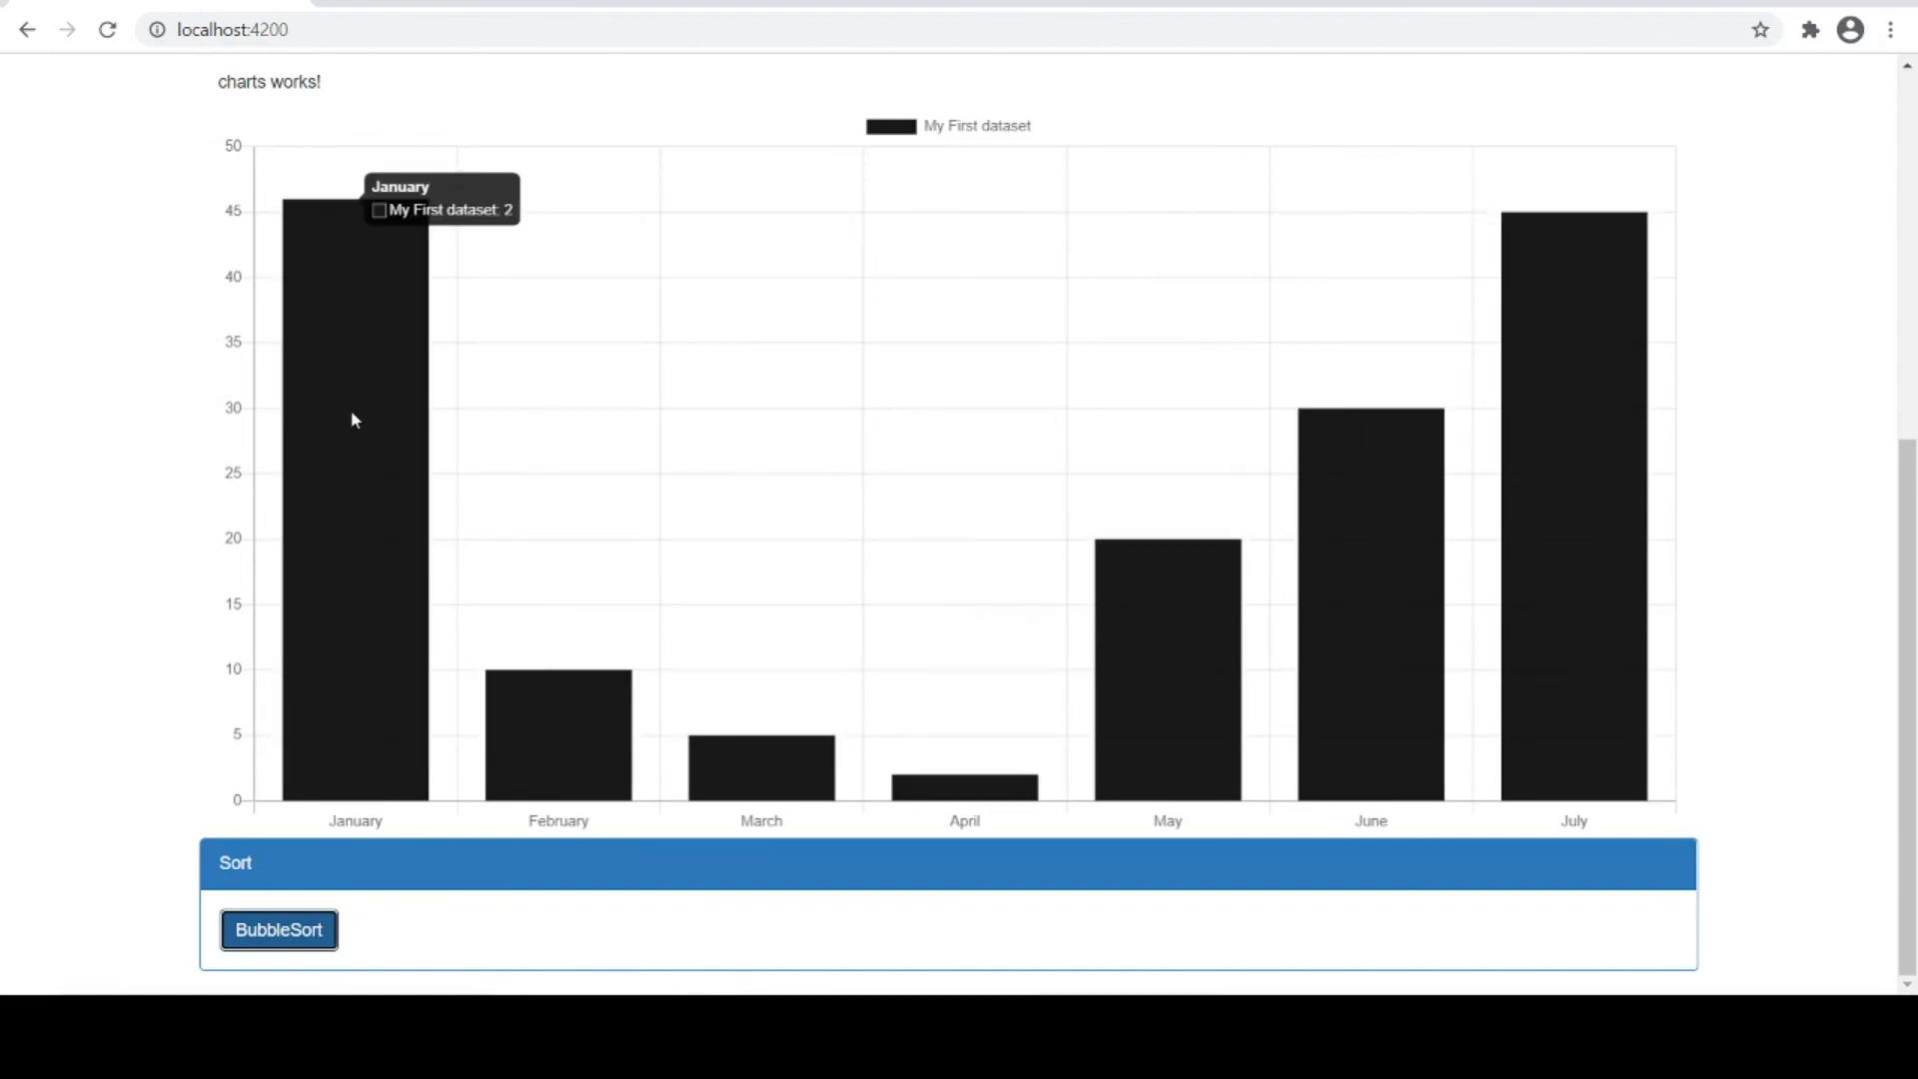
Keep sorting while checking April and February bar values as the chart flickers
click(279, 929)
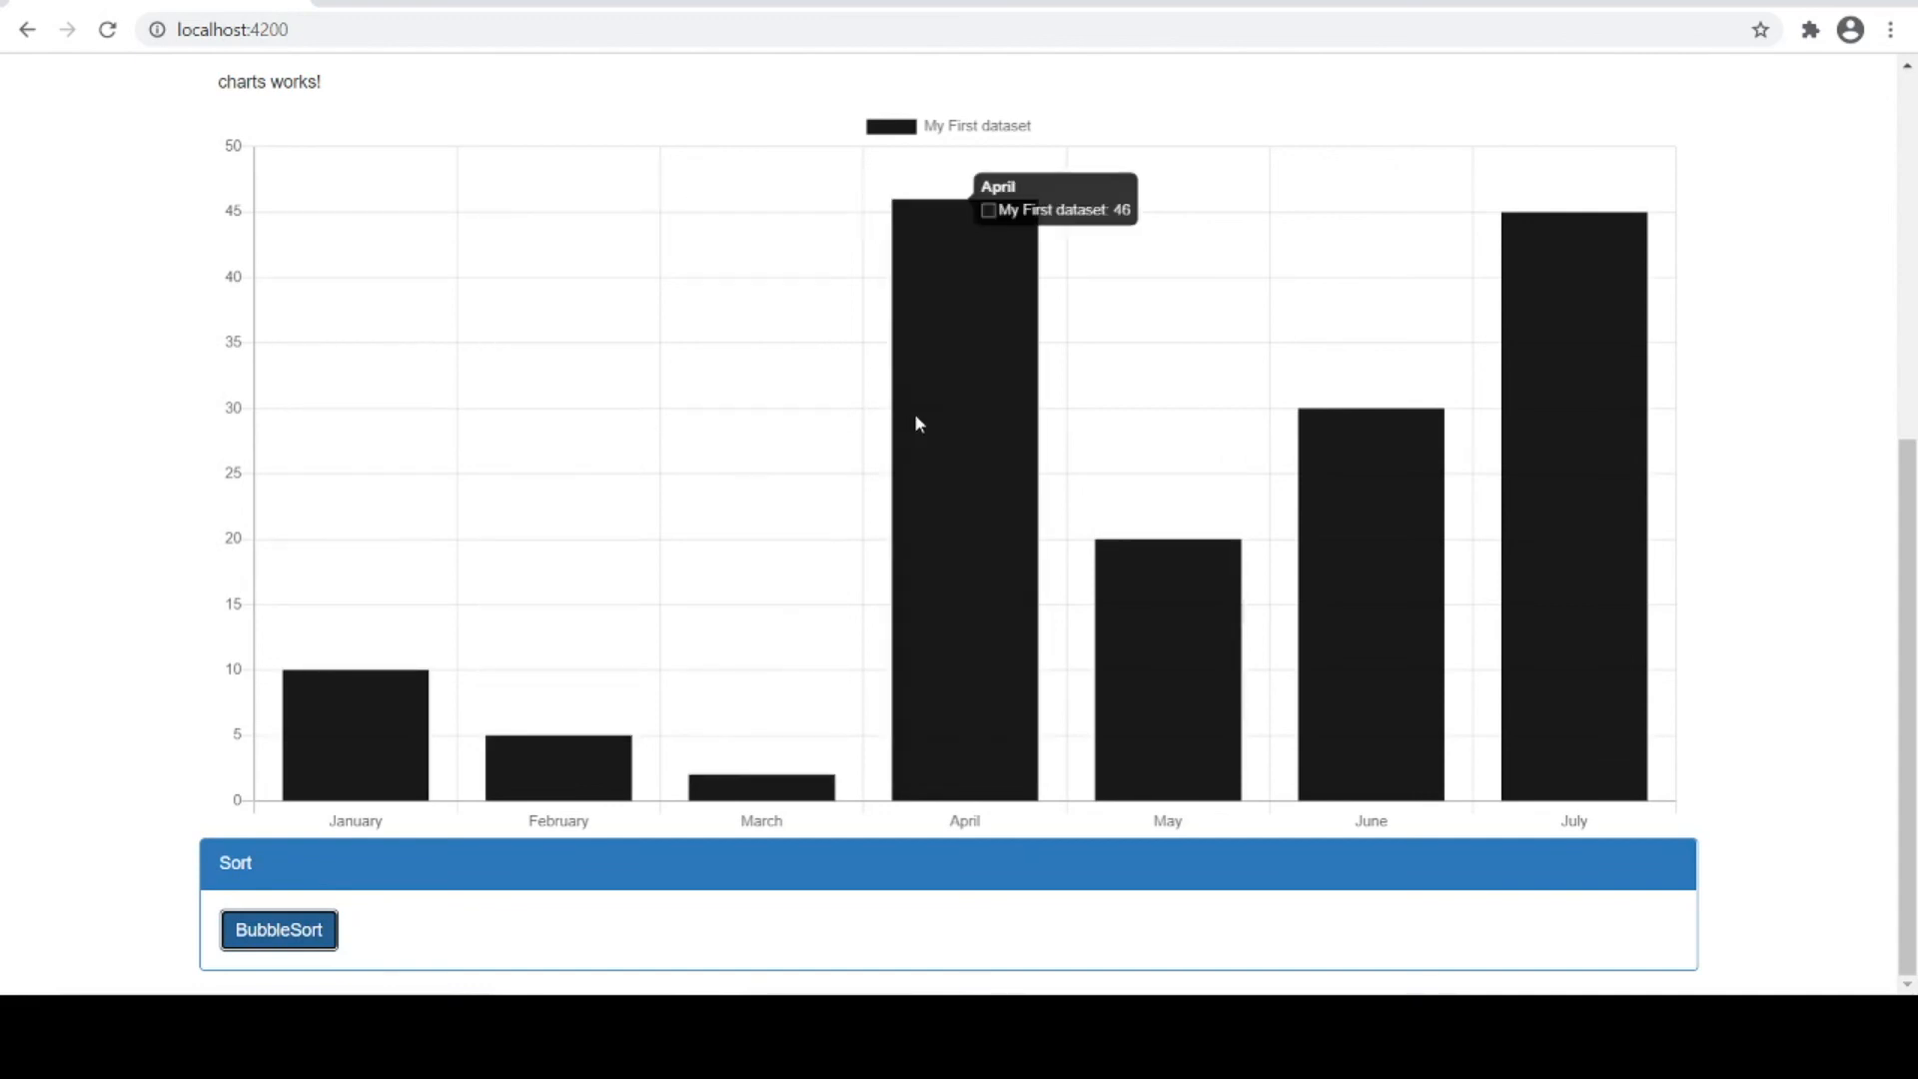
click(278, 929)
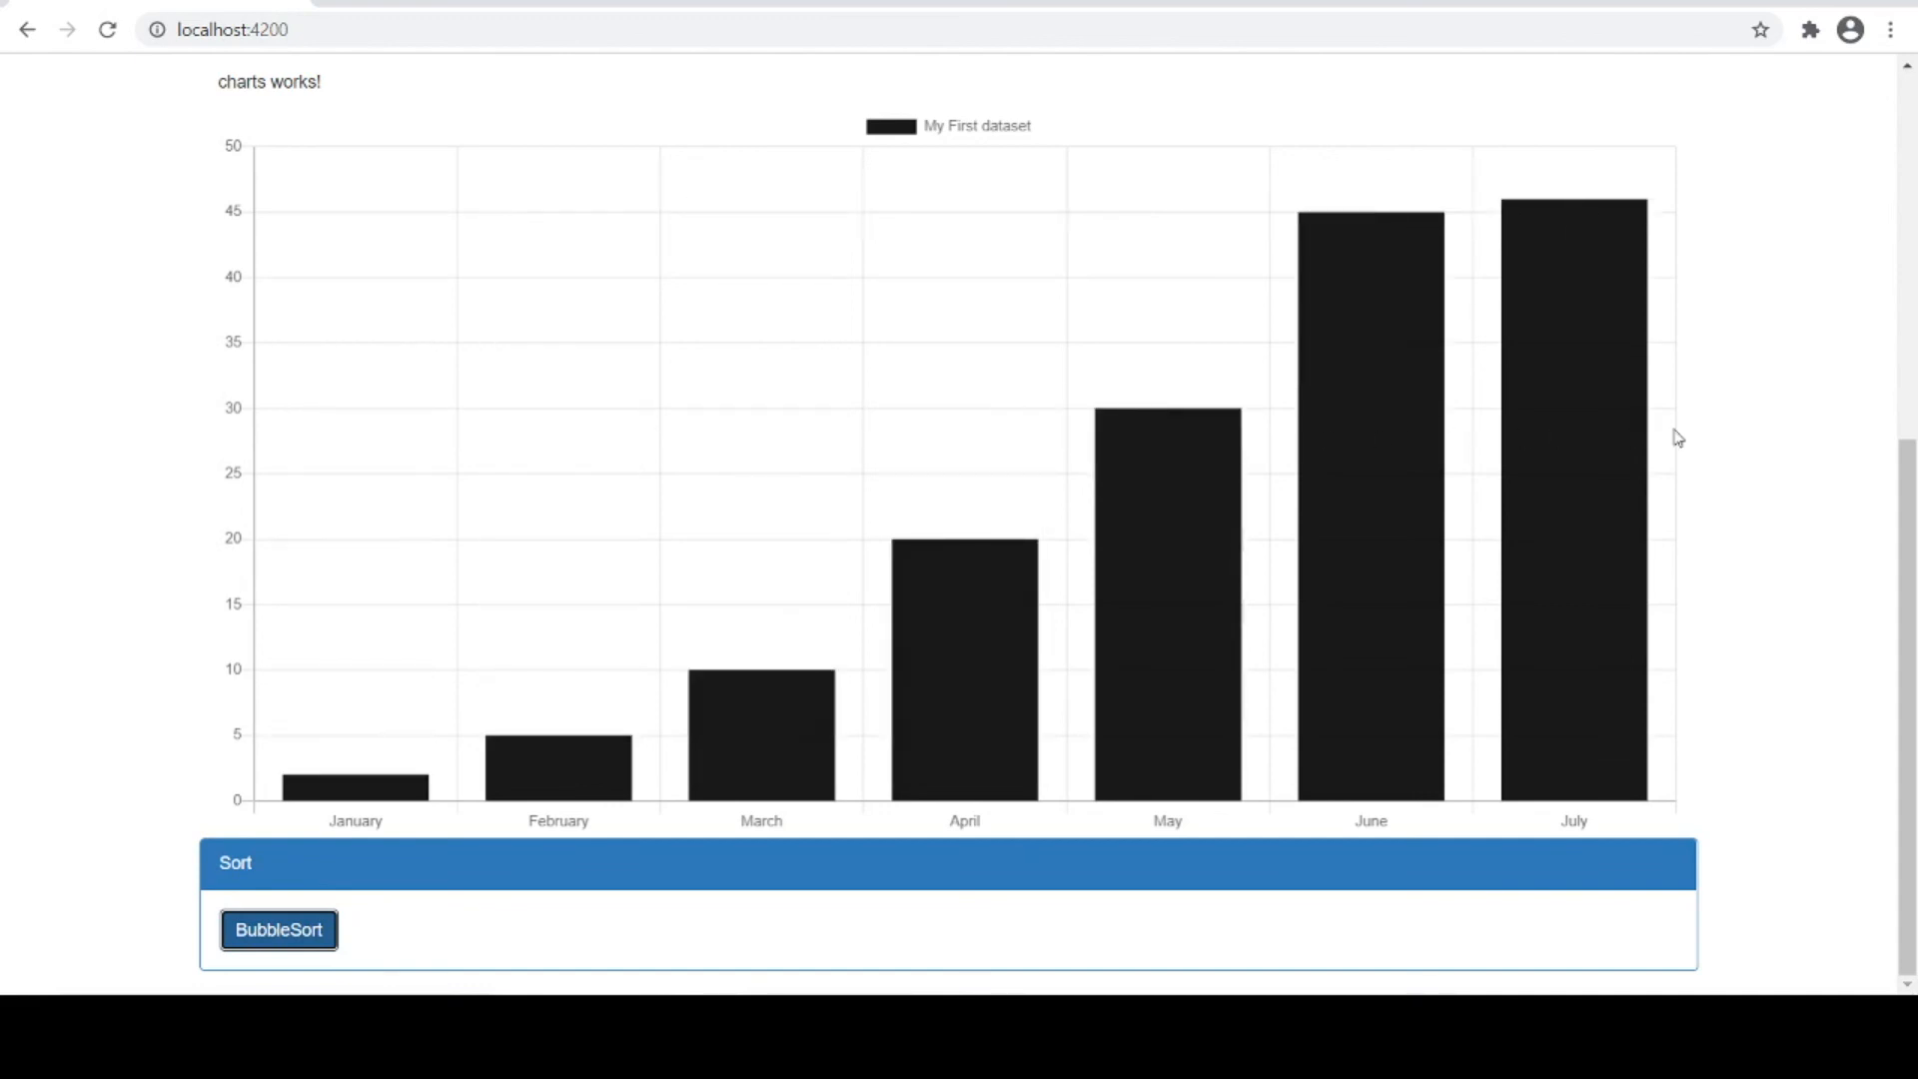
click(278, 929)
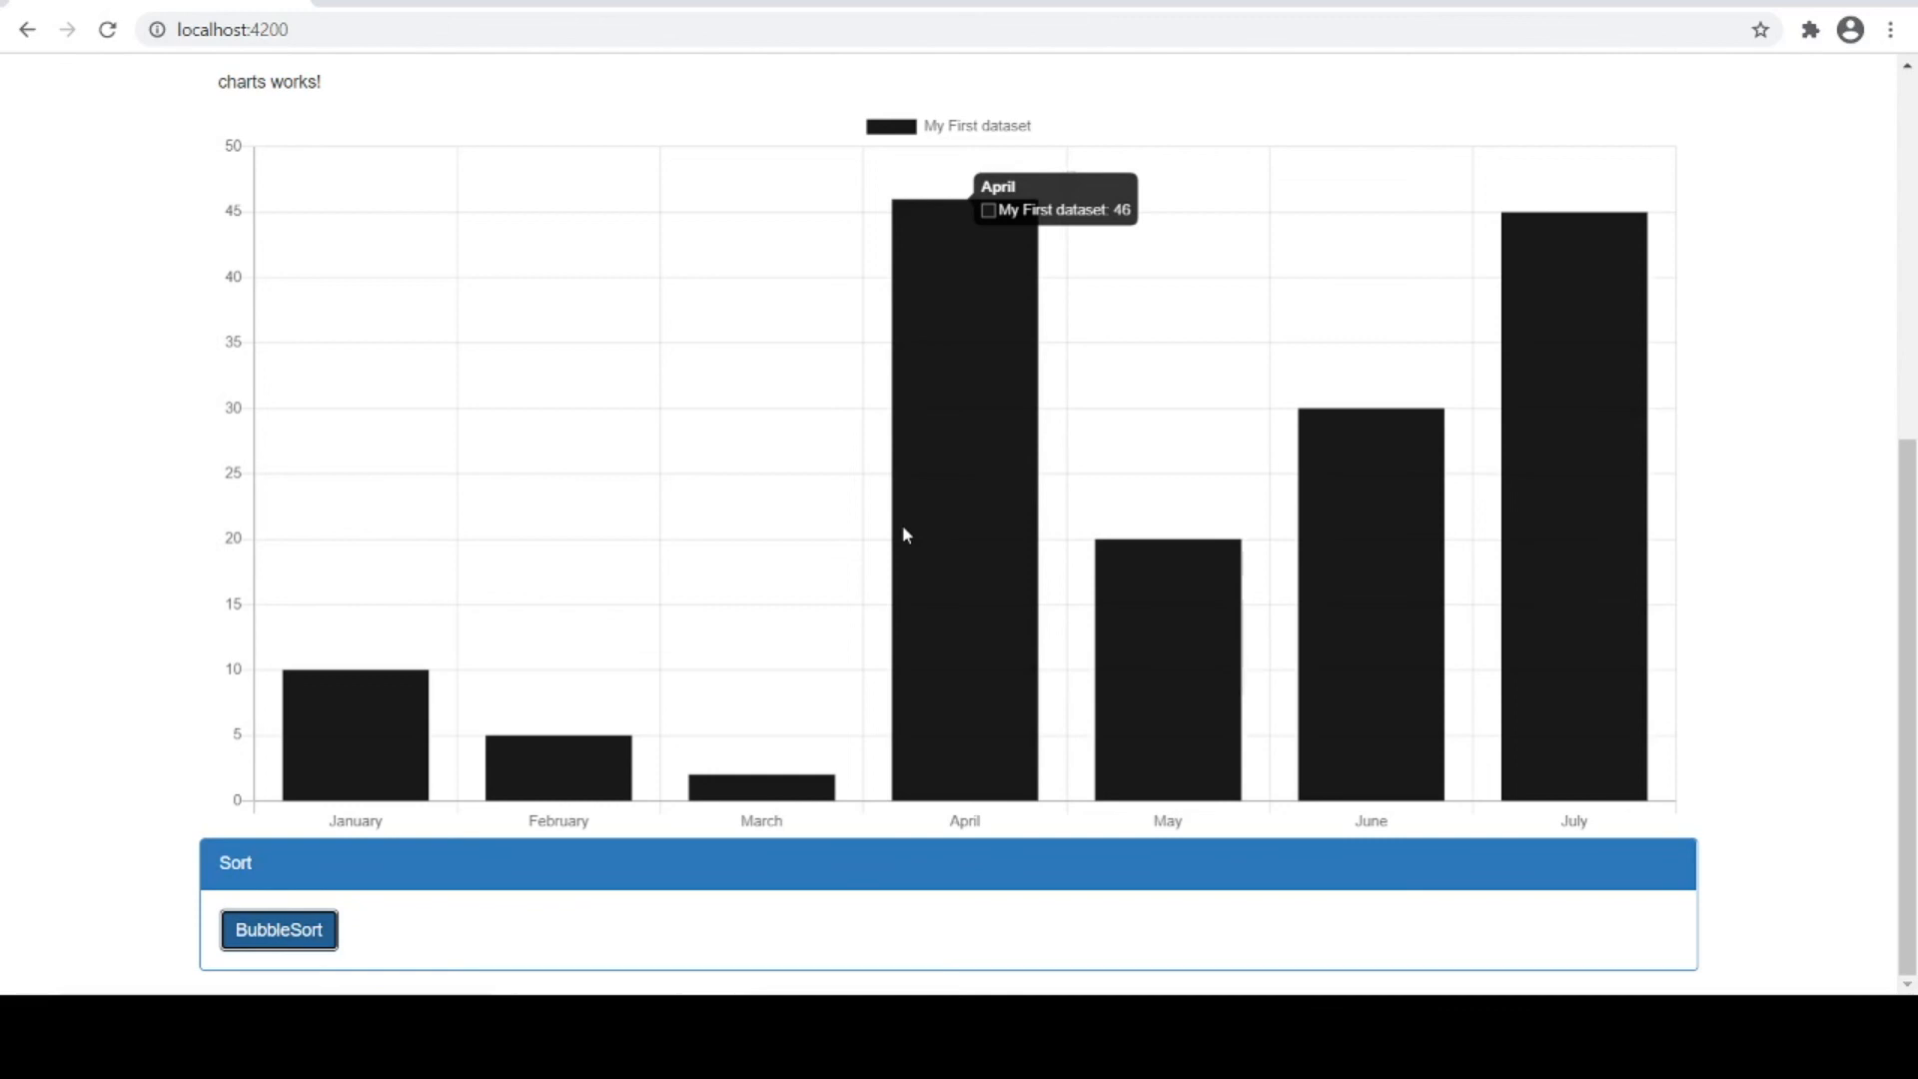
click(278, 930)
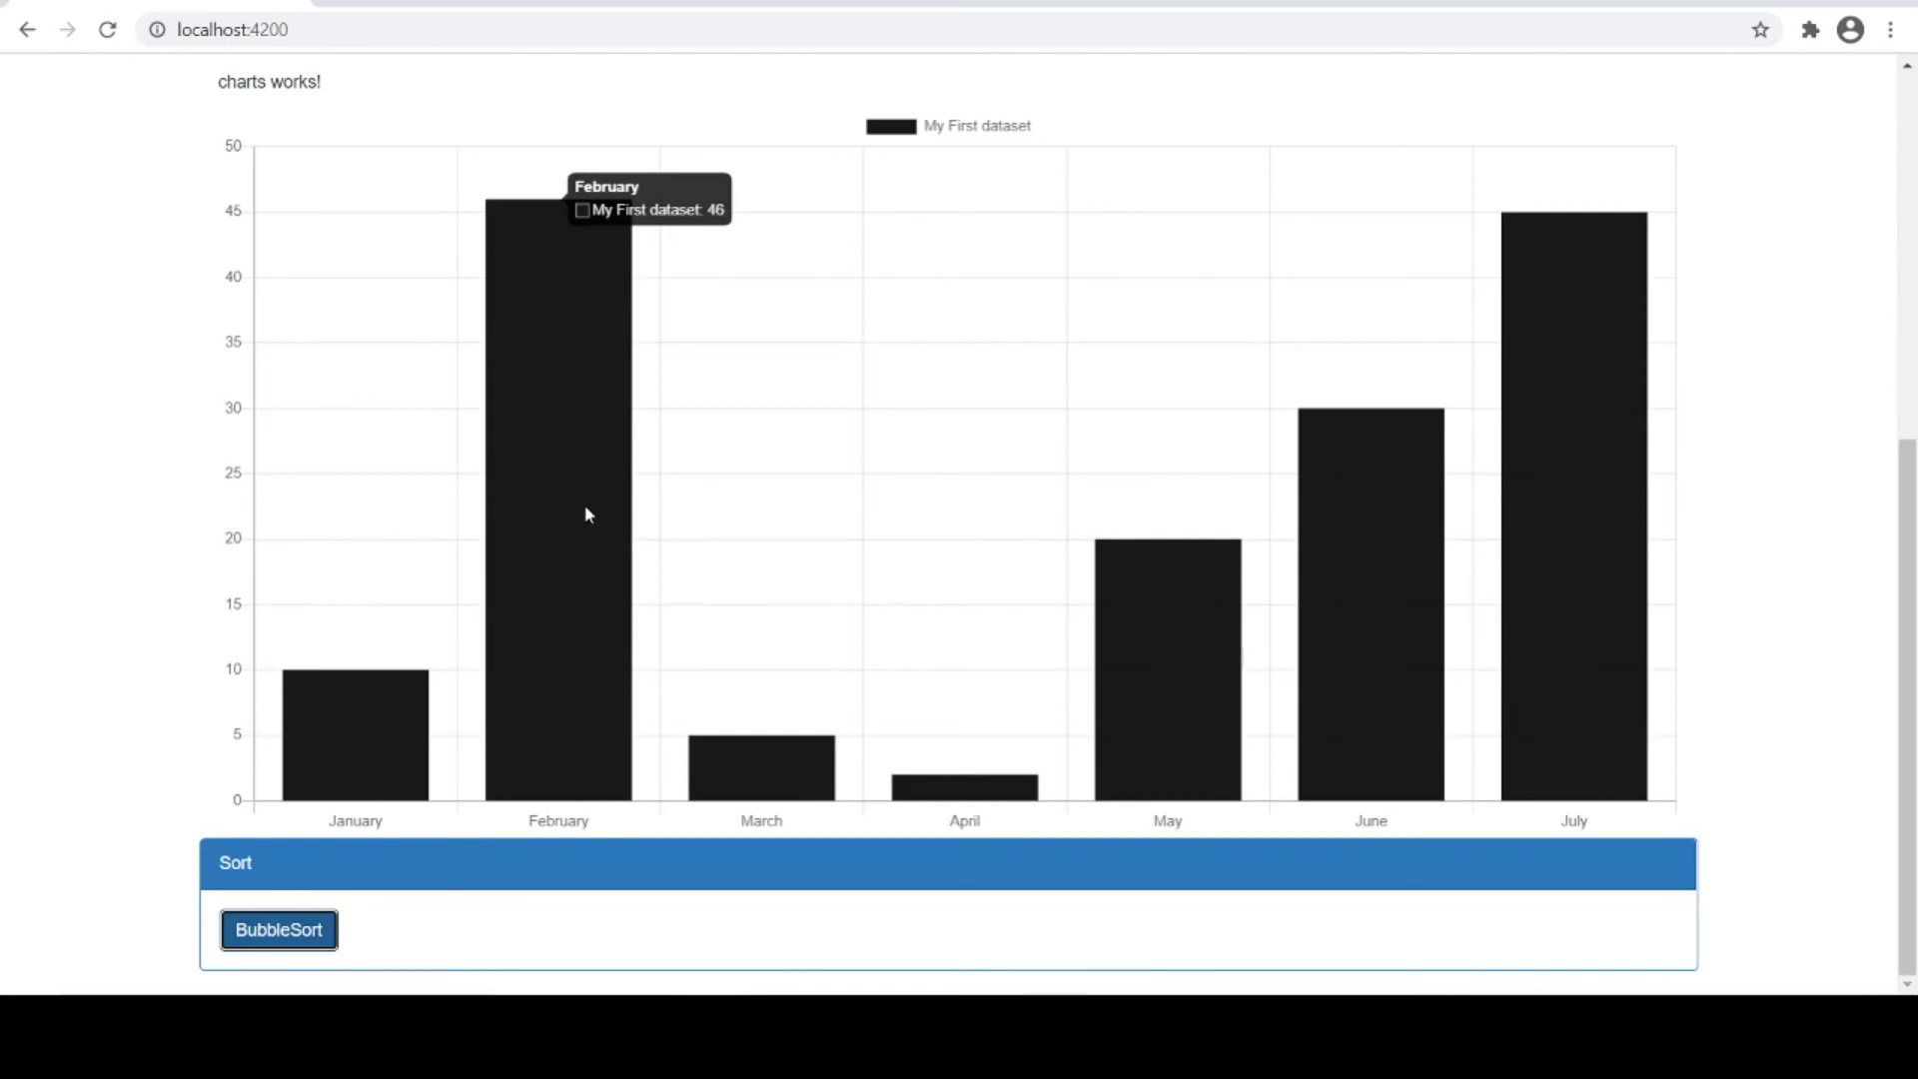
click(278, 929)
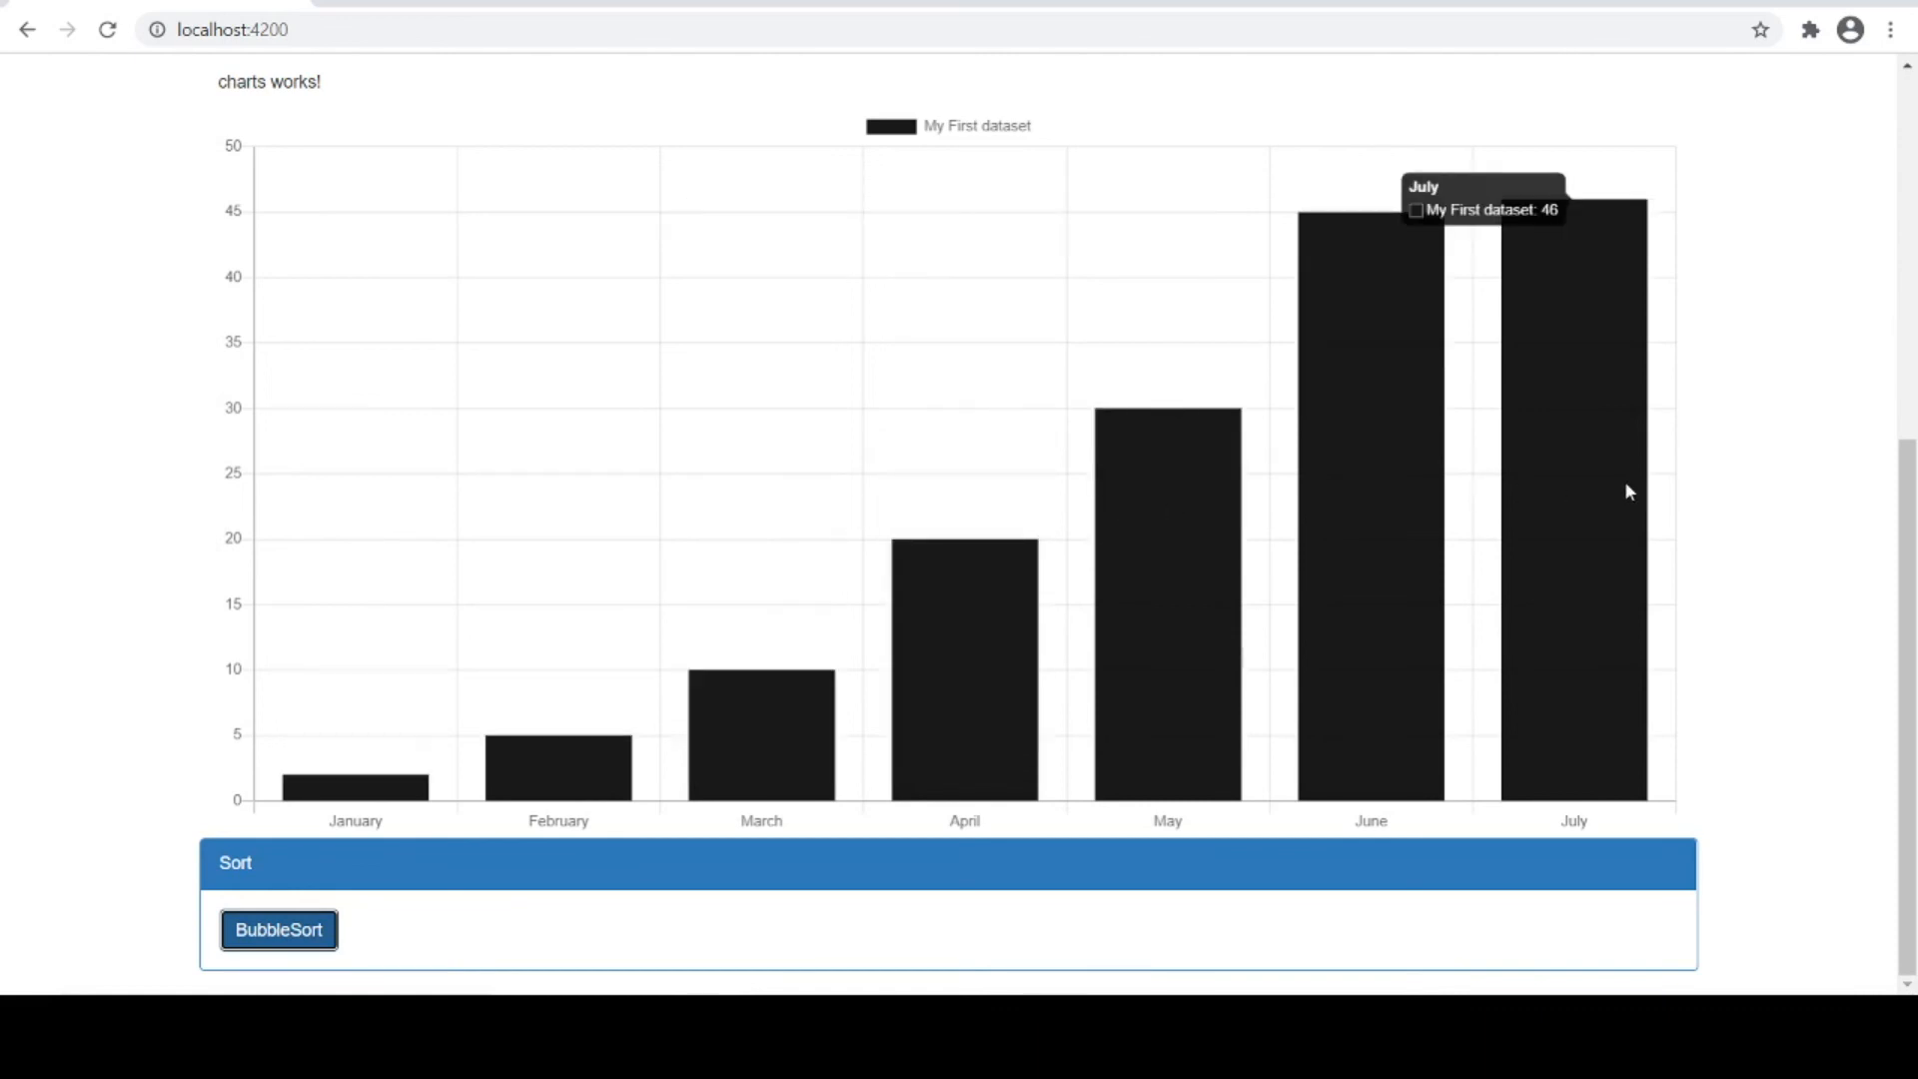